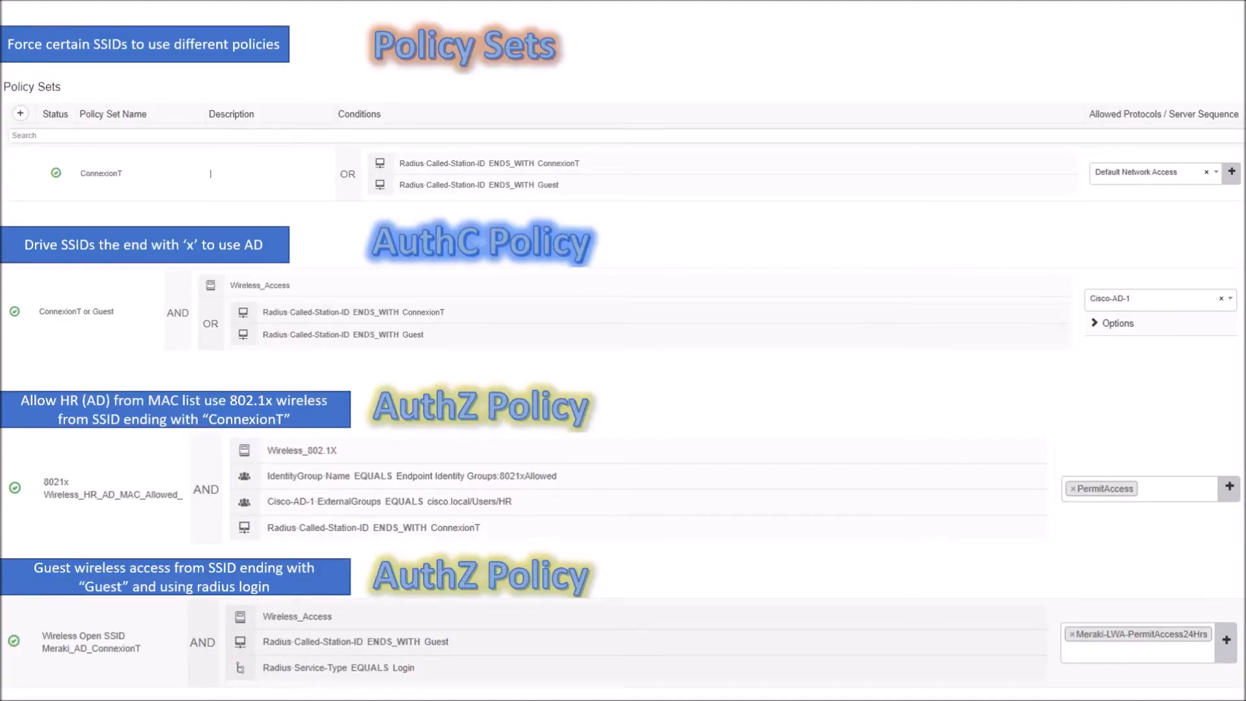
pyautogui.moveTo(86, 67)
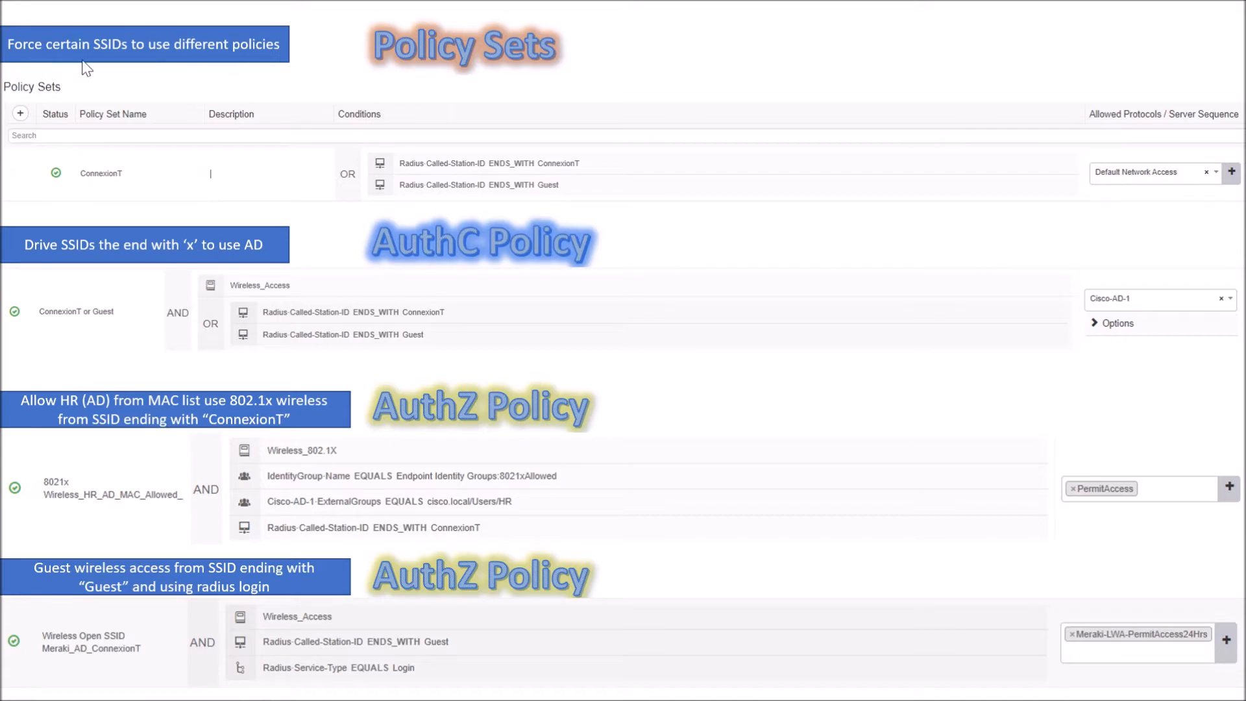
pyautogui.moveTo(253, 79)
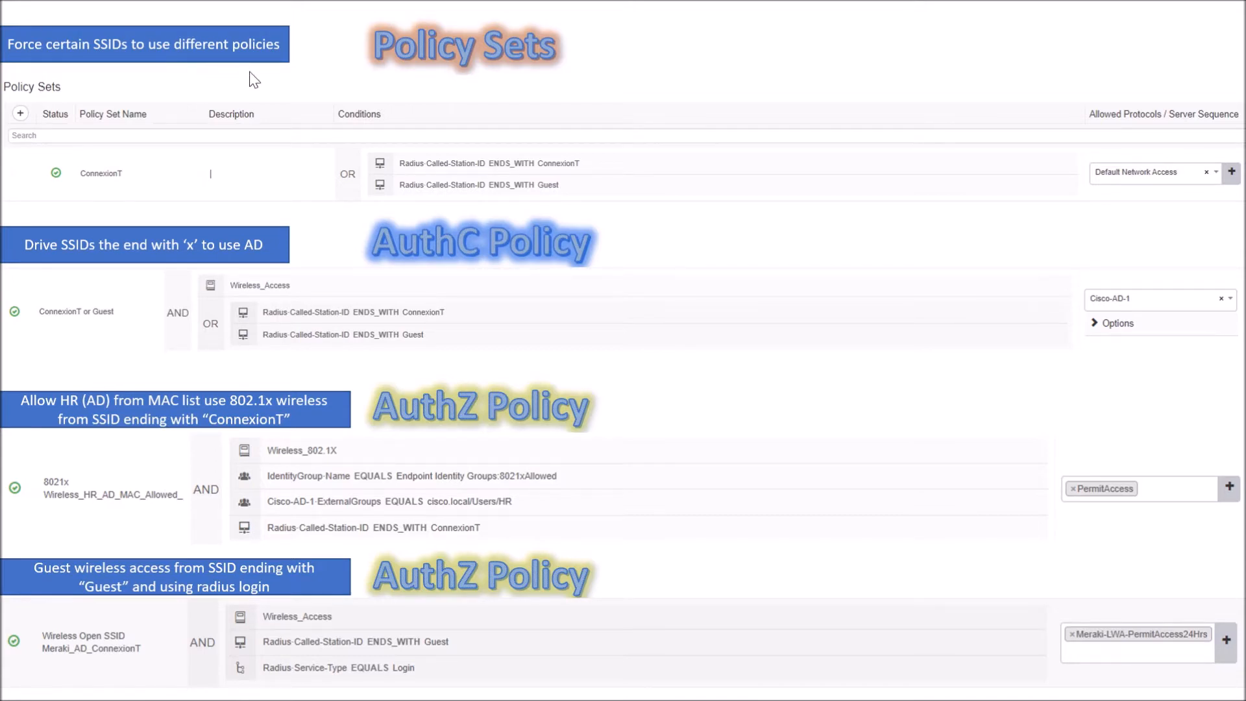
pyautogui.moveTo(196, 187)
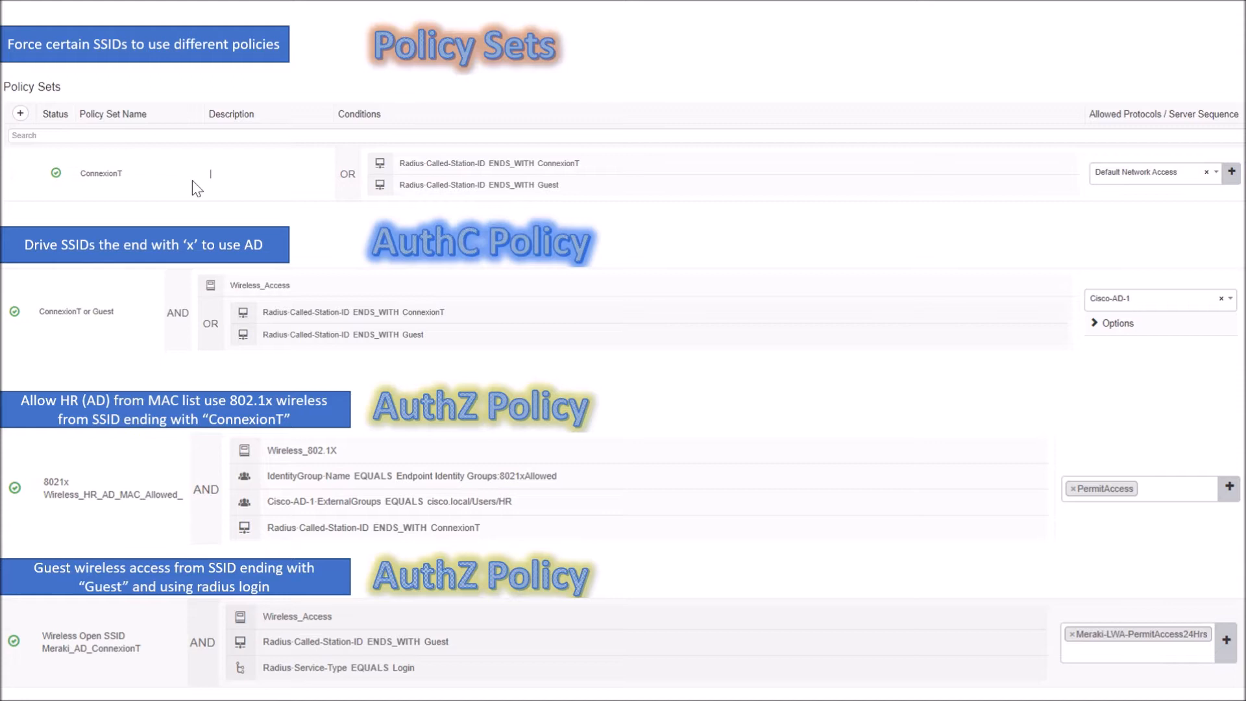
pyautogui.moveTo(538, 196)
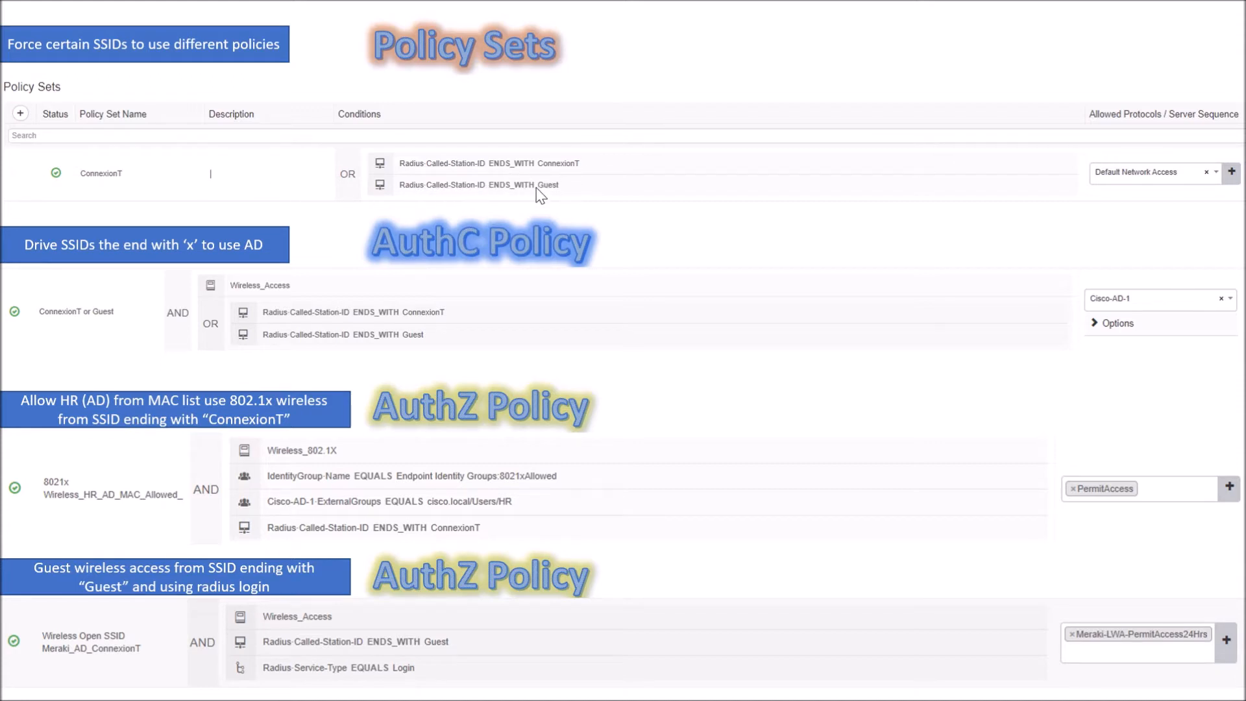
pyautogui.moveTo(562, 197)
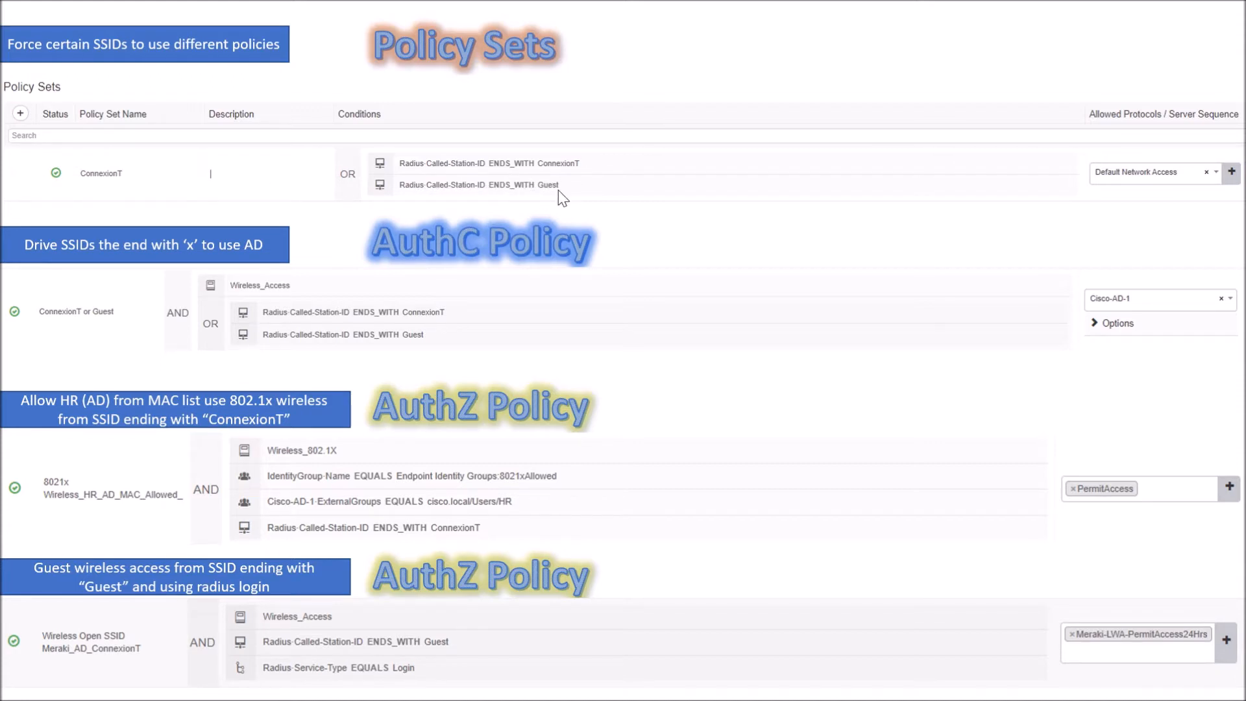
pyautogui.moveTo(811, 186)
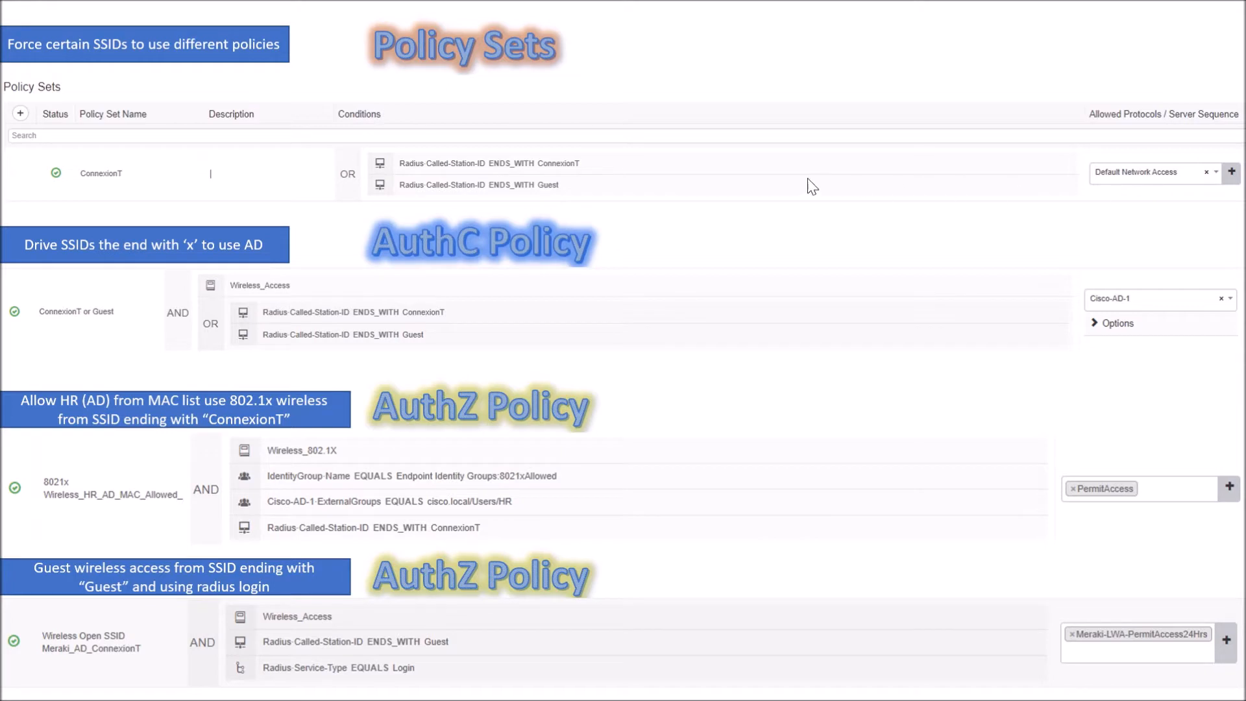
pyautogui.moveTo(175, 275)
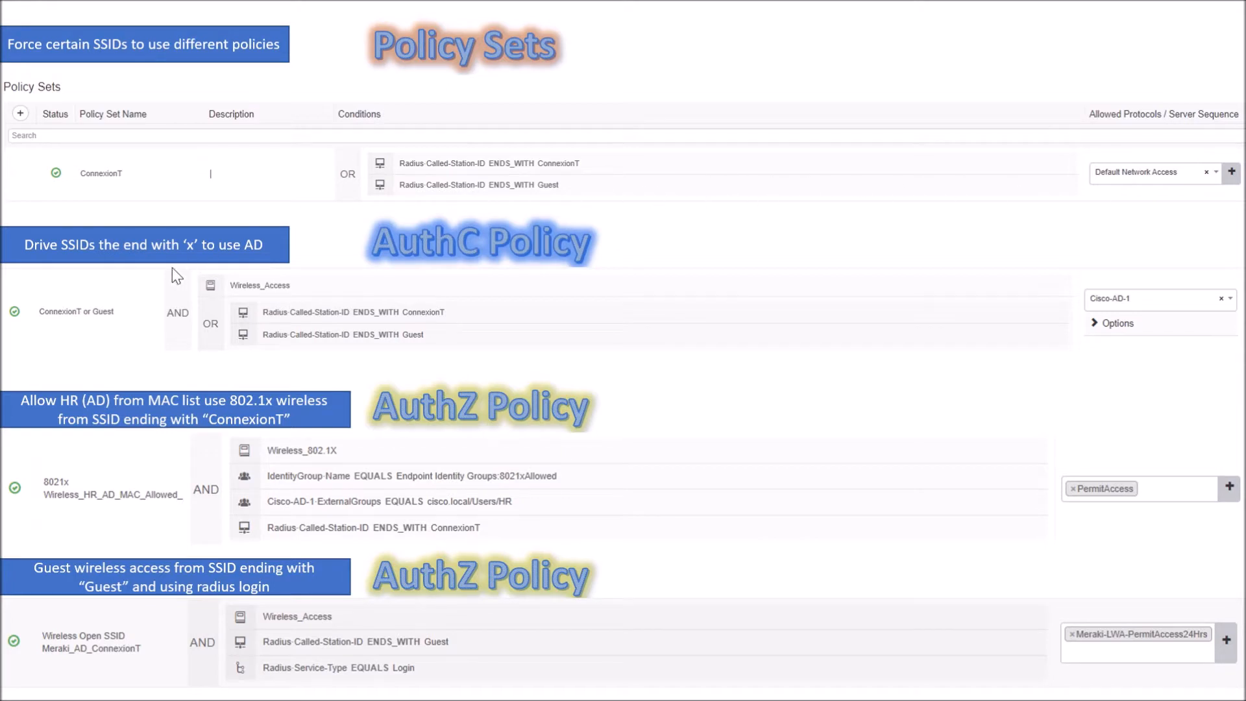
pyautogui.moveTo(174, 272)
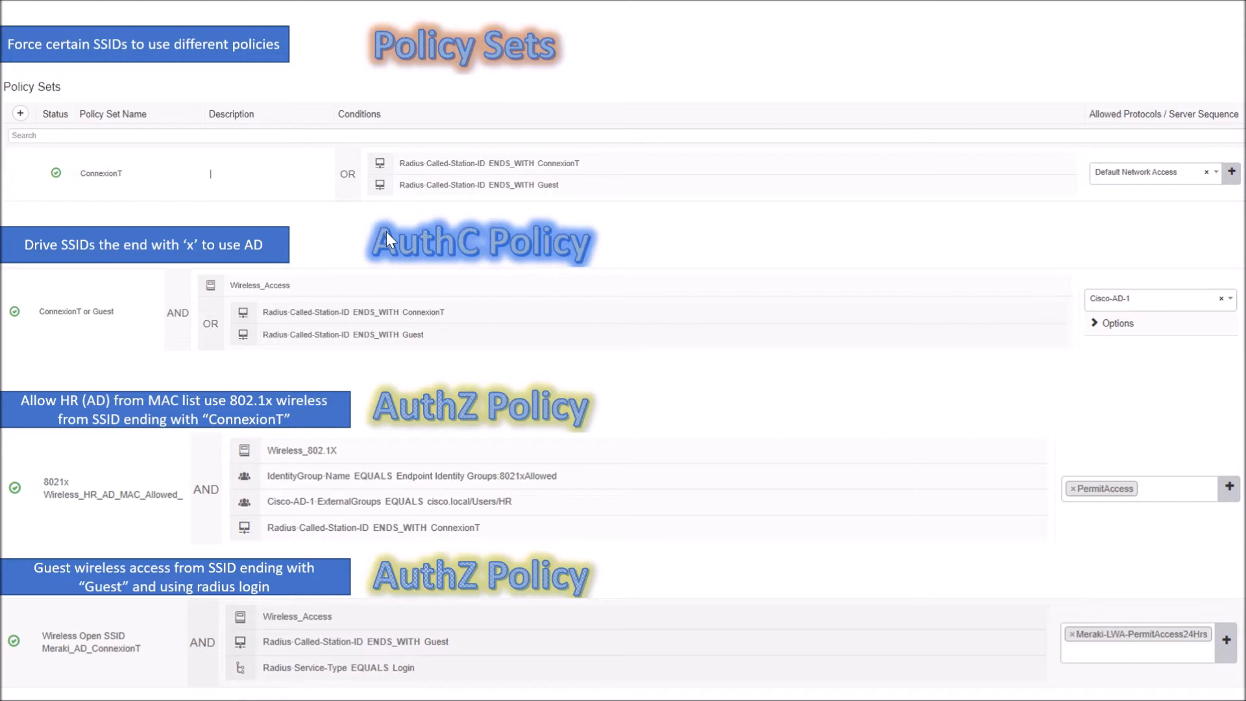
pyautogui.moveTo(420, 328)
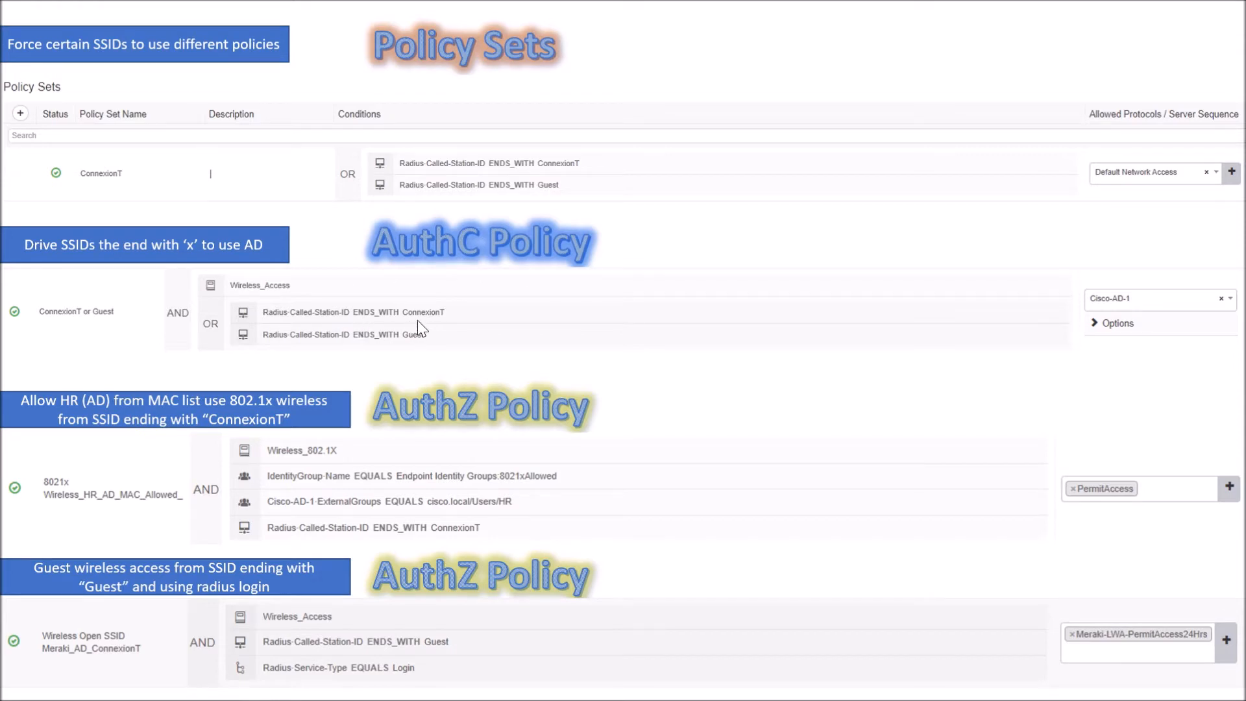
pyautogui.moveTo(416, 354)
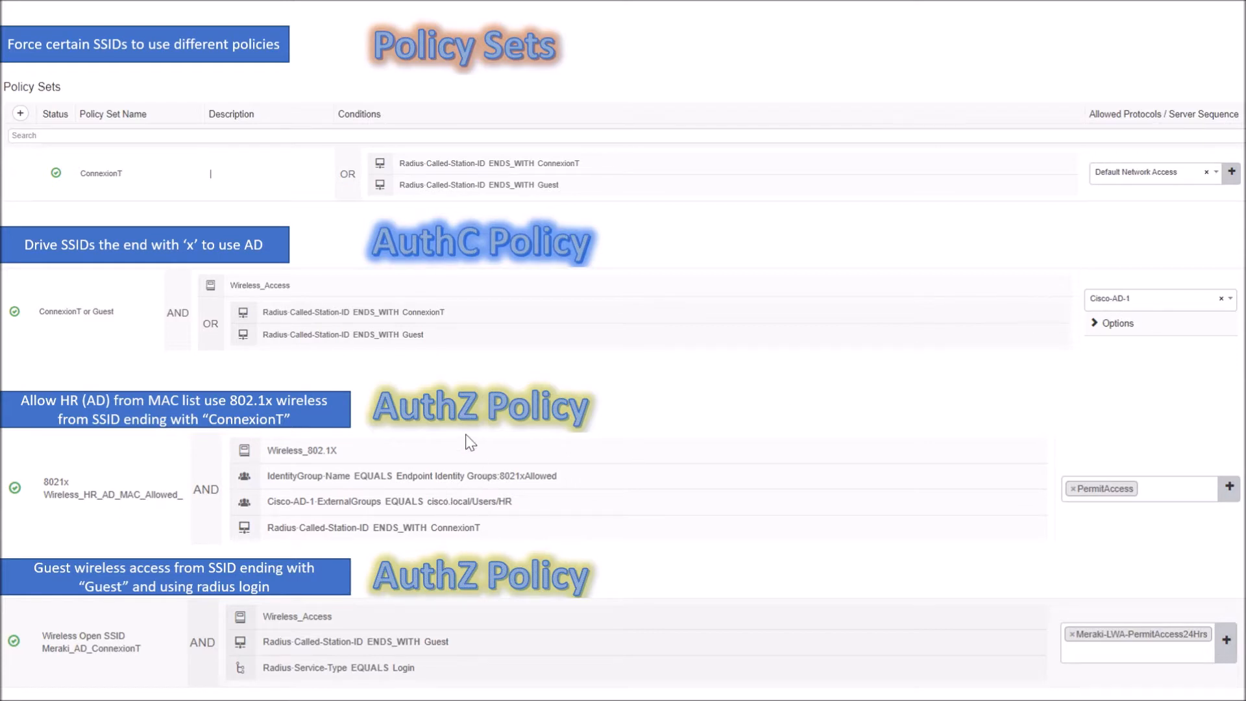
pyautogui.moveTo(151, 427)
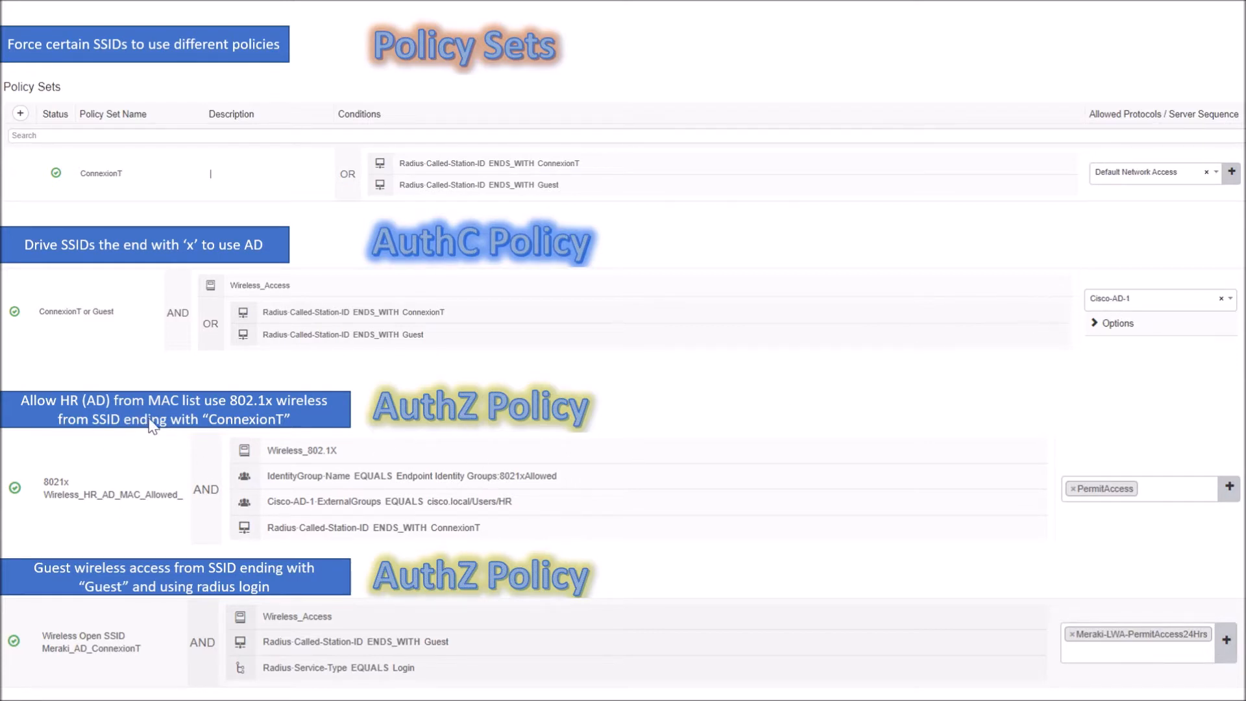
pyautogui.moveTo(253, 421)
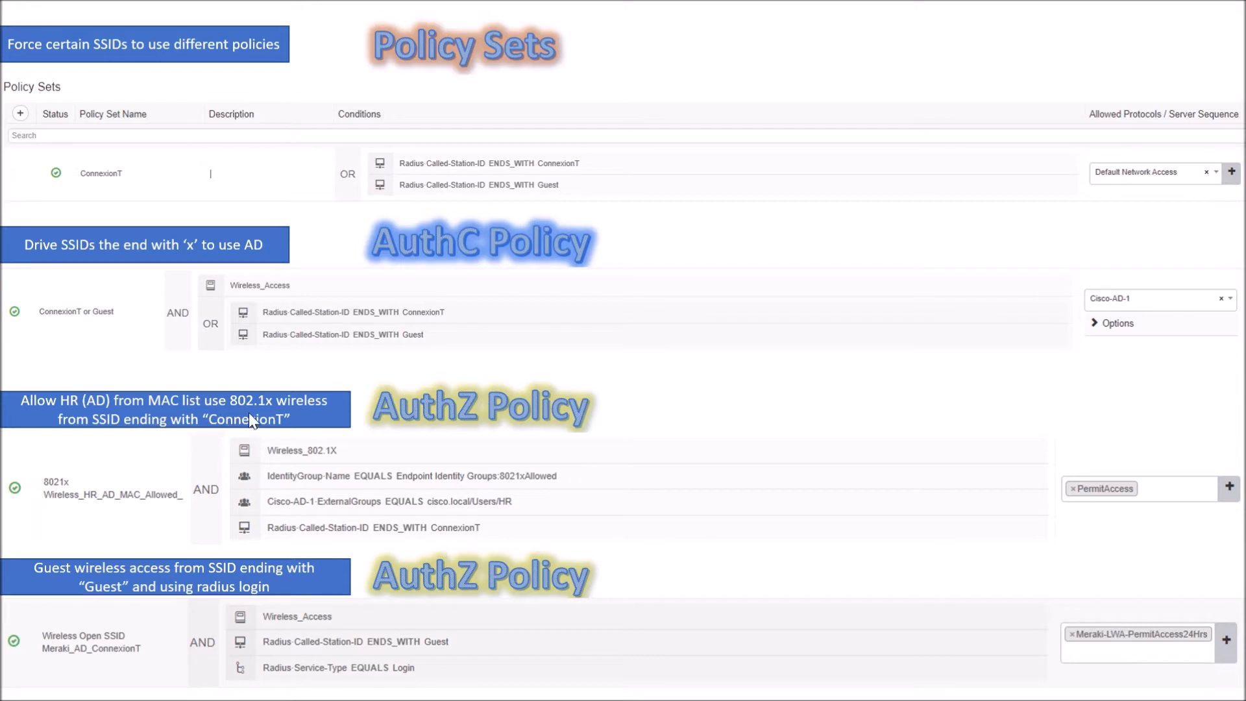
pyautogui.moveTo(522, 494)
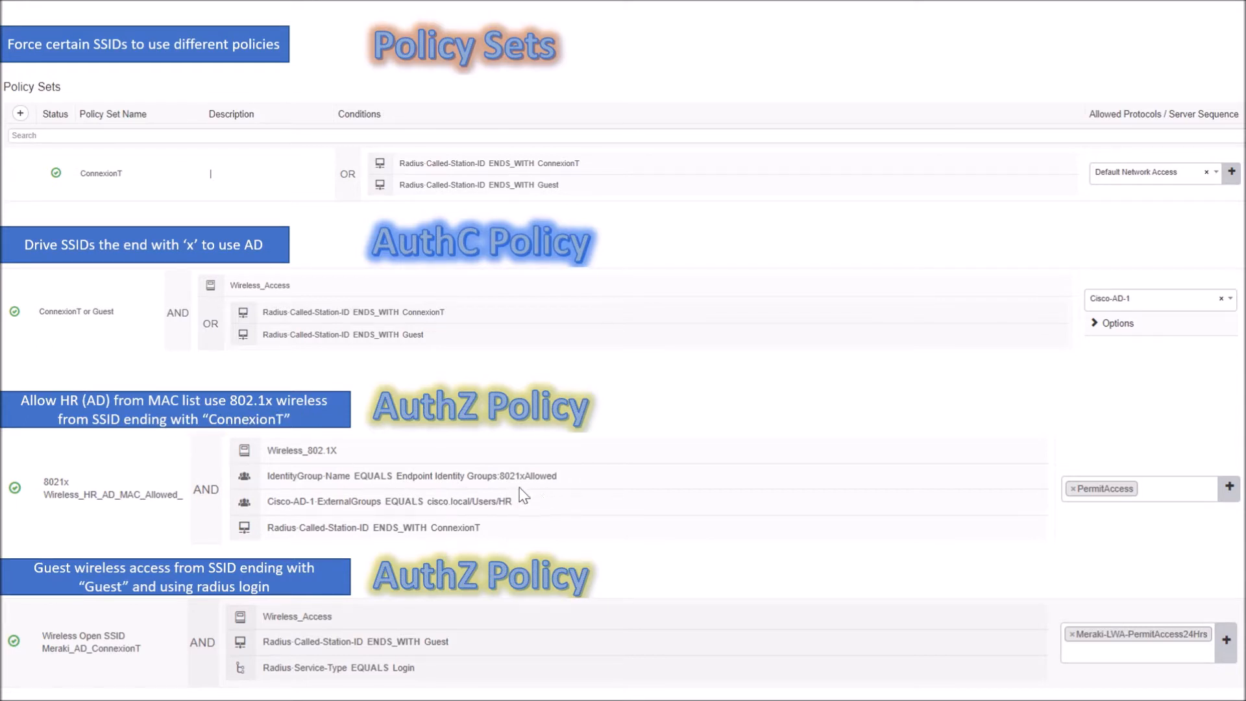
pyautogui.moveTo(508, 515)
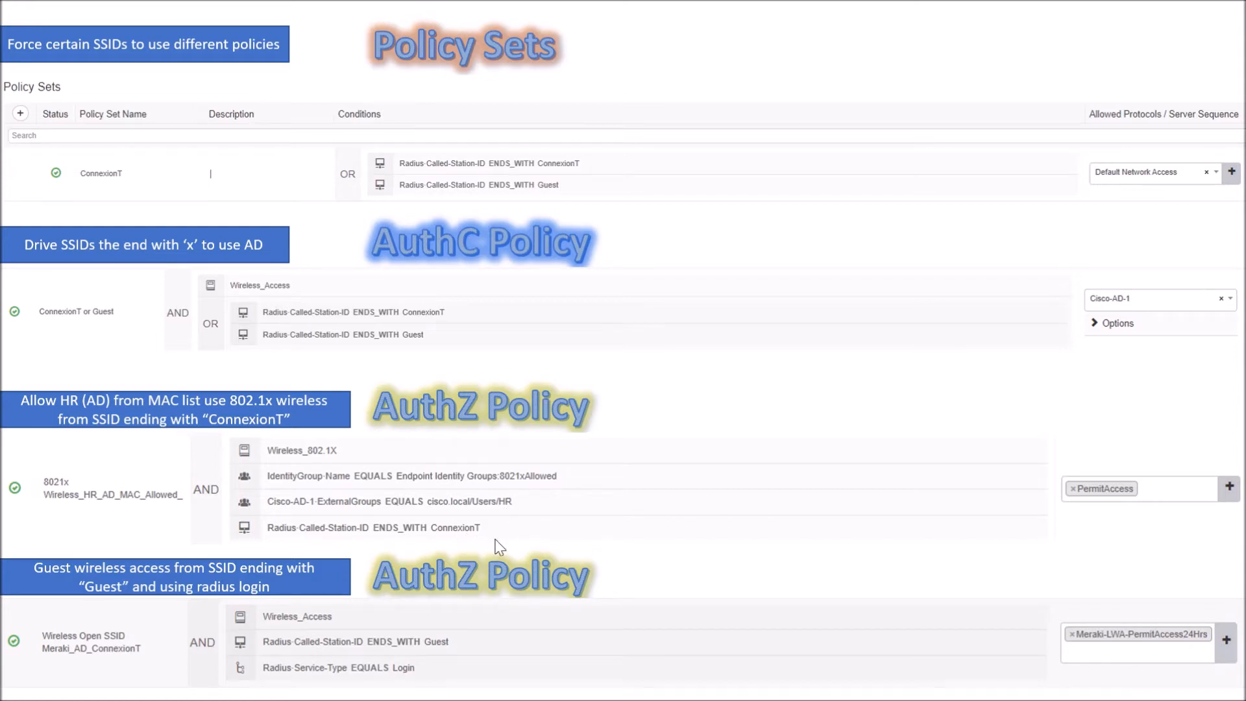
pyautogui.moveTo(318, 603)
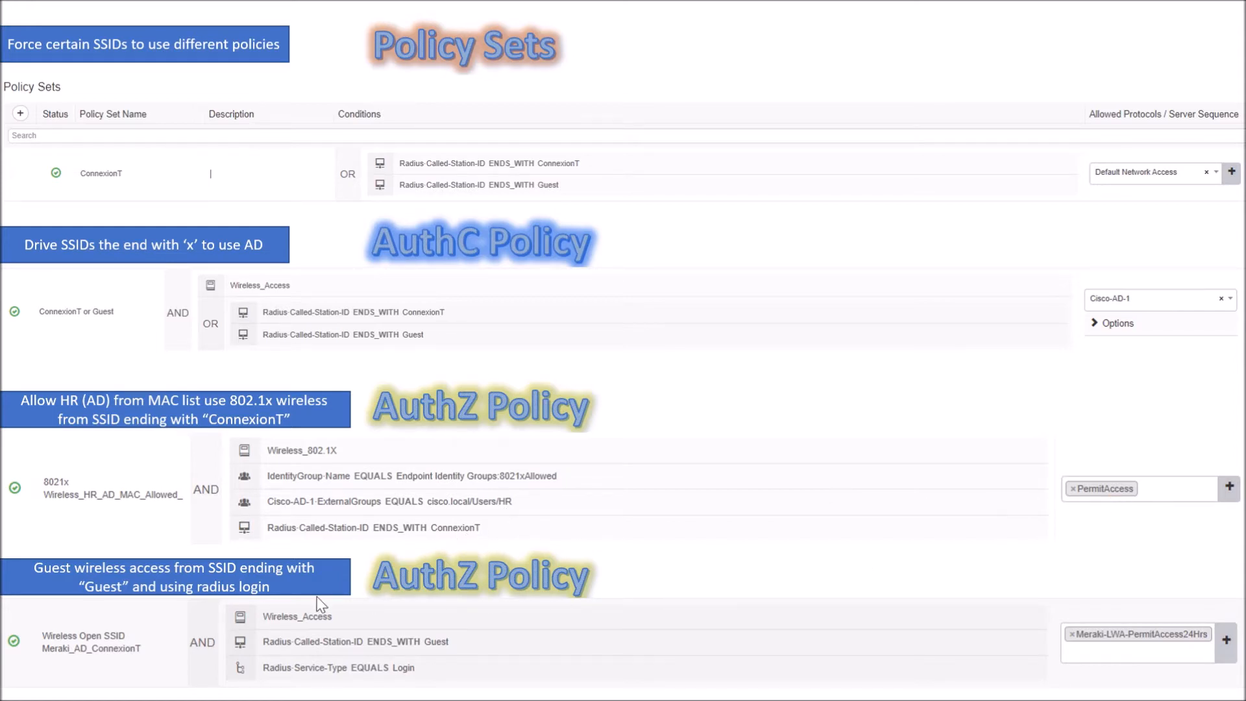
pyautogui.moveTo(245, 584)
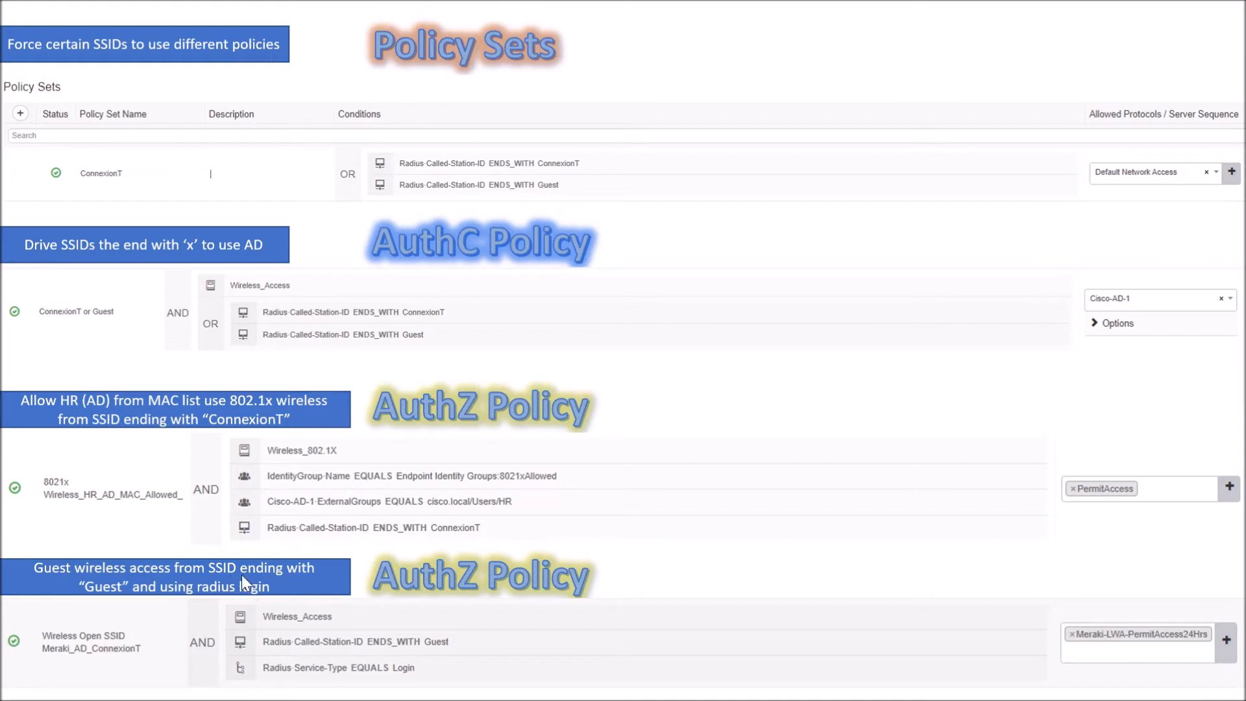
pyautogui.moveTo(154, 595)
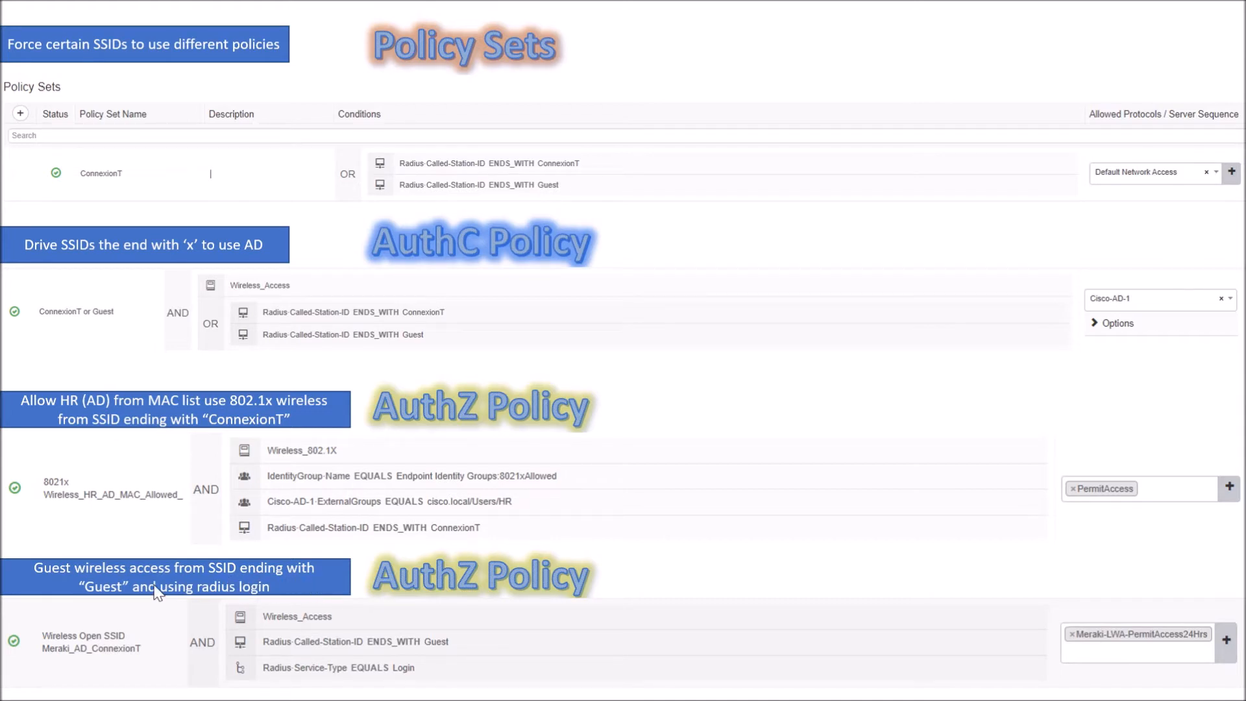
pyautogui.moveTo(334, 667)
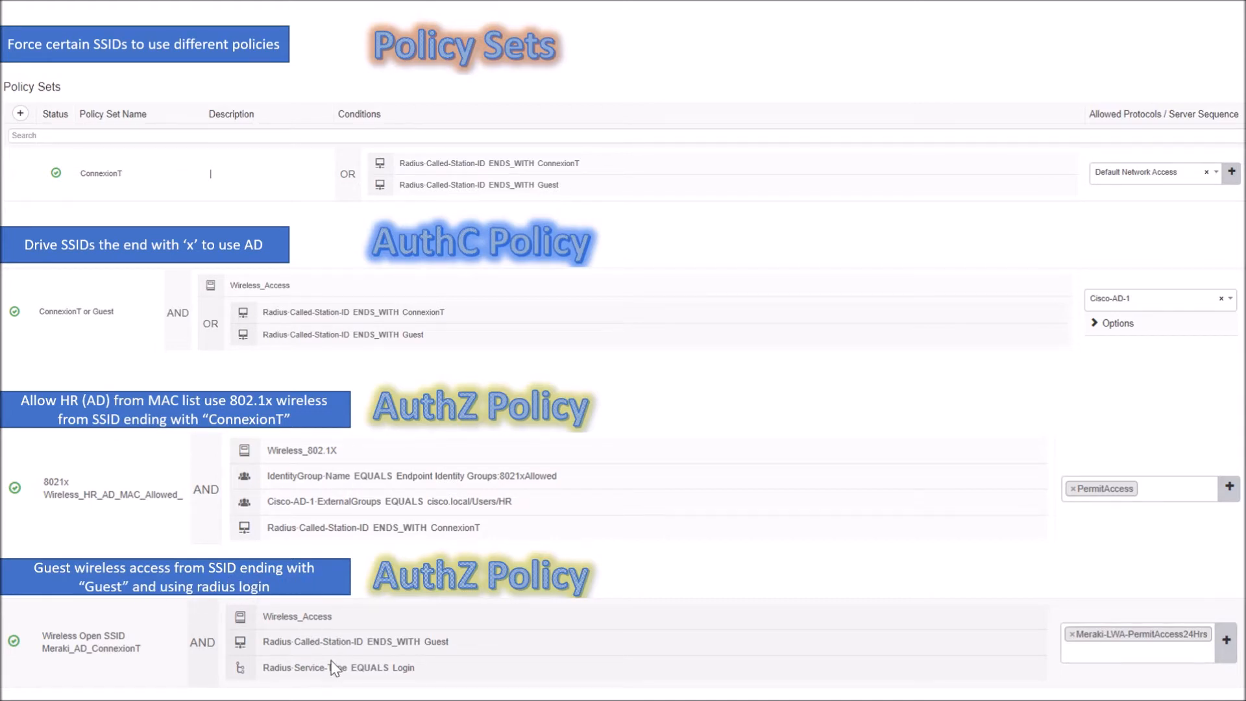
pyautogui.moveTo(1153, 651)
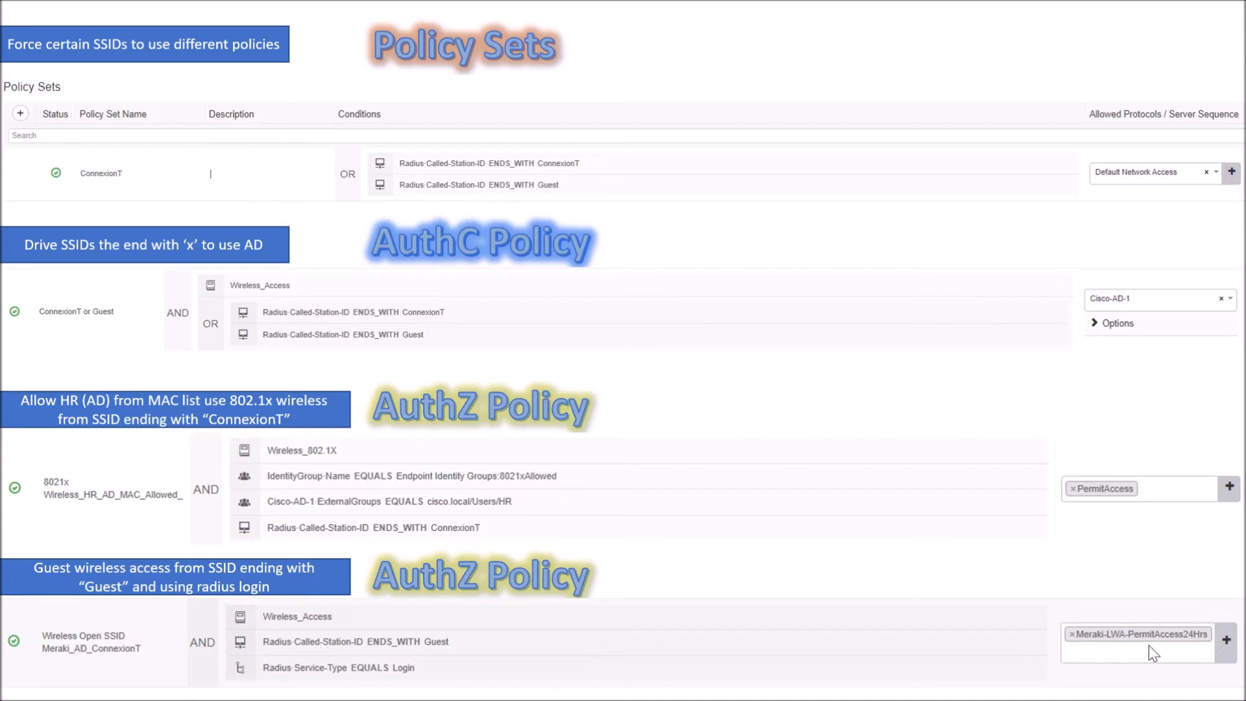
pyautogui.moveTo(345, 695)
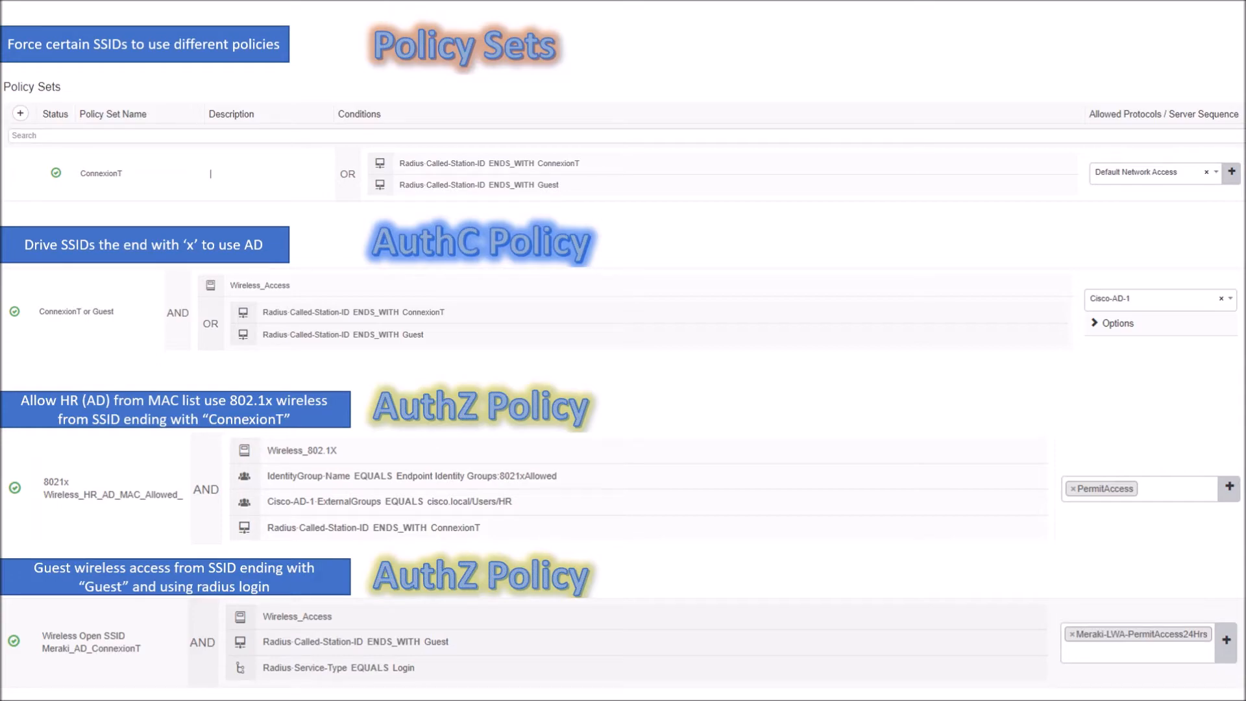
# Leave the ConnexionT policy overview slide and return to the browser with the Meraki wireless settings
pyautogui.click(231, 9)
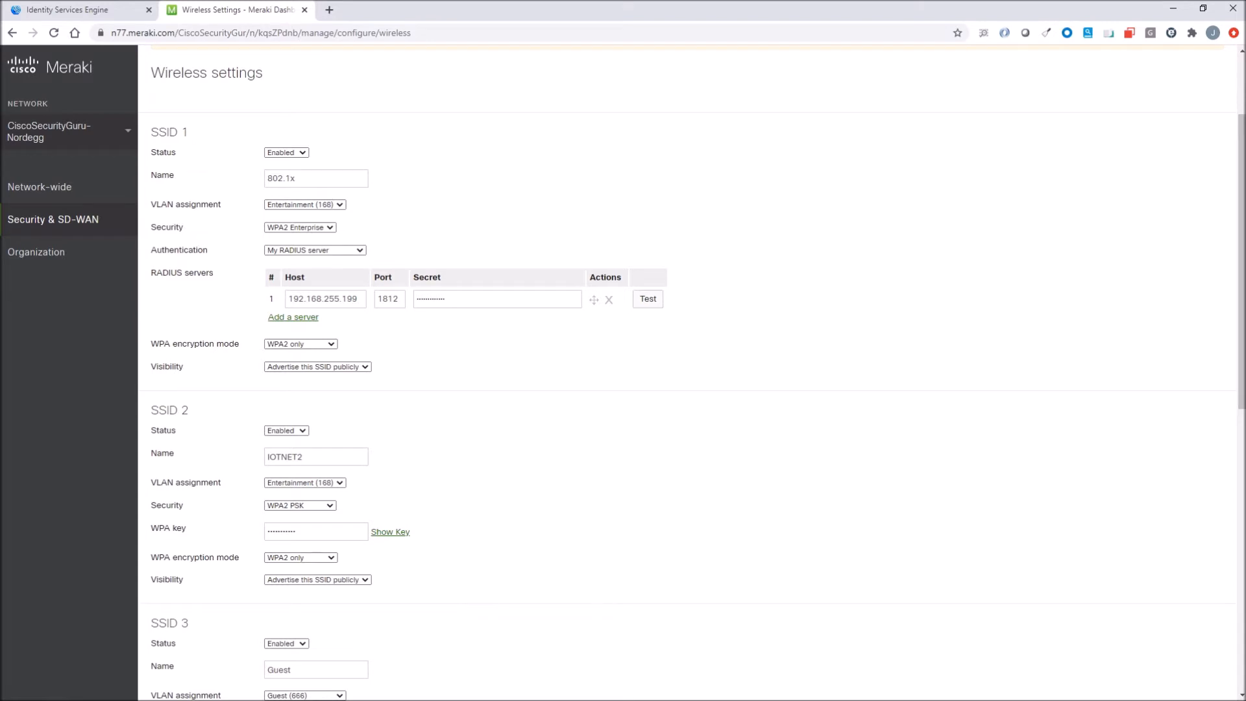
# Expand the ConnexionT policy set to show its authentication and three authorization rules
pyautogui.click(72, 10)
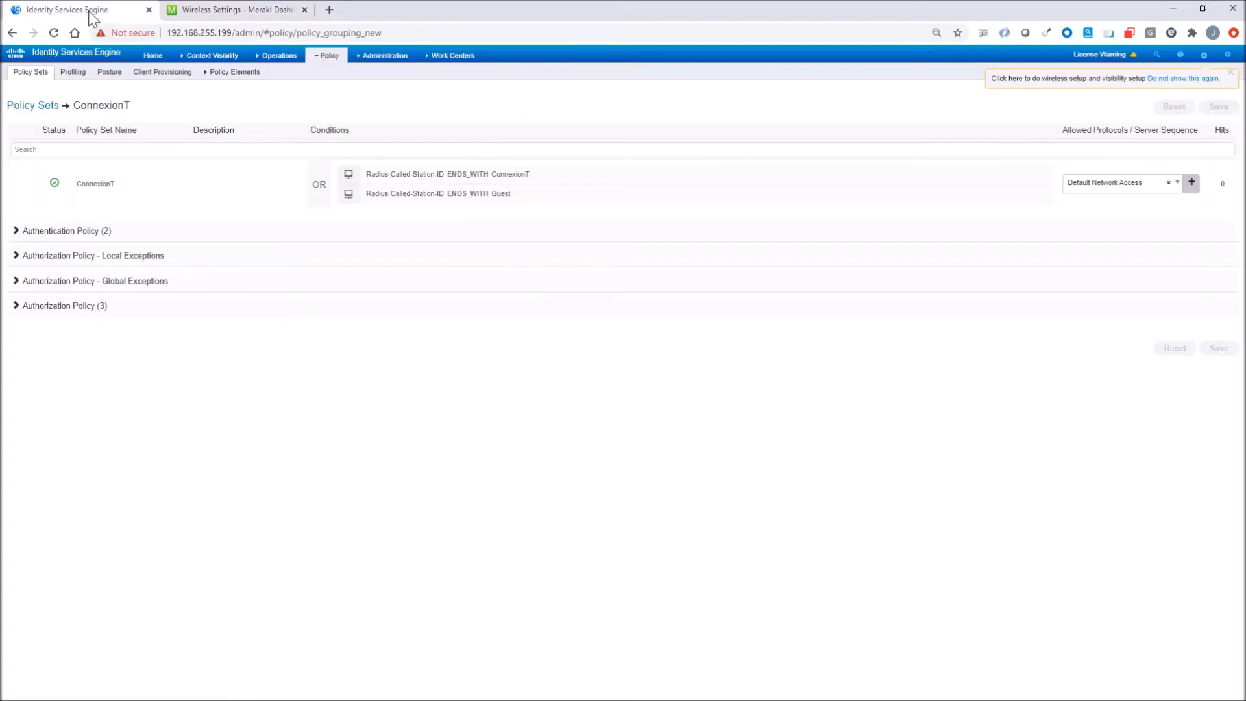
pyautogui.moveTo(493, 184)
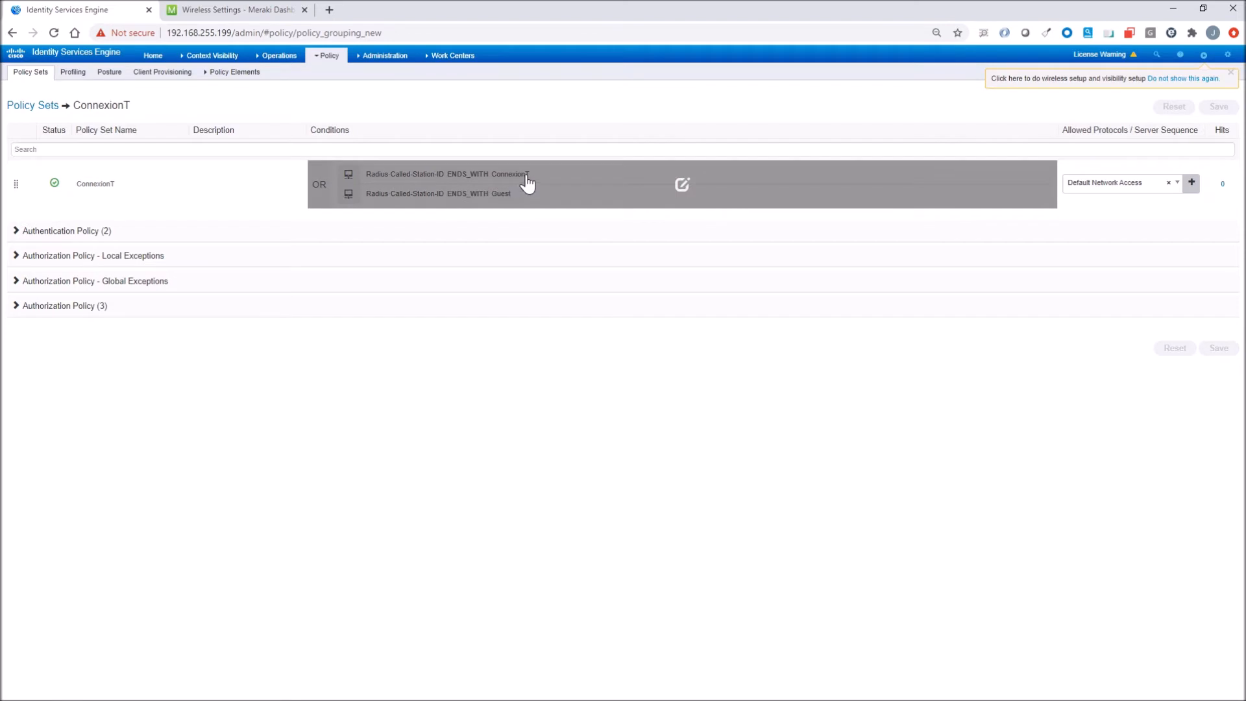
pyautogui.moveTo(509, 206)
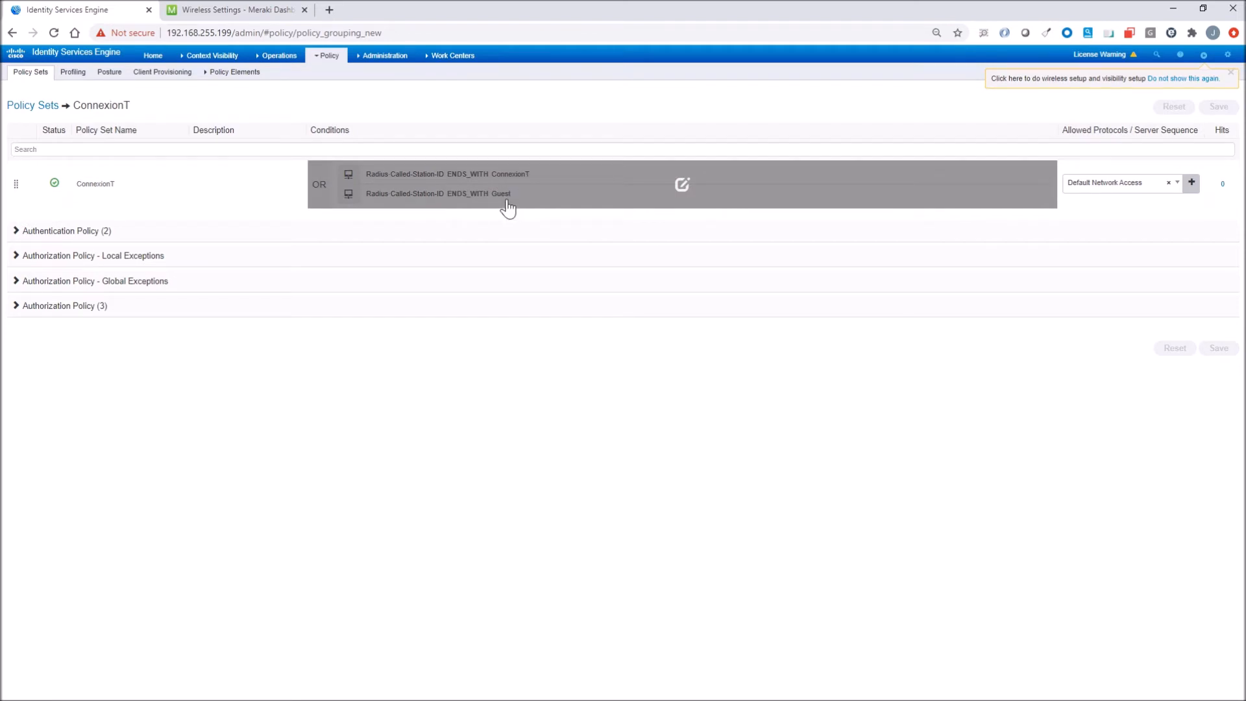
pyautogui.moveTo(306, 221)
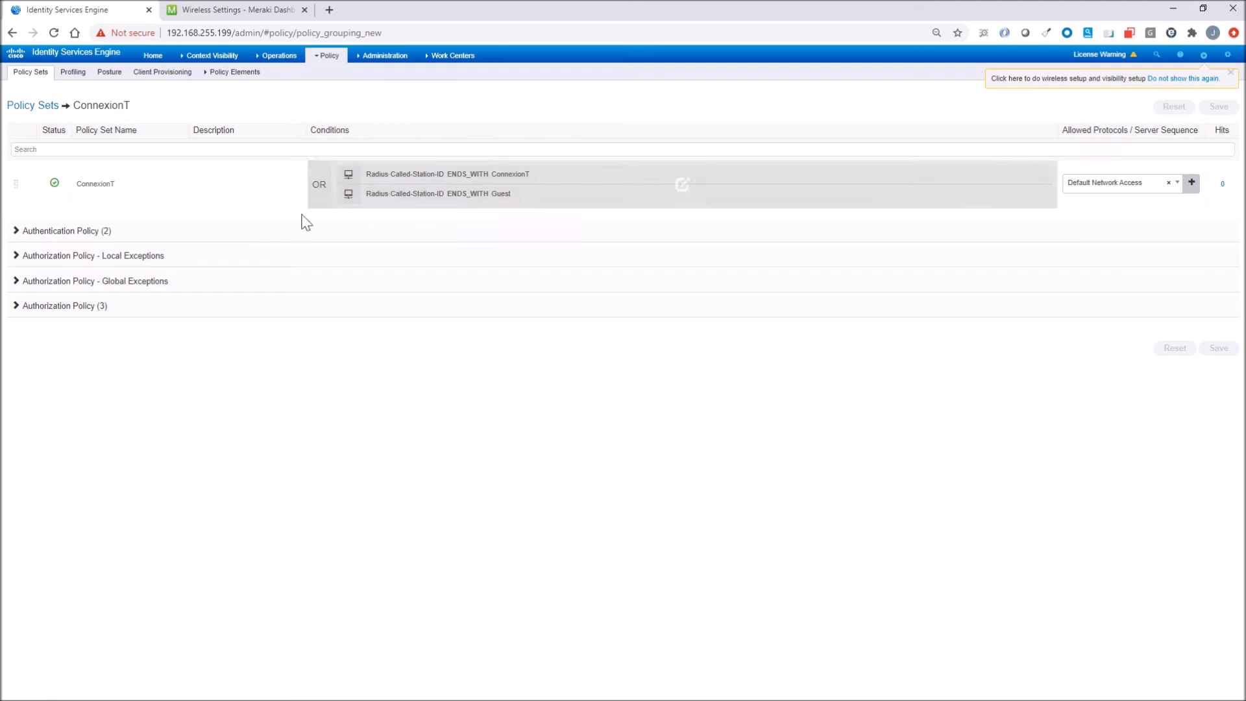
pyautogui.moveTo(44, 238)
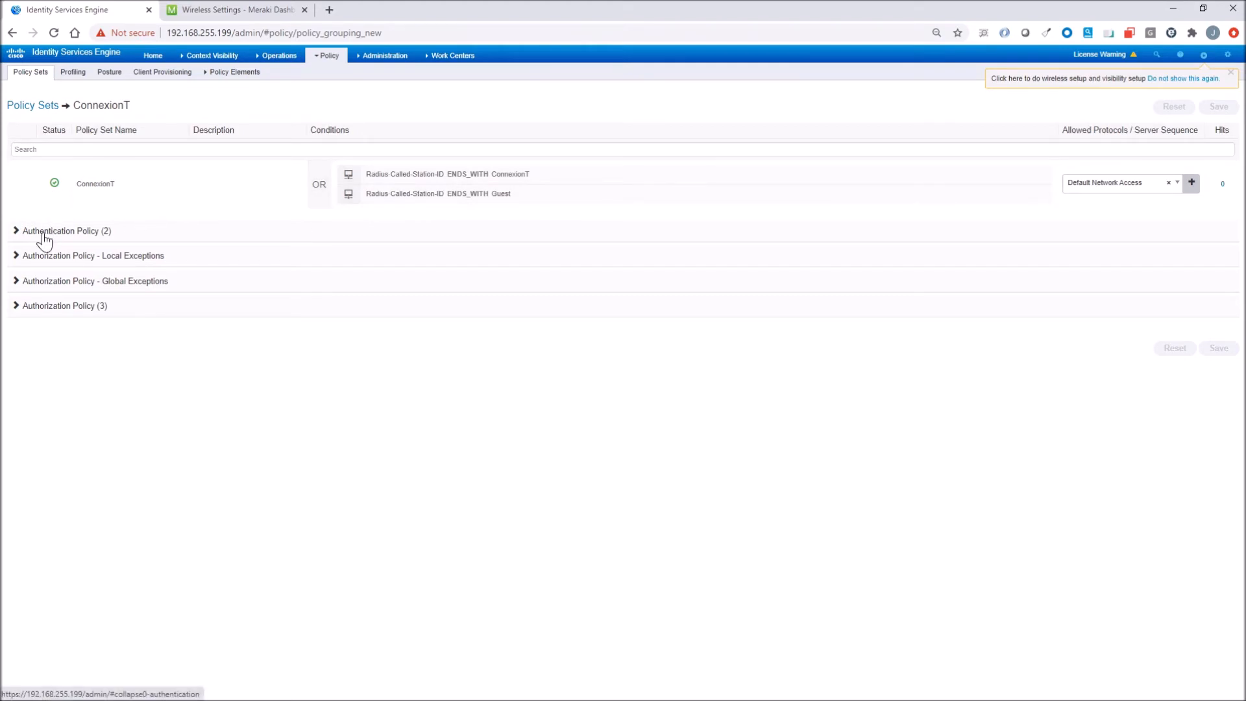
pyautogui.click(15, 230)
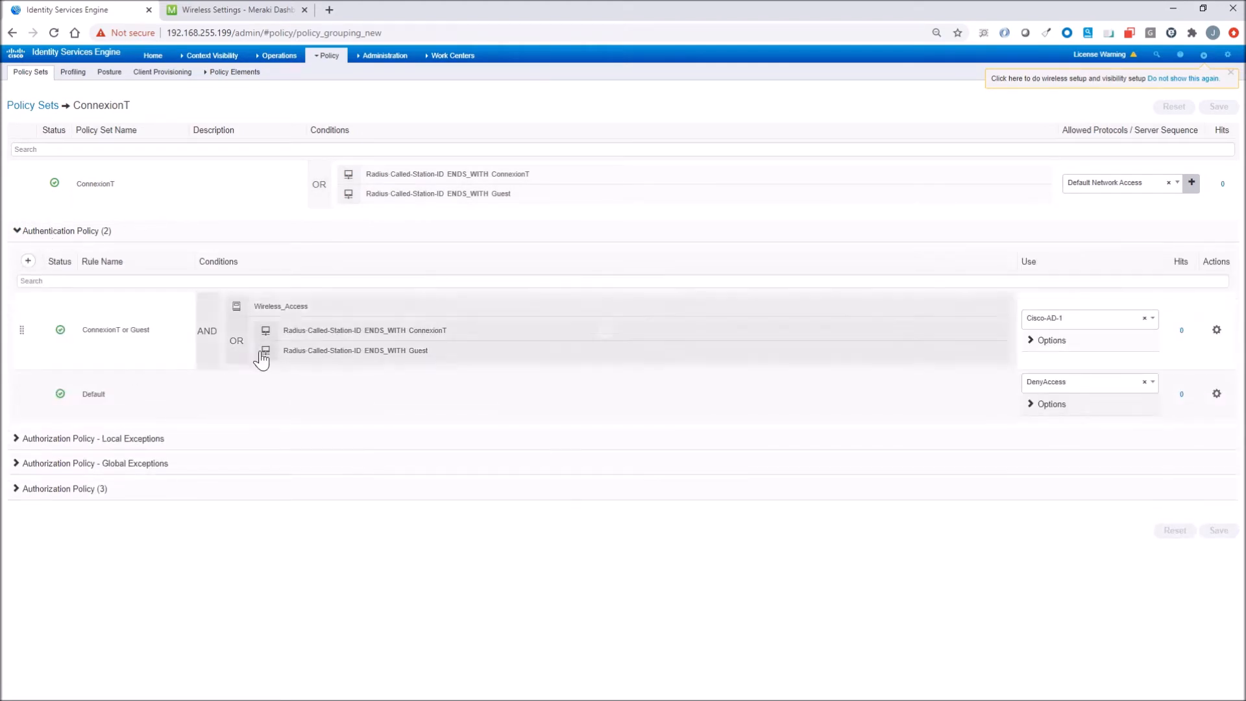
pyautogui.moveTo(295, 314)
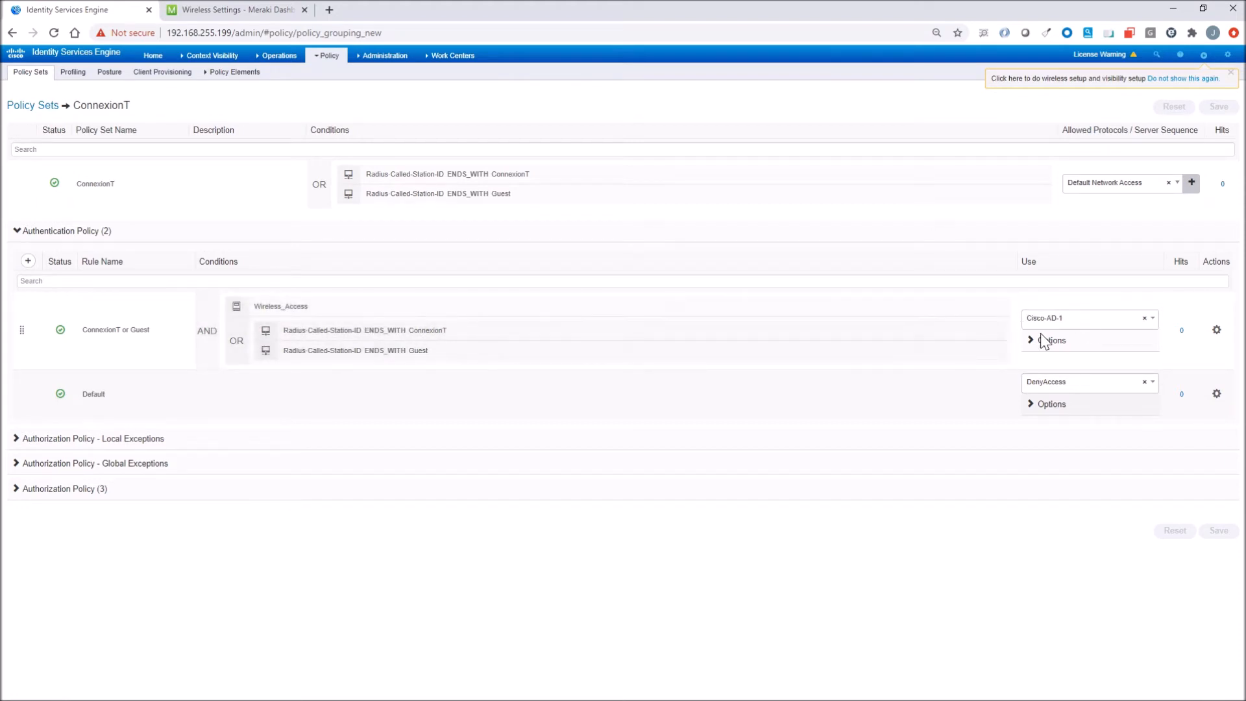
pyautogui.moveTo(360, 409)
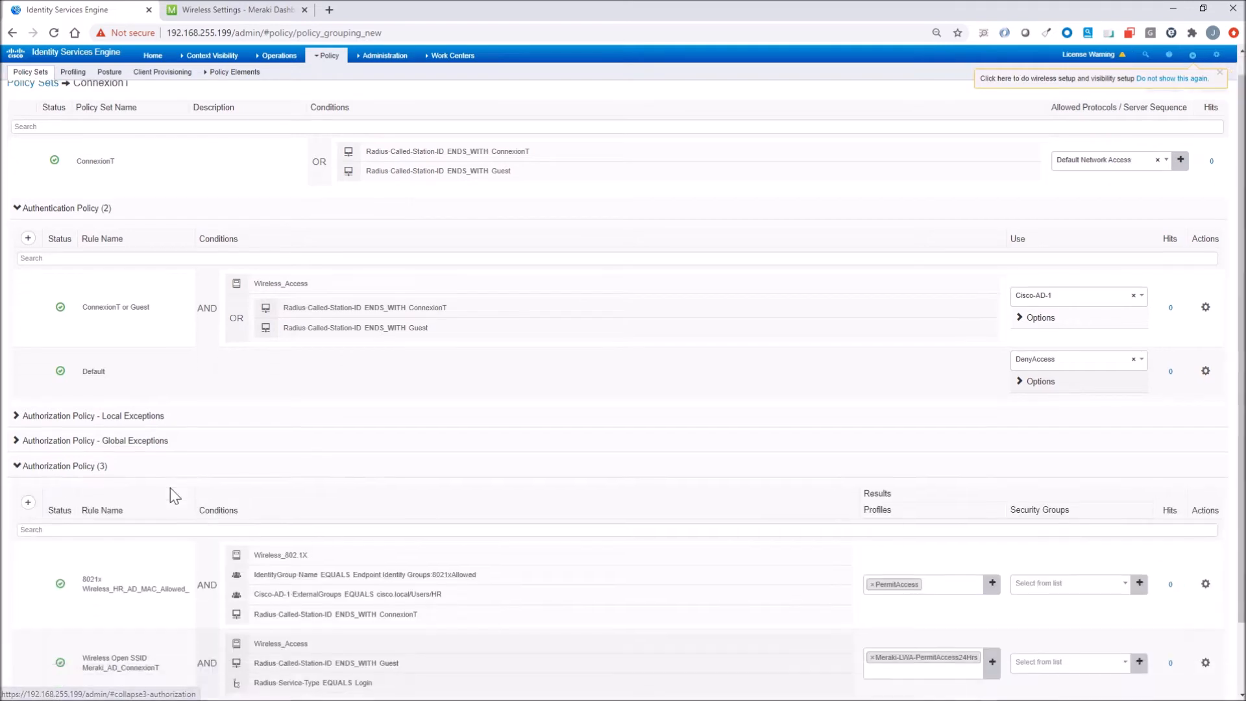
pyautogui.scroll(-3)
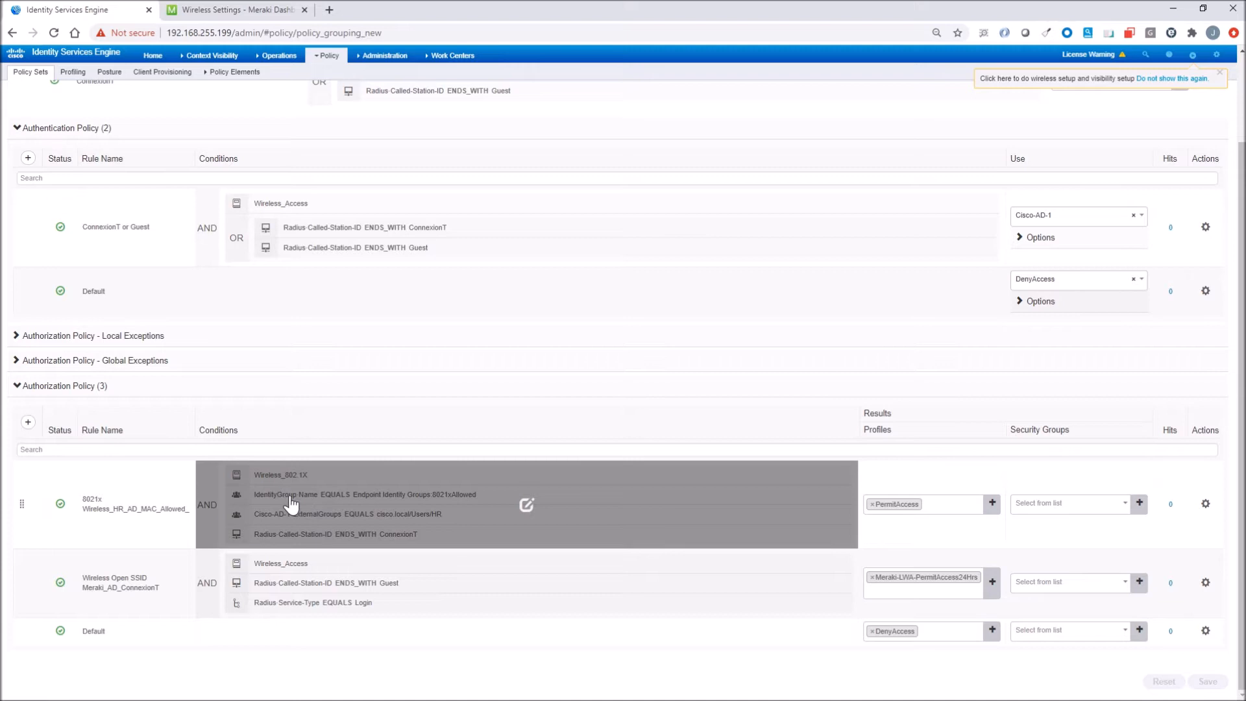
pyautogui.moveTo(436, 508)
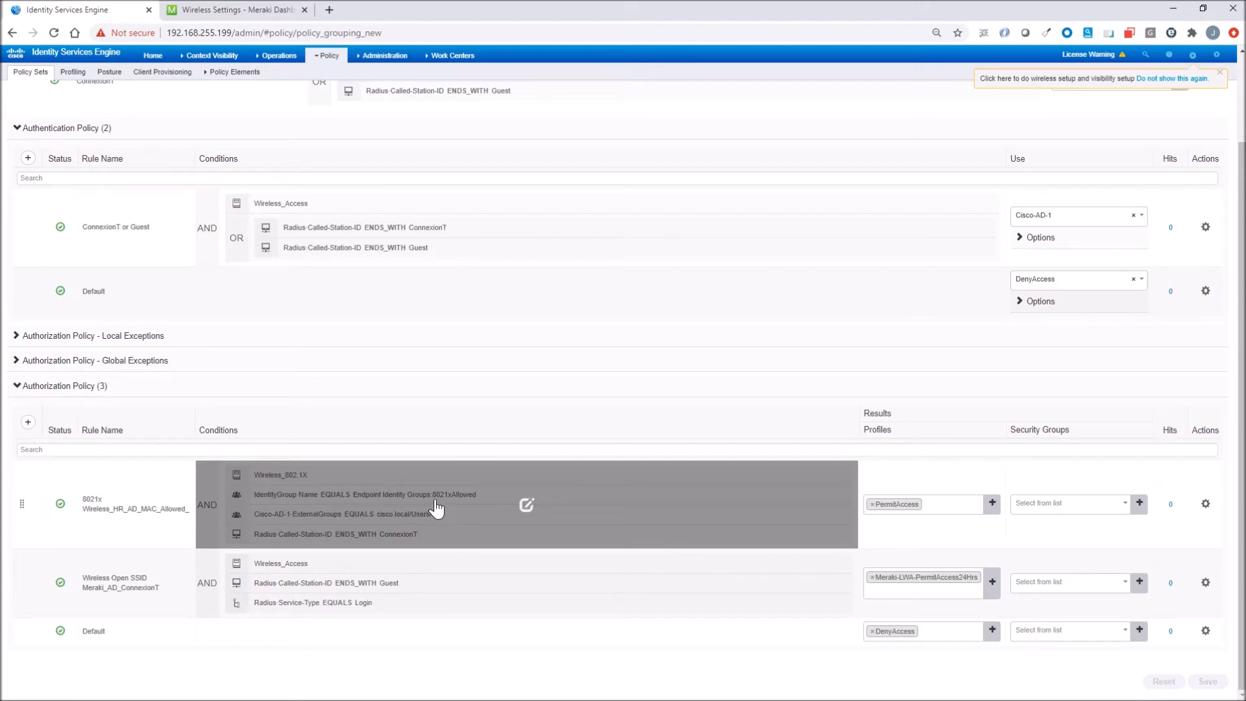
pyautogui.moveTo(358, 532)
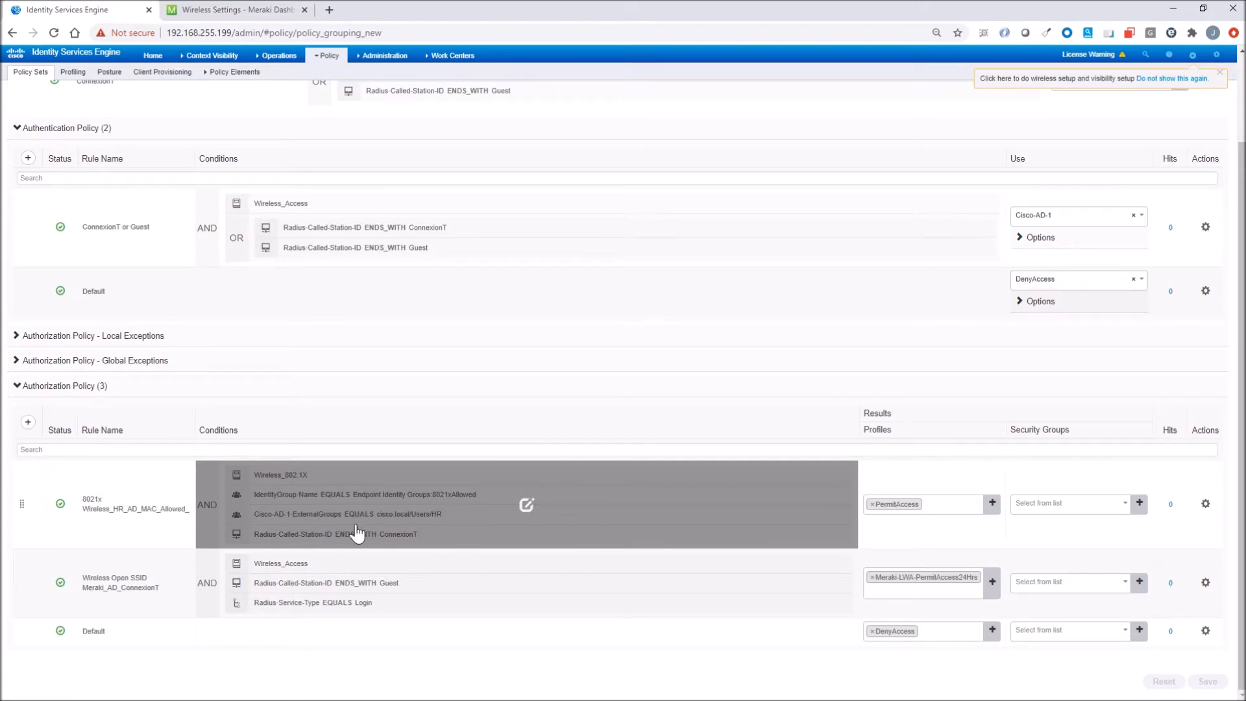
pyautogui.moveTo(436, 546)
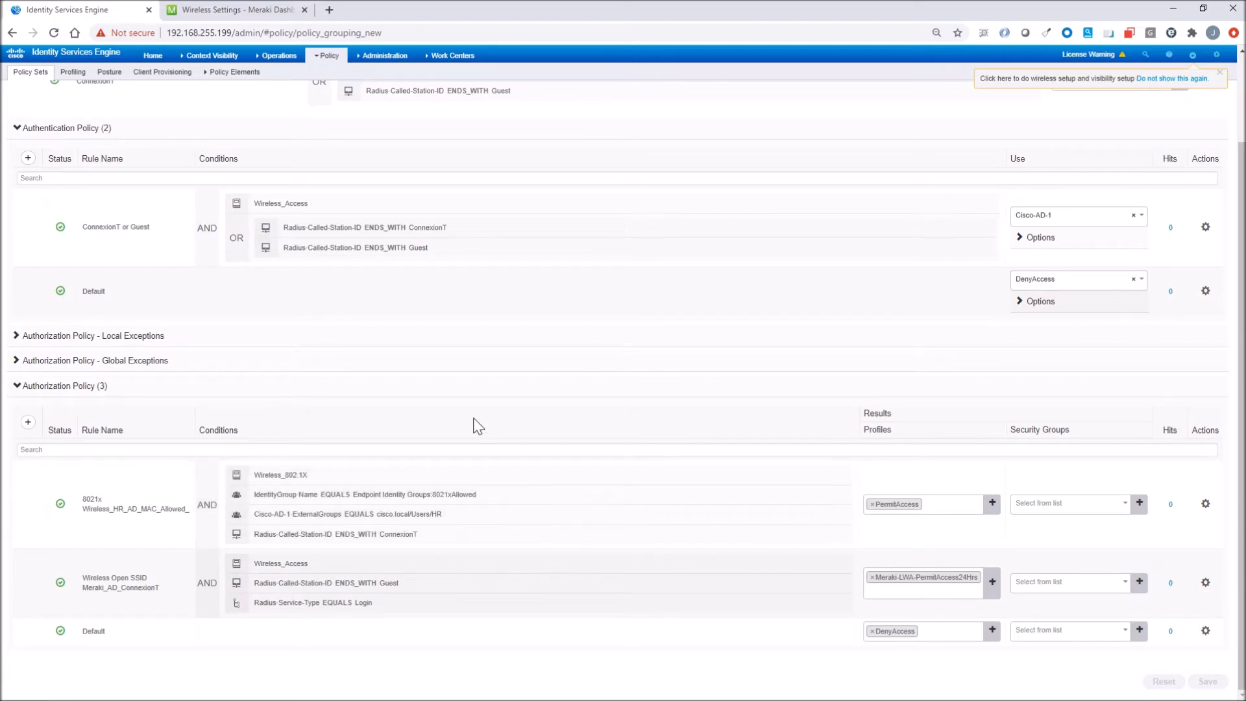
# Open Administration > Identity Management > Groups and the 8021xAllowed endpoint group with its Apple-Device member
pyautogui.click(384, 55)
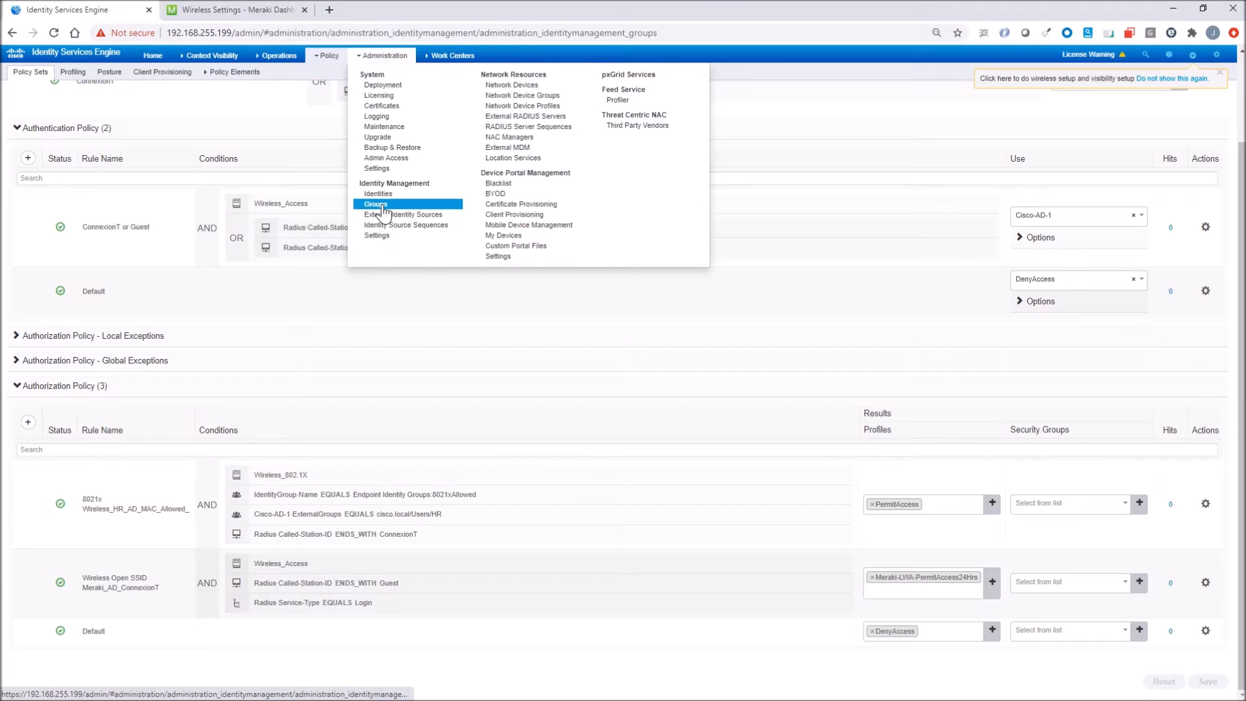
pyautogui.click(374, 203)
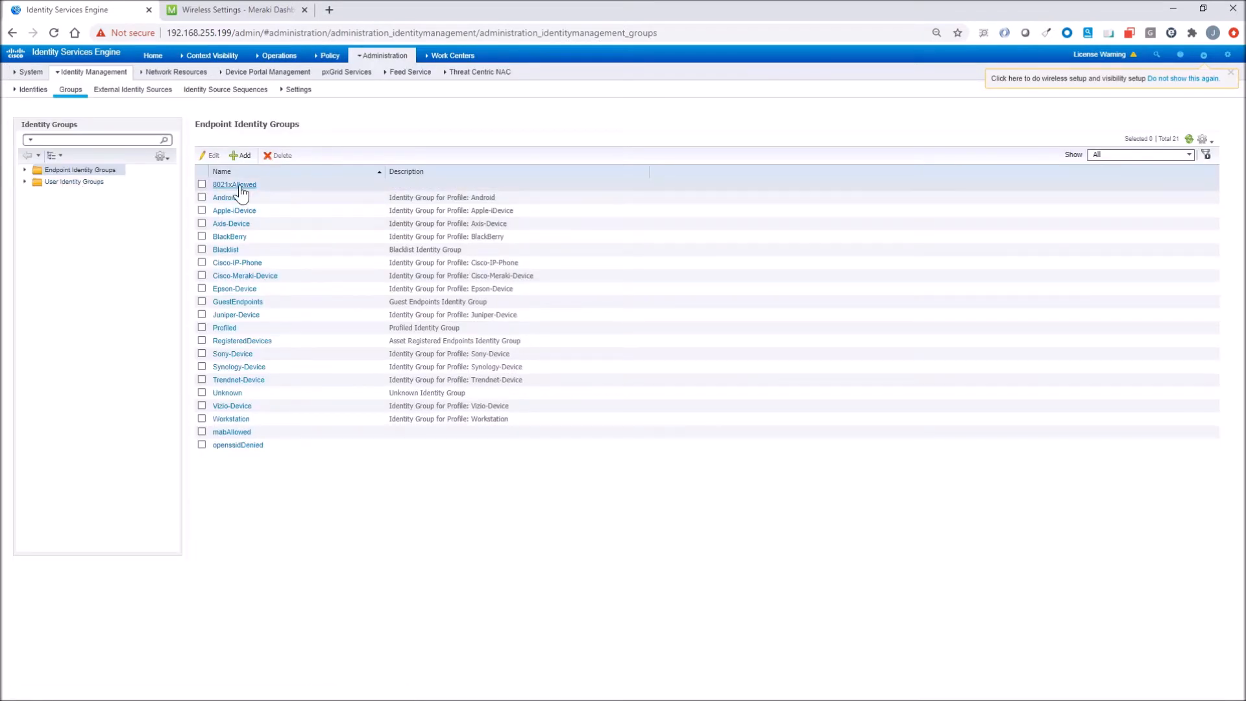
pyautogui.click(235, 184)
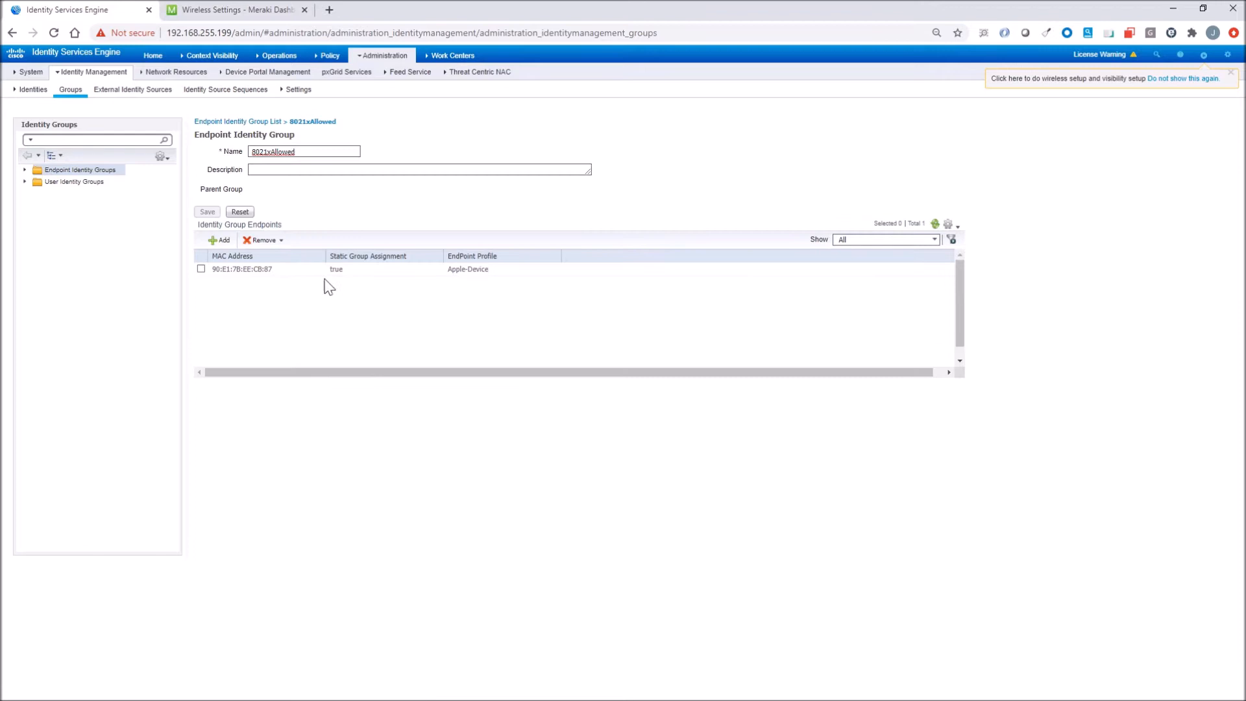
pyautogui.moveTo(329, 85)
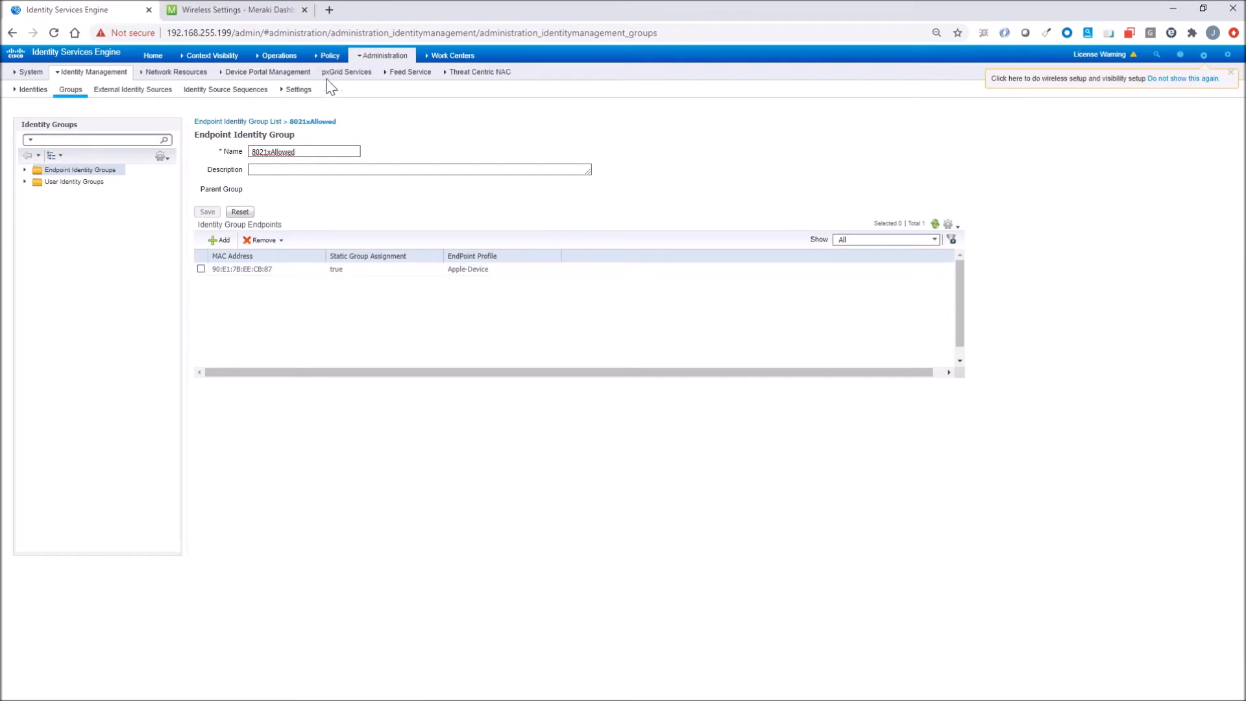
pyautogui.click(278, 56)
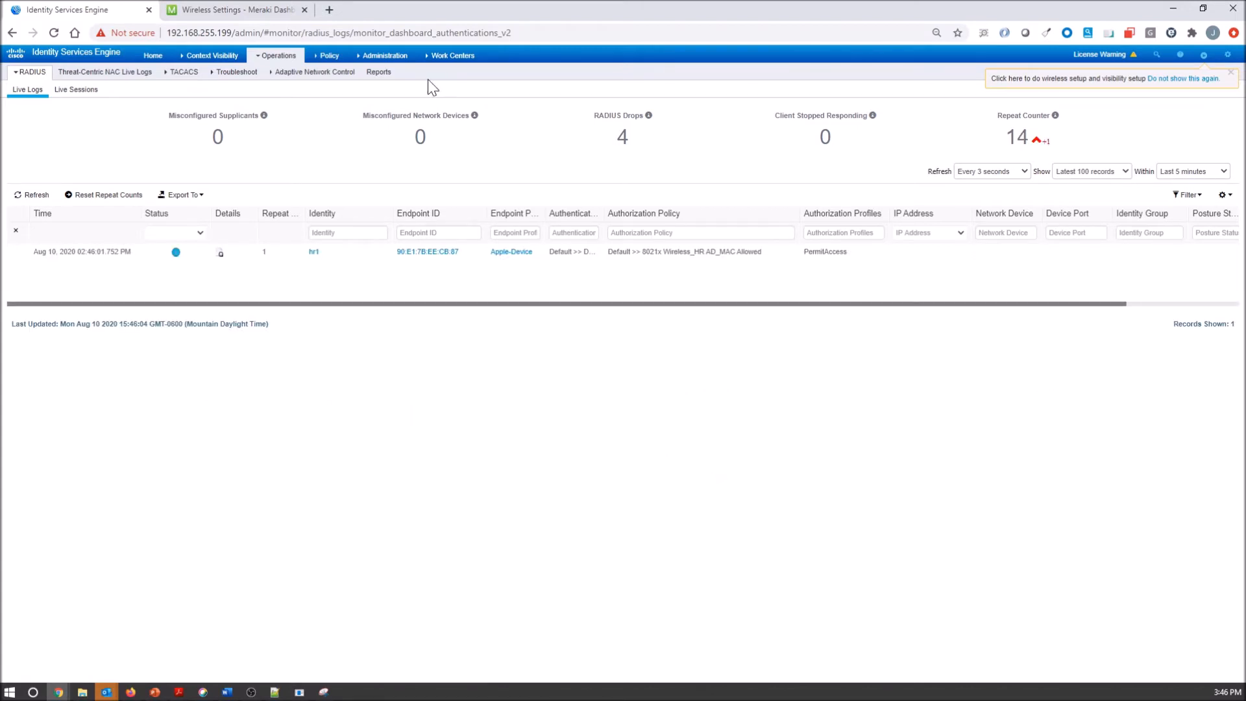
pyautogui.moveTo(572, 250)
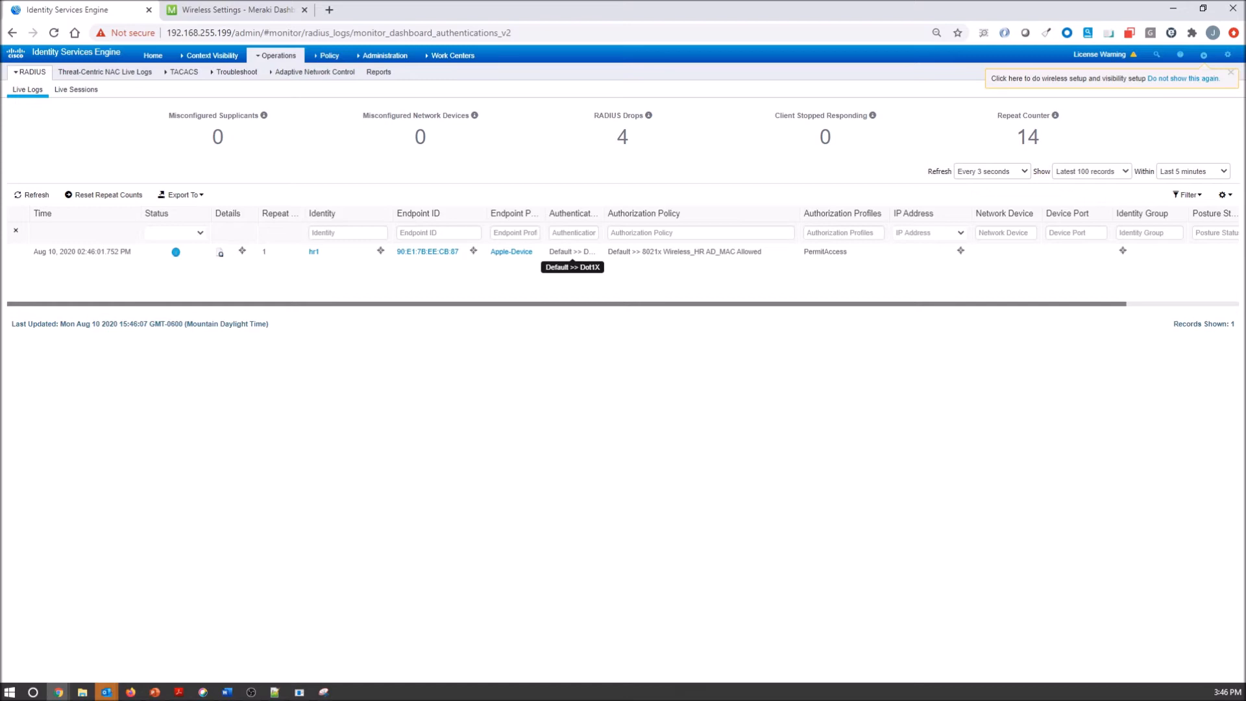
pyautogui.moveTo(175, 252)
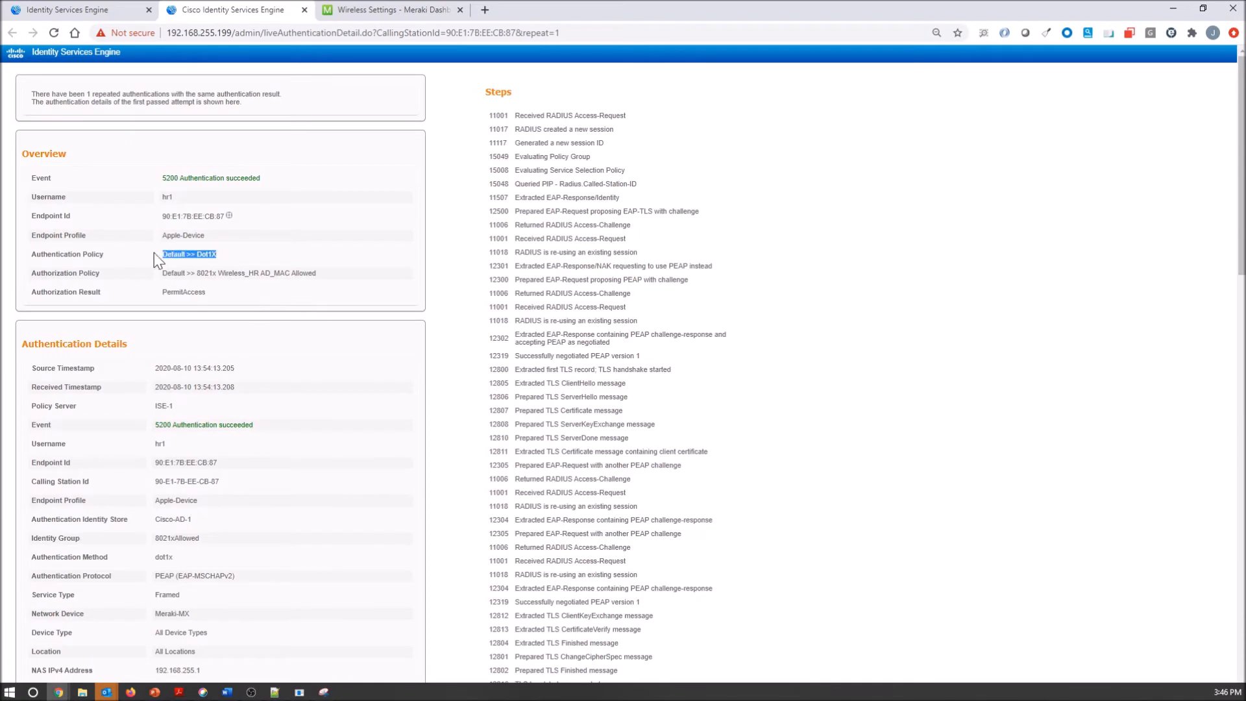
pyautogui.moveTo(197, 268)
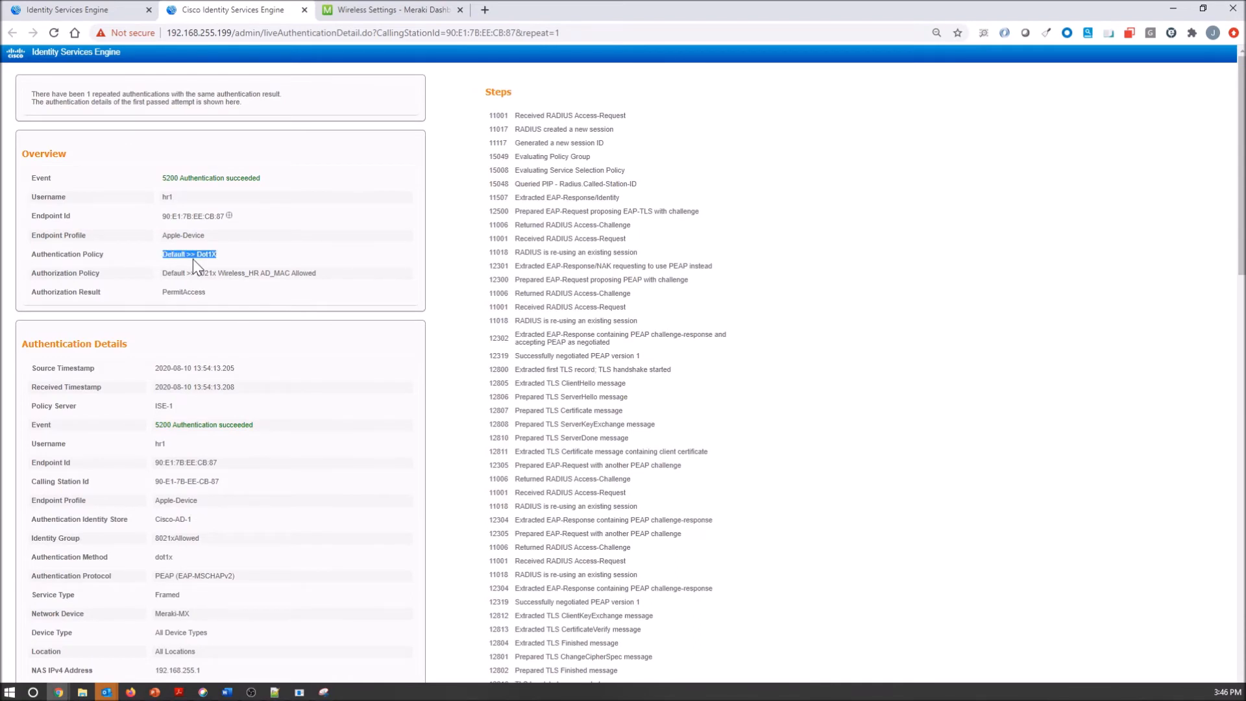
# Return from hr1's authentication detail to the live logs, then bring up Policy > Policy Sets
pyautogui.click(13, 33)
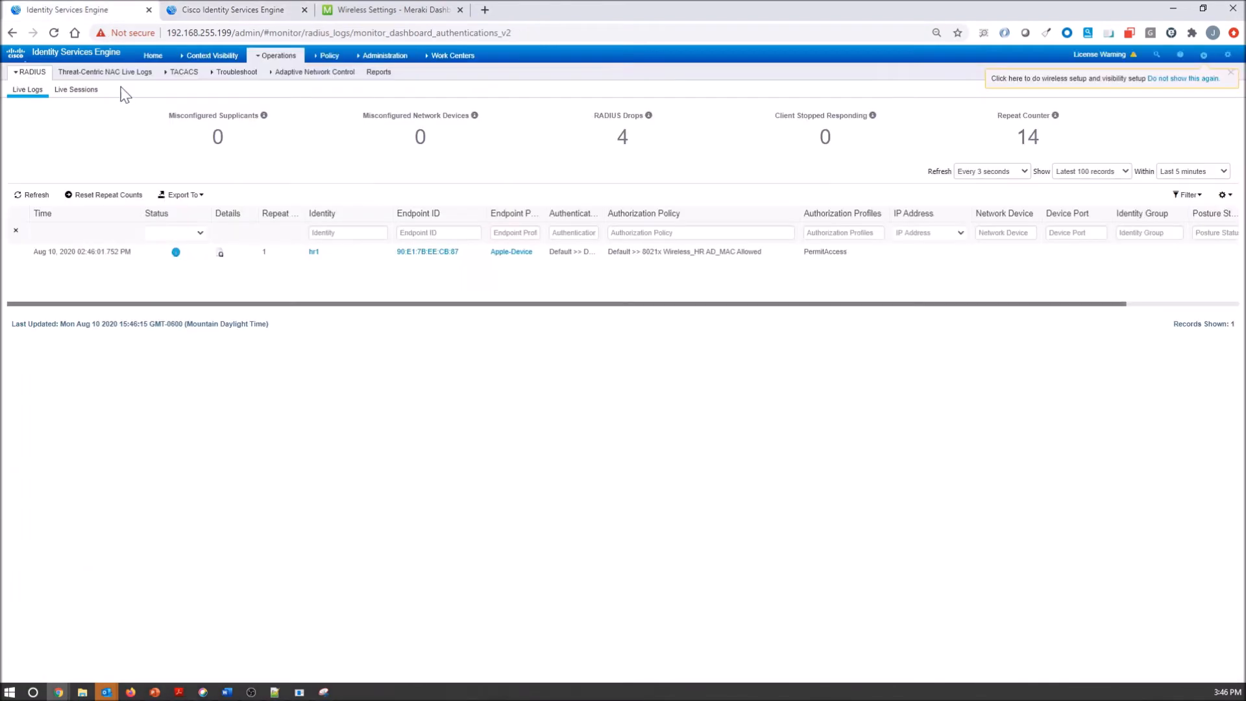
pyautogui.click(328, 55)
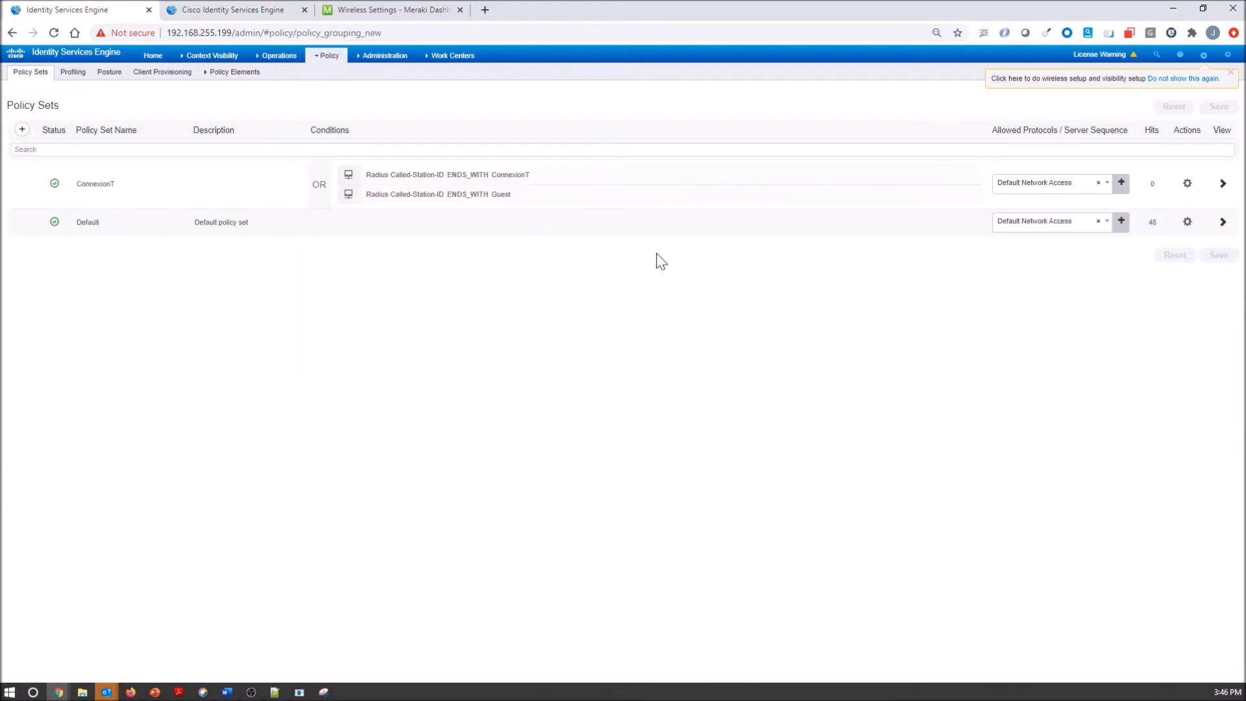
# Open the Default policy set and scroll through its 18 authorization rules, including 8021x Wireless_HR AD_MAC Allowed
pyautogui.click(1222, 222)
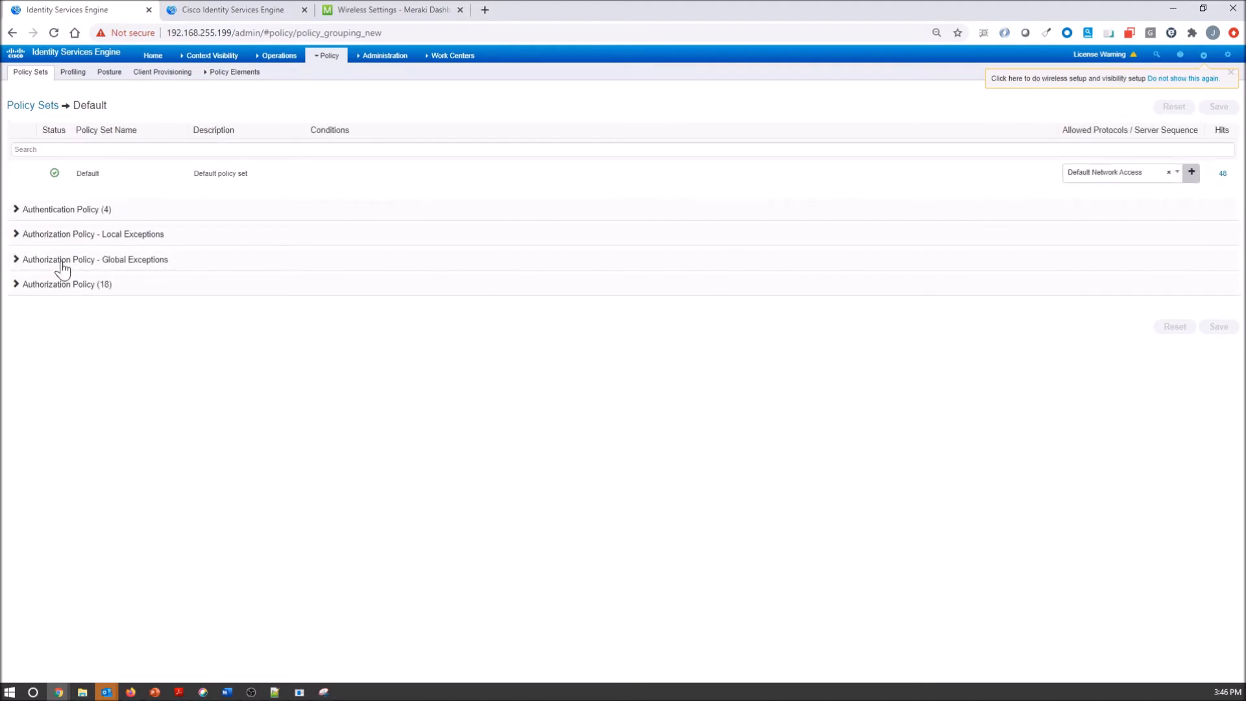
pyautogui.click(16, 285)
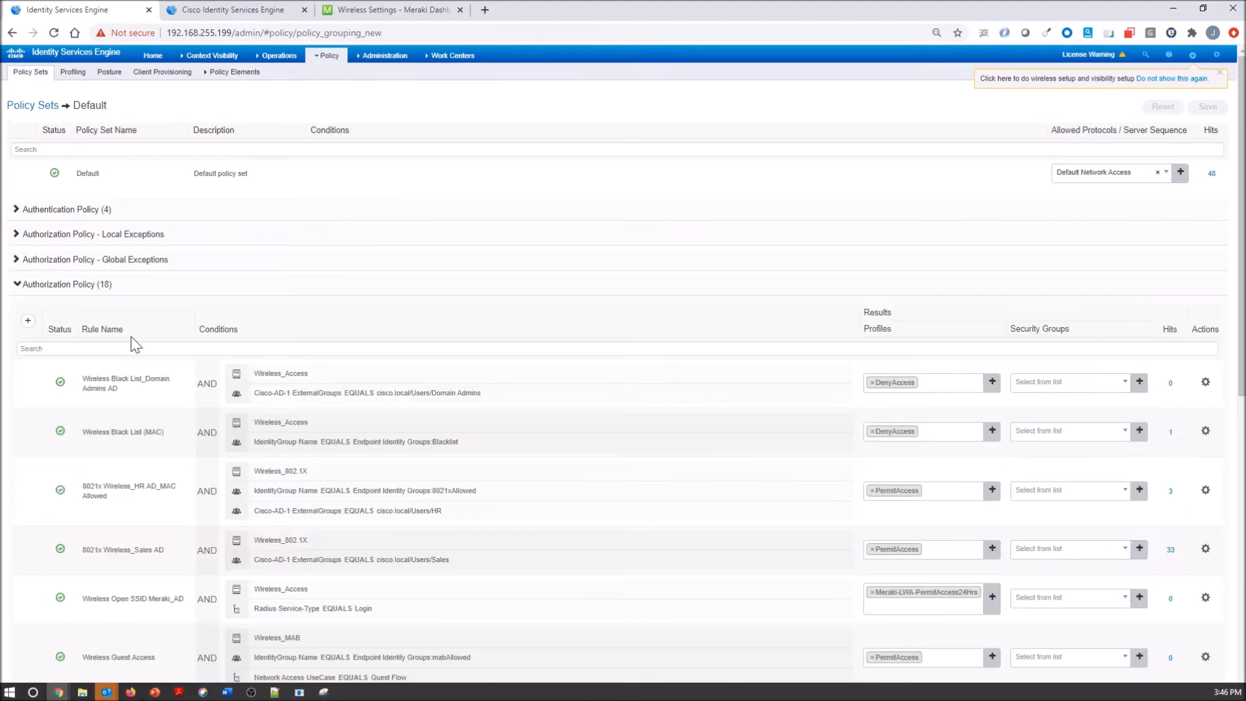
pyautogui.scroll(-3)
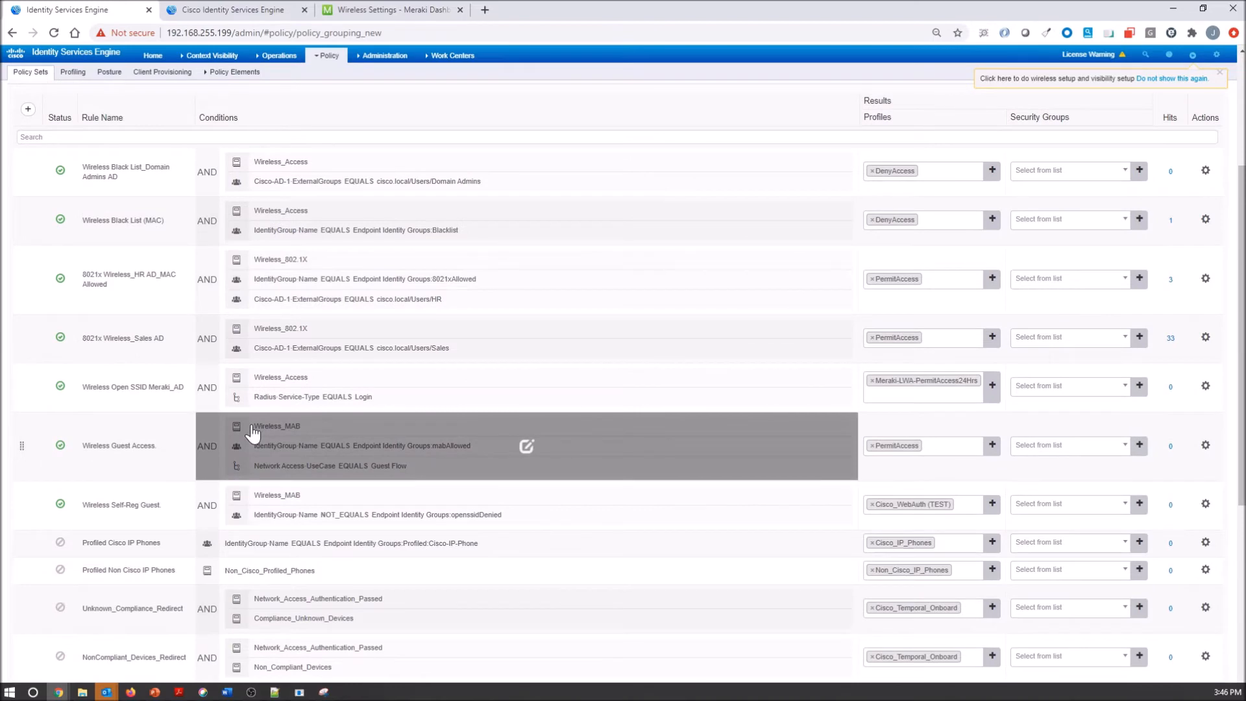
pyautogui.moveTo(335, 345)
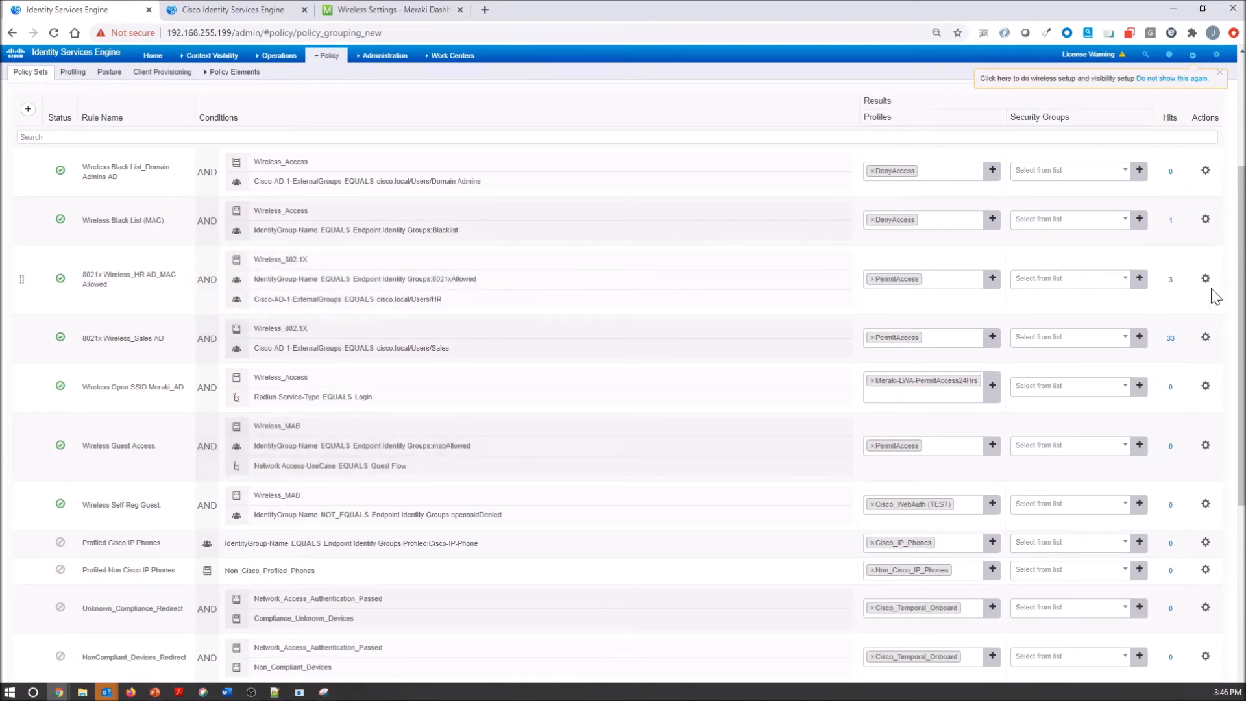
pyautogui.moveTo(1204, 338)
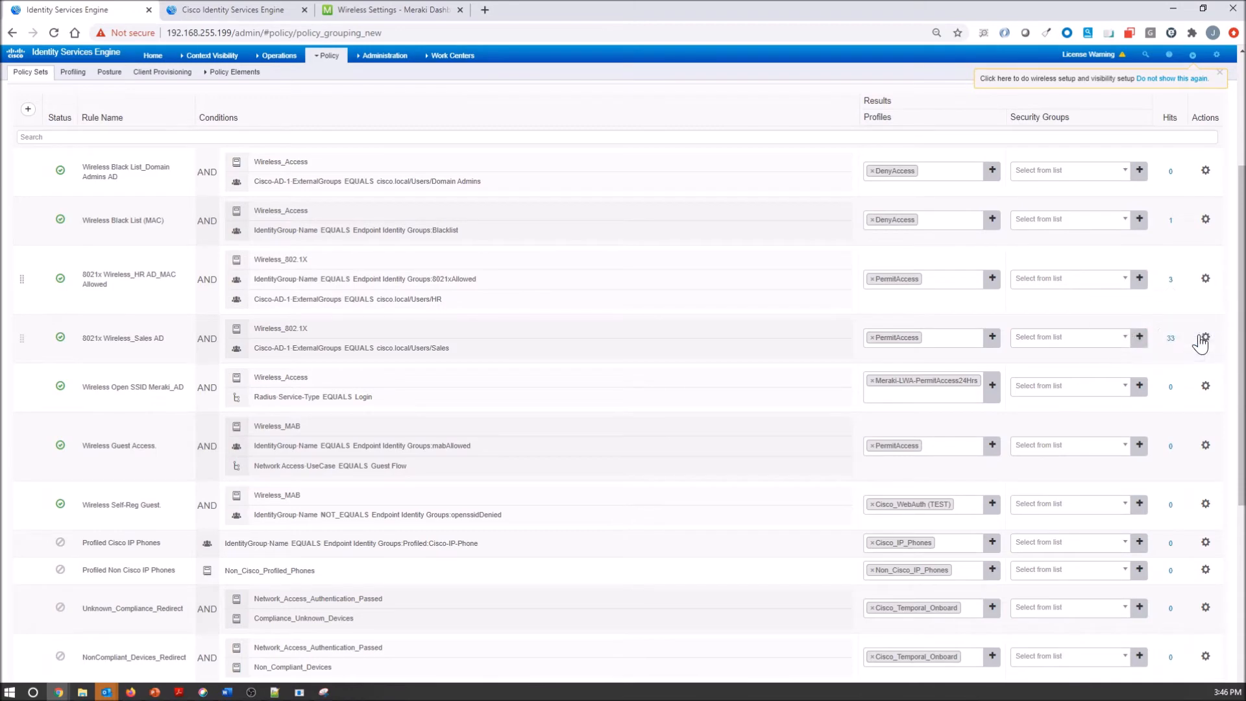
pyautogui.moveTo(1176, 295)
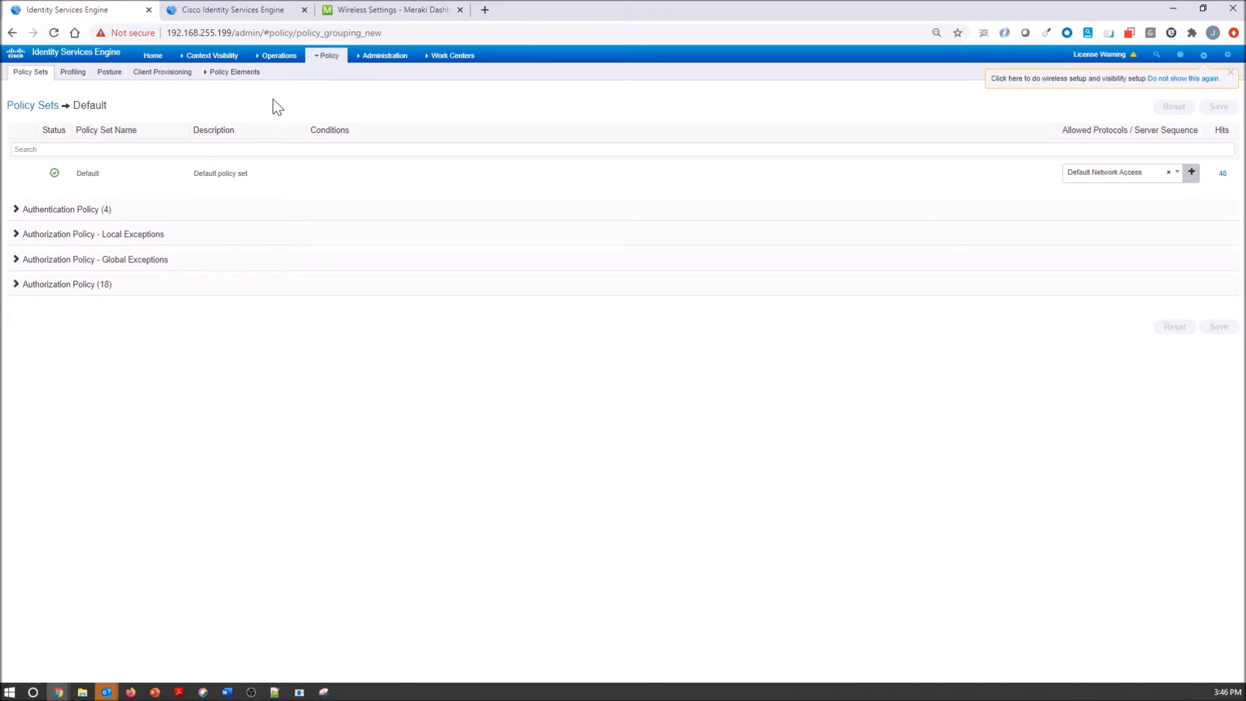
# Review ConnexionT conditions in Conditions Studio, discard changes with OK, and open the RADIUS live logs
pyautogui.click(32, 105)
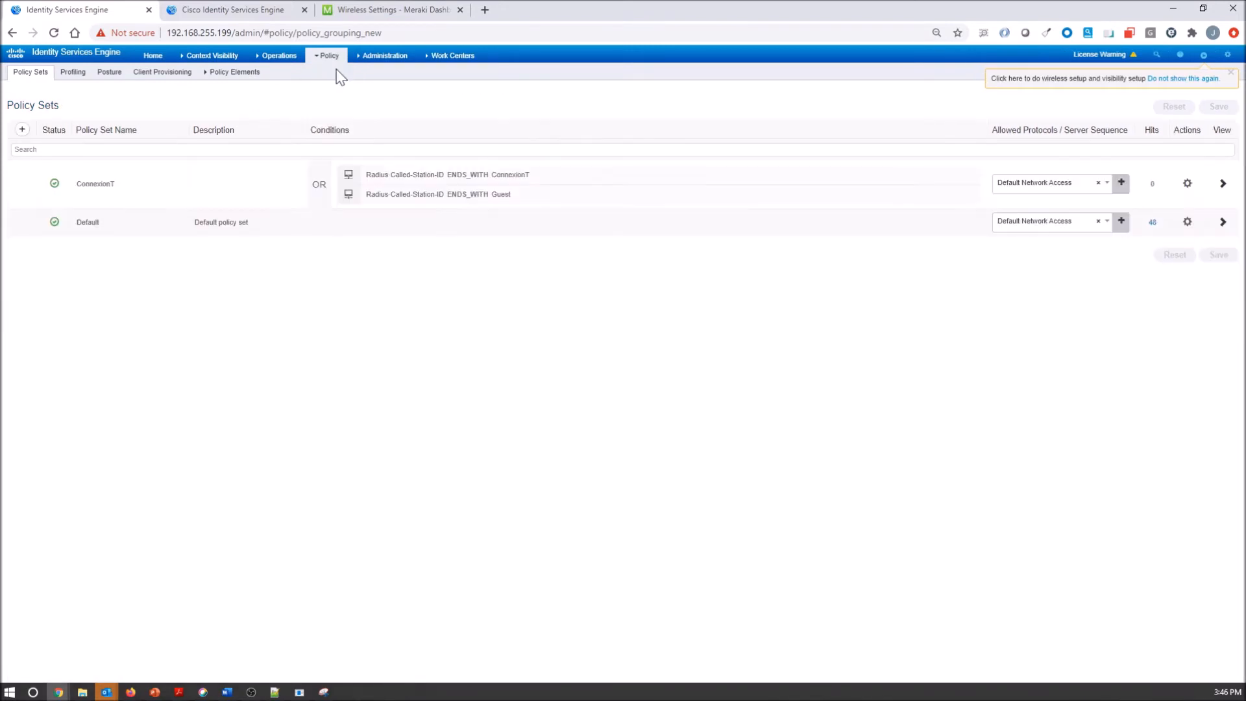
pyautogui.moveTo(533, 189)
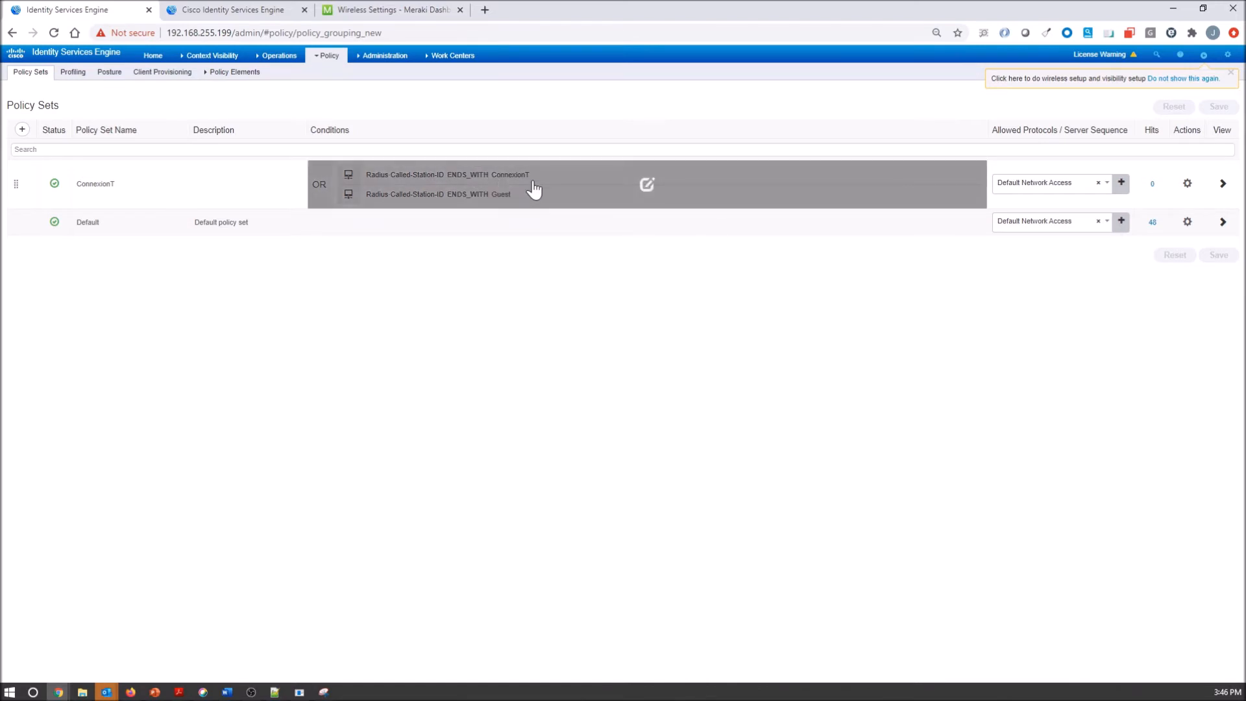
pyautogui.click(647, 184)
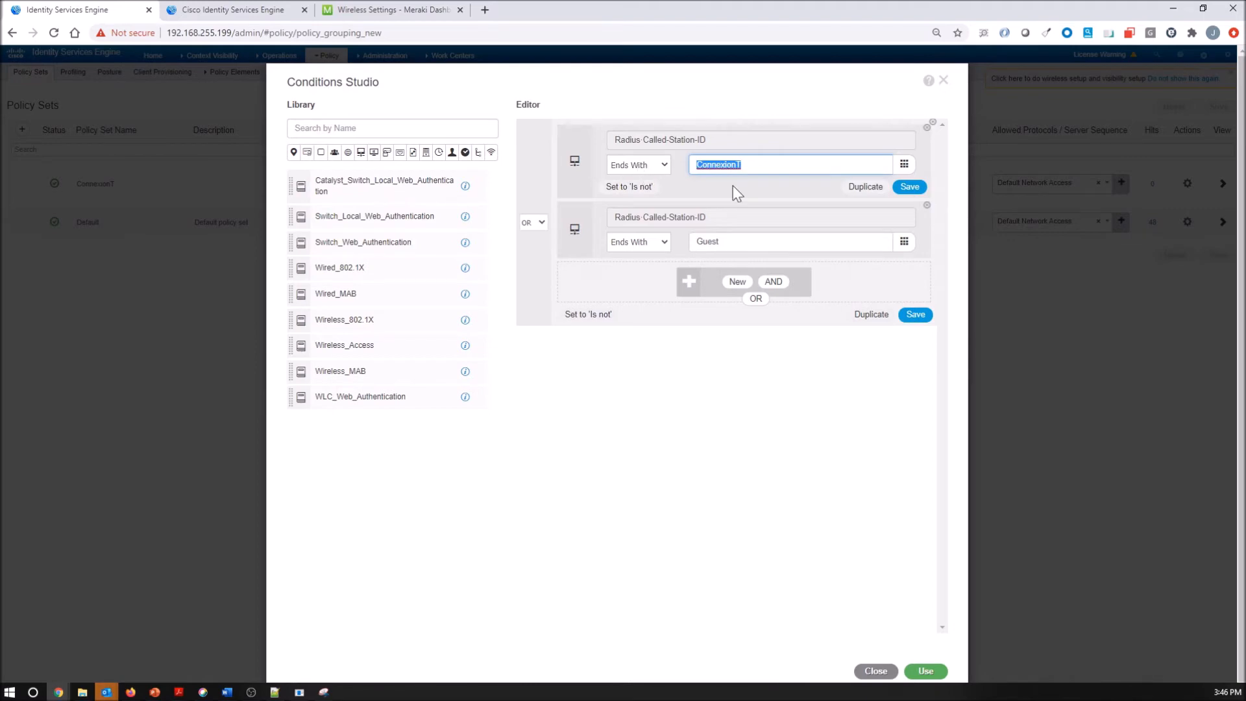
pyautogui.click(875, 671)
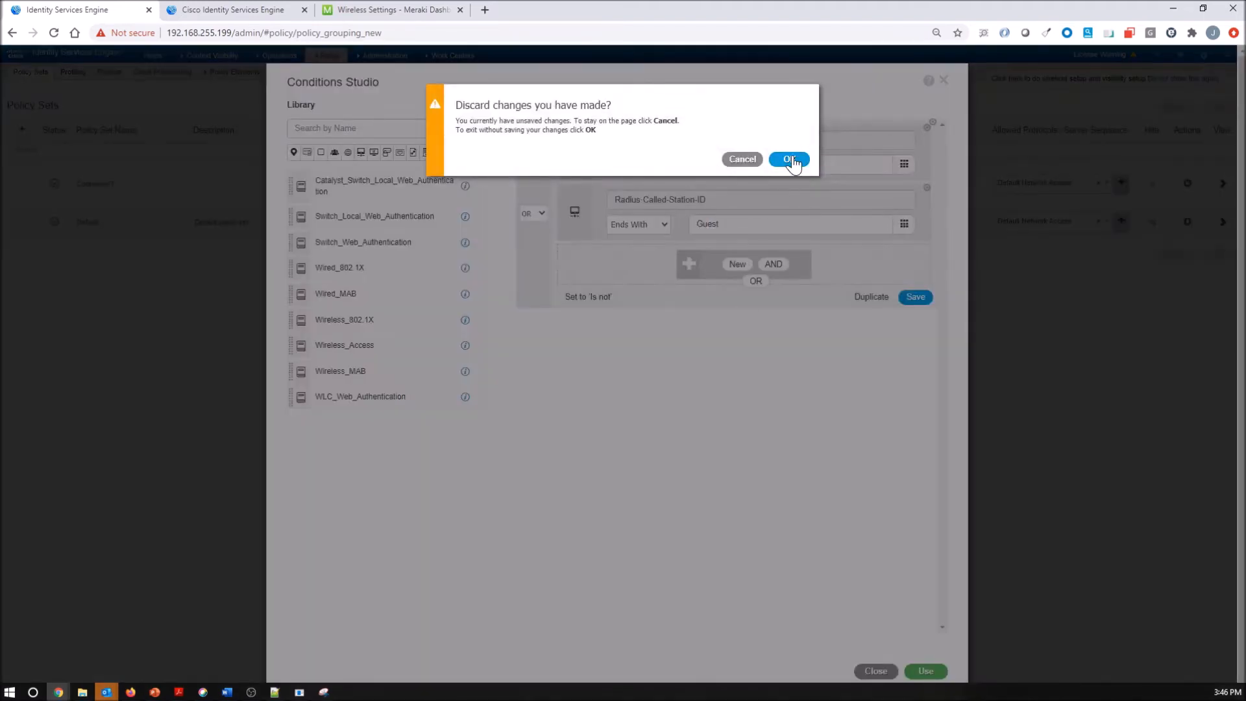
pyautogui.click(789, 160)
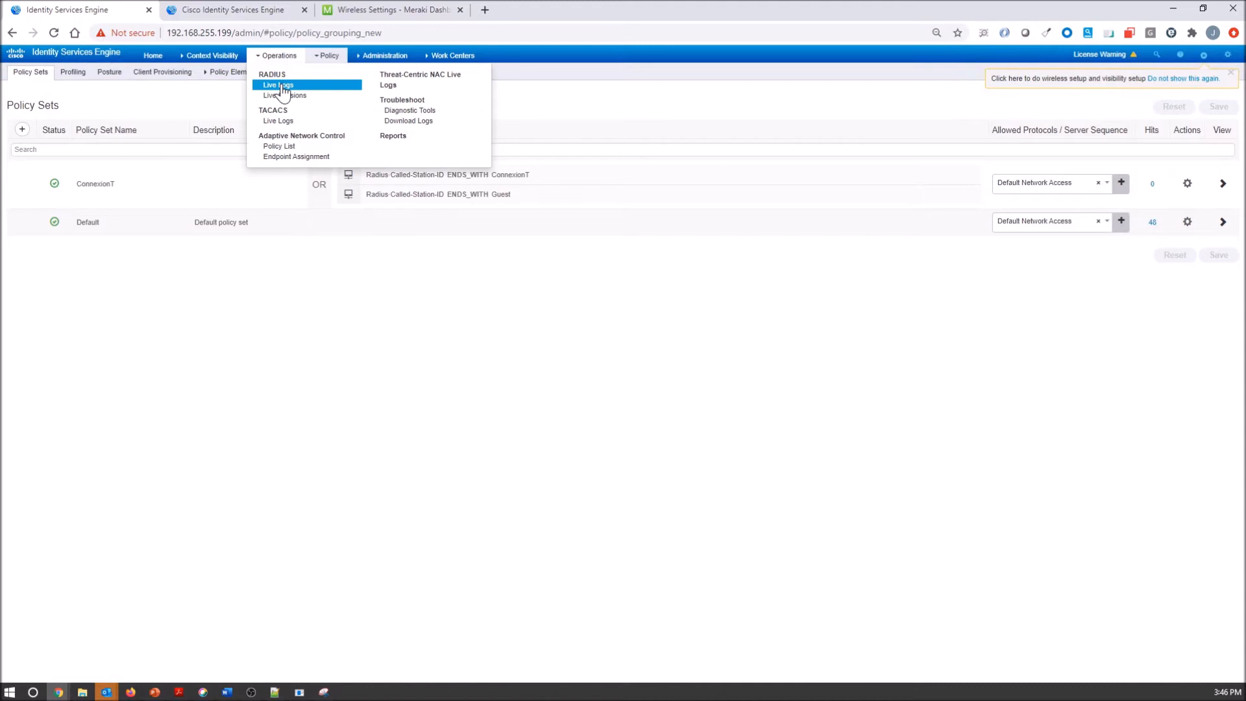
pyautogui.click(278, 85)
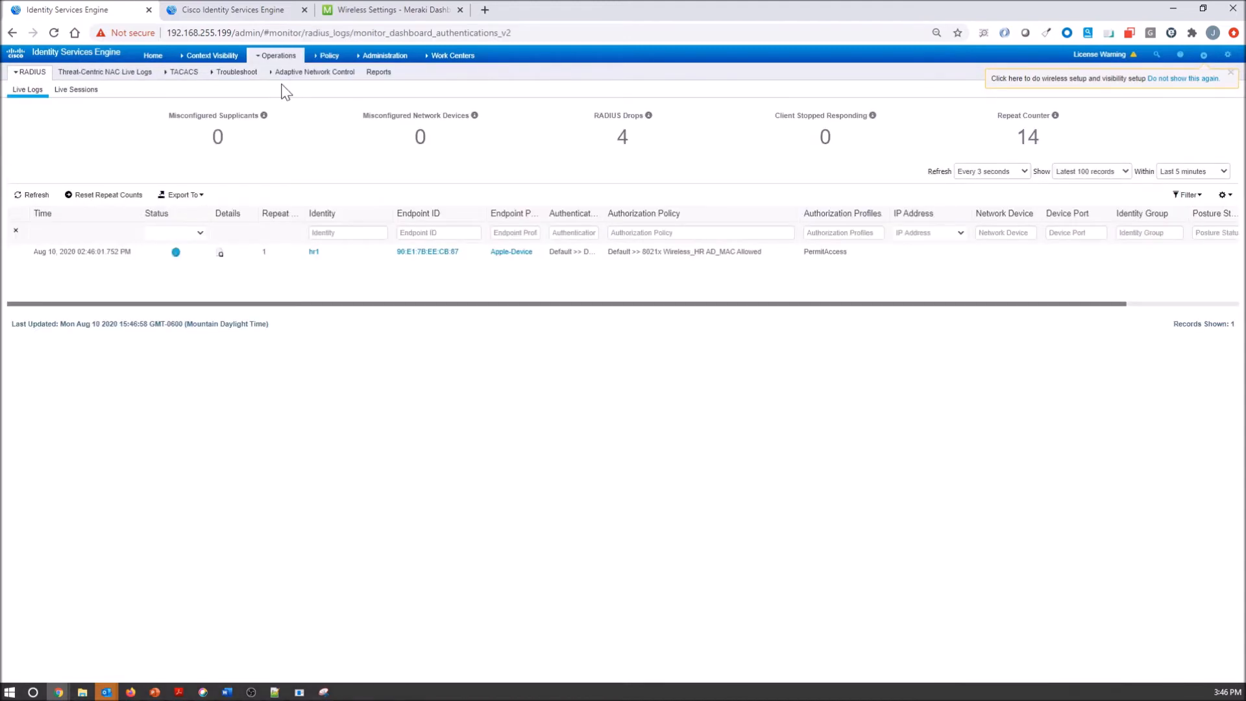
# Save the Meraki wireless settings with SSID 1 renamed 802.1x-ConnexionT
pyautogui.click(388, 9)
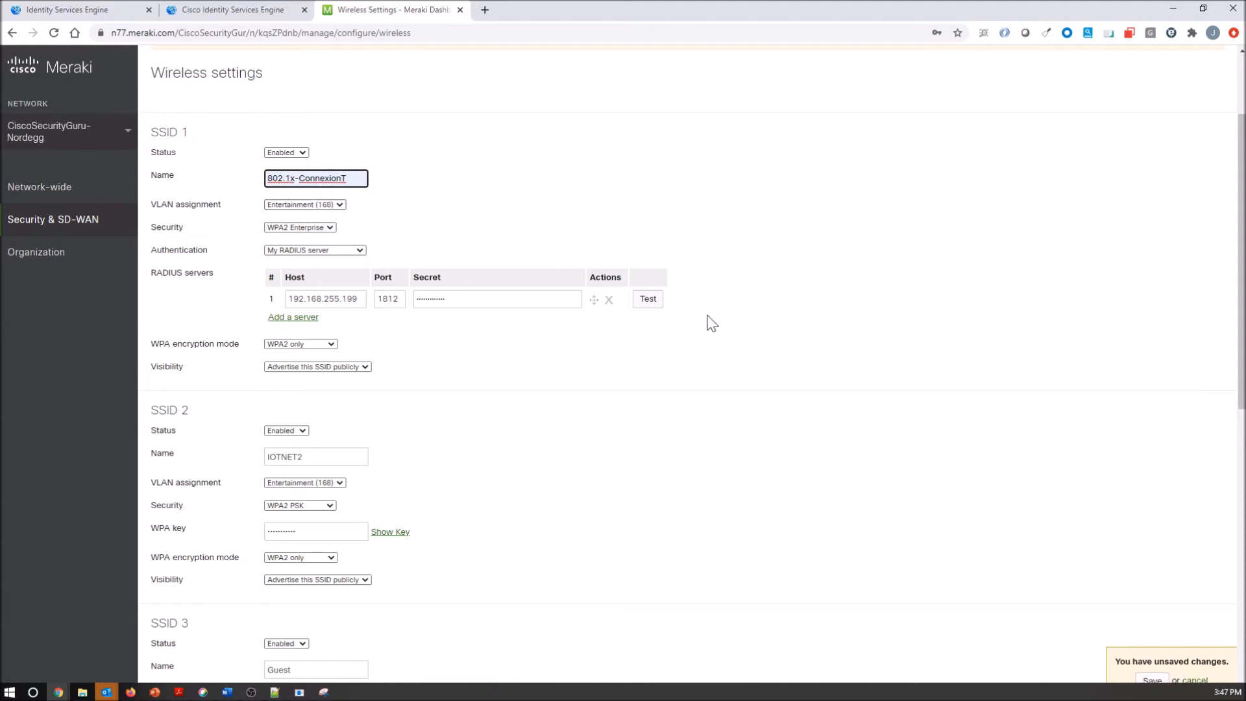
pyautogui.click(1150, 679)
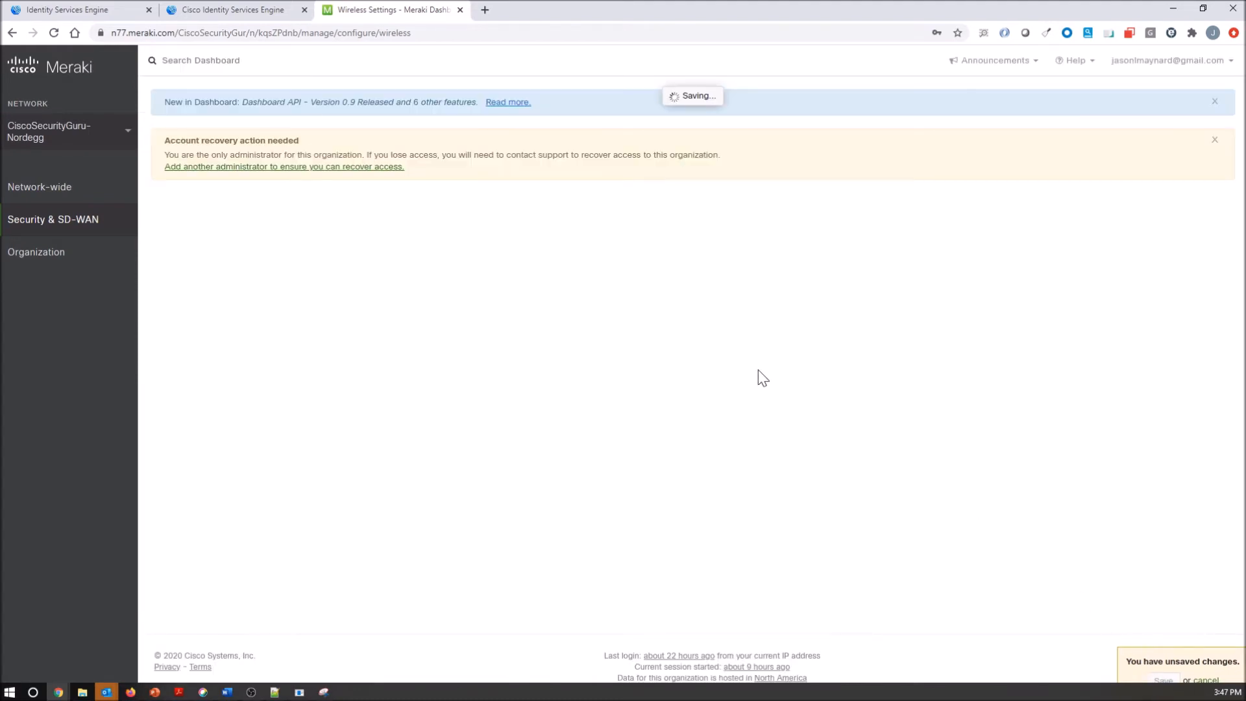
pyautogui.moveTo(754, 358)
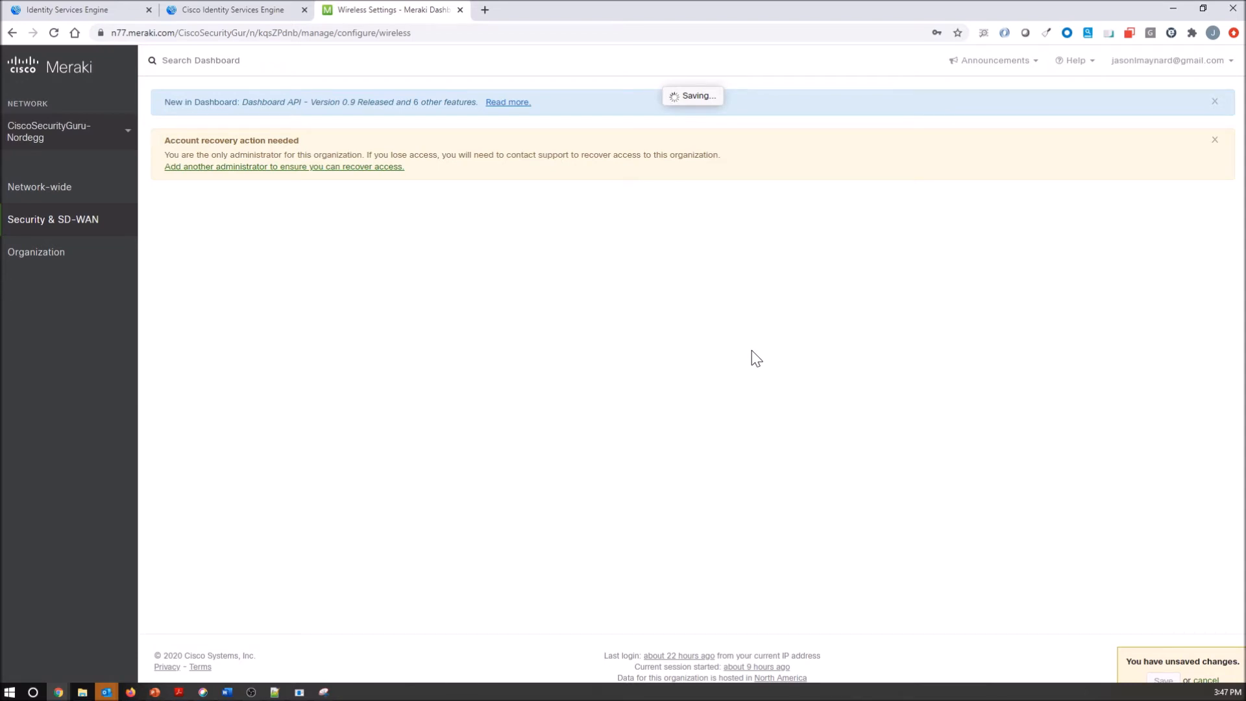
pyautogui.click(1162, 678)
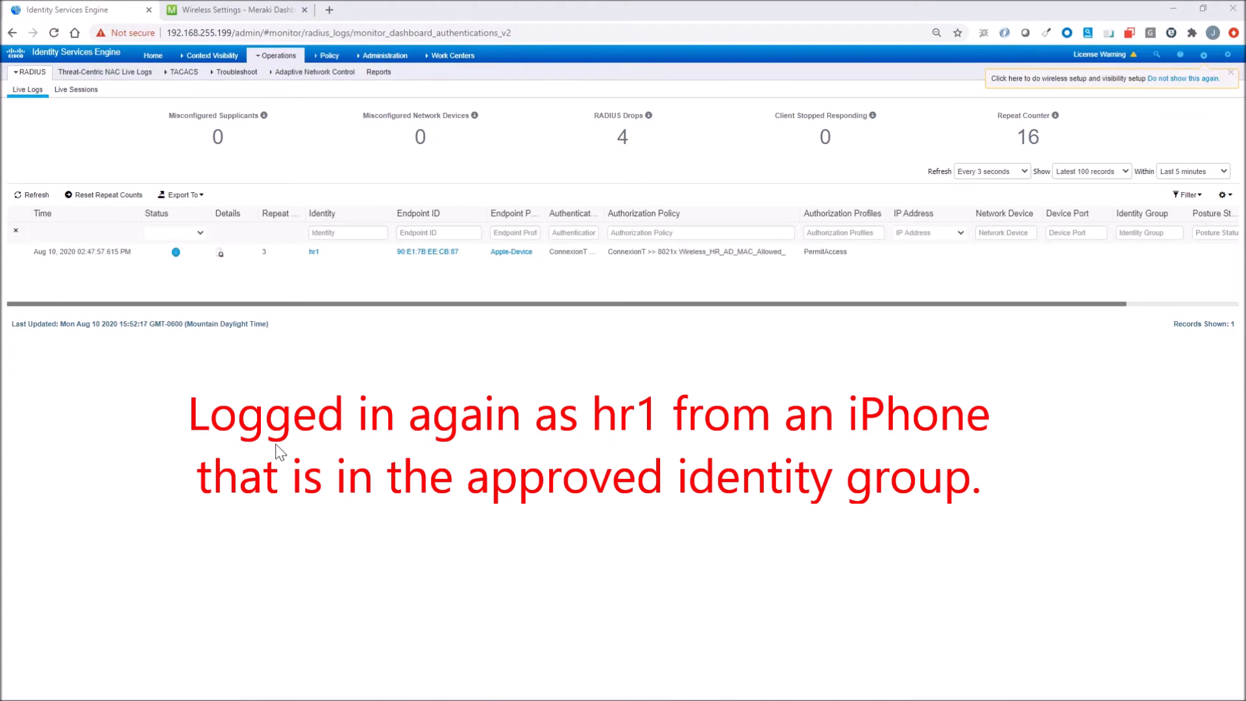
# Scroll the saved wireless settings down to SSID 3 Guest, open and on the Guest (666) VLAN
pyautogui.click(235, 9)
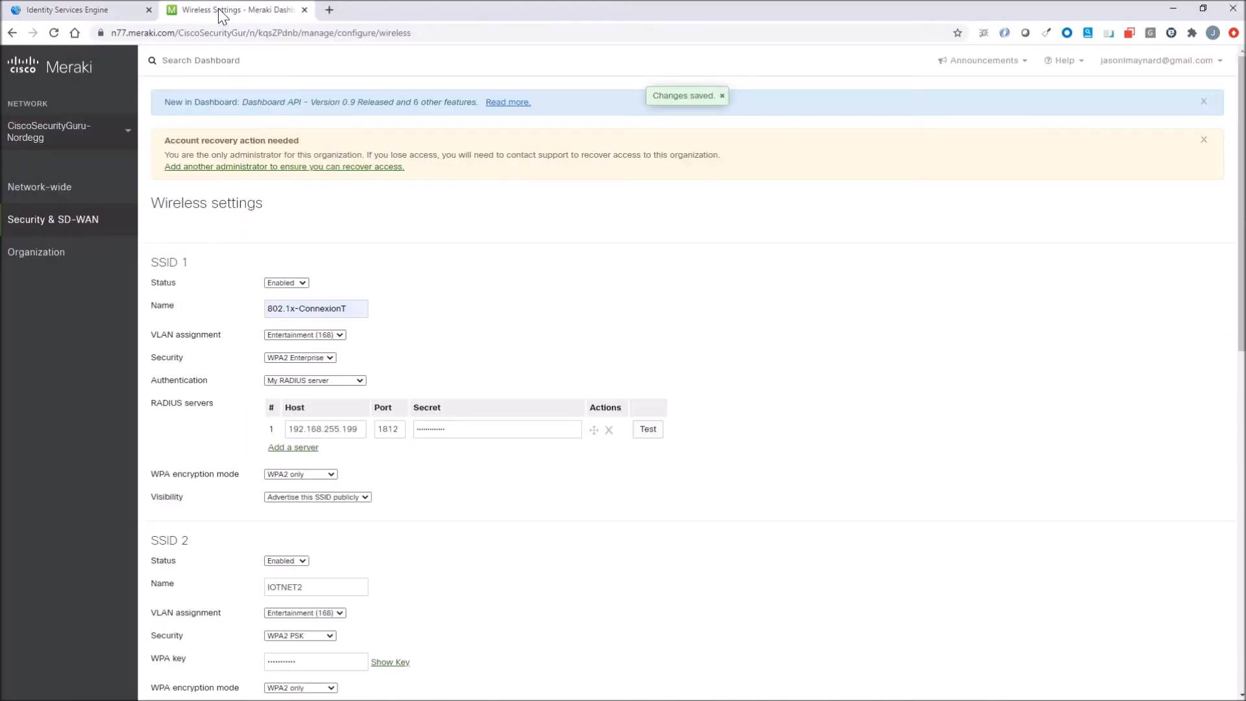
pyautogui.scroll(-3)
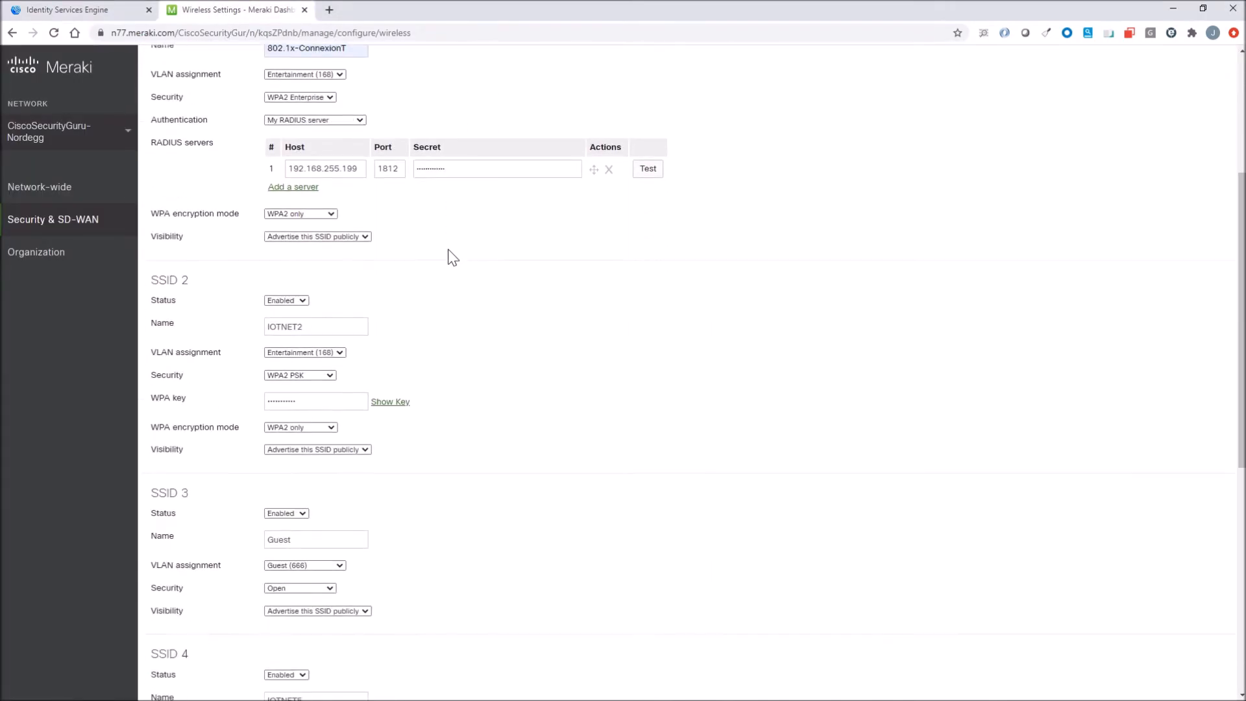
pyautogui.scroll(-3)
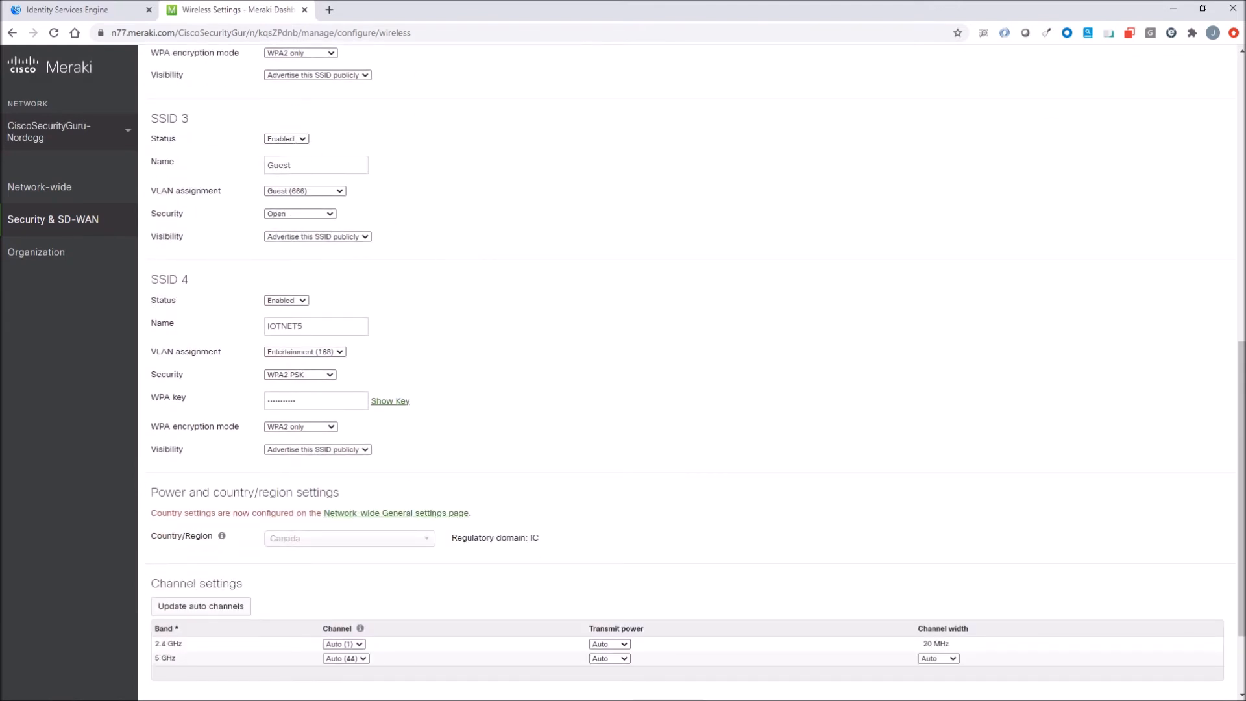
pyautogui.moveTo(307, 205)
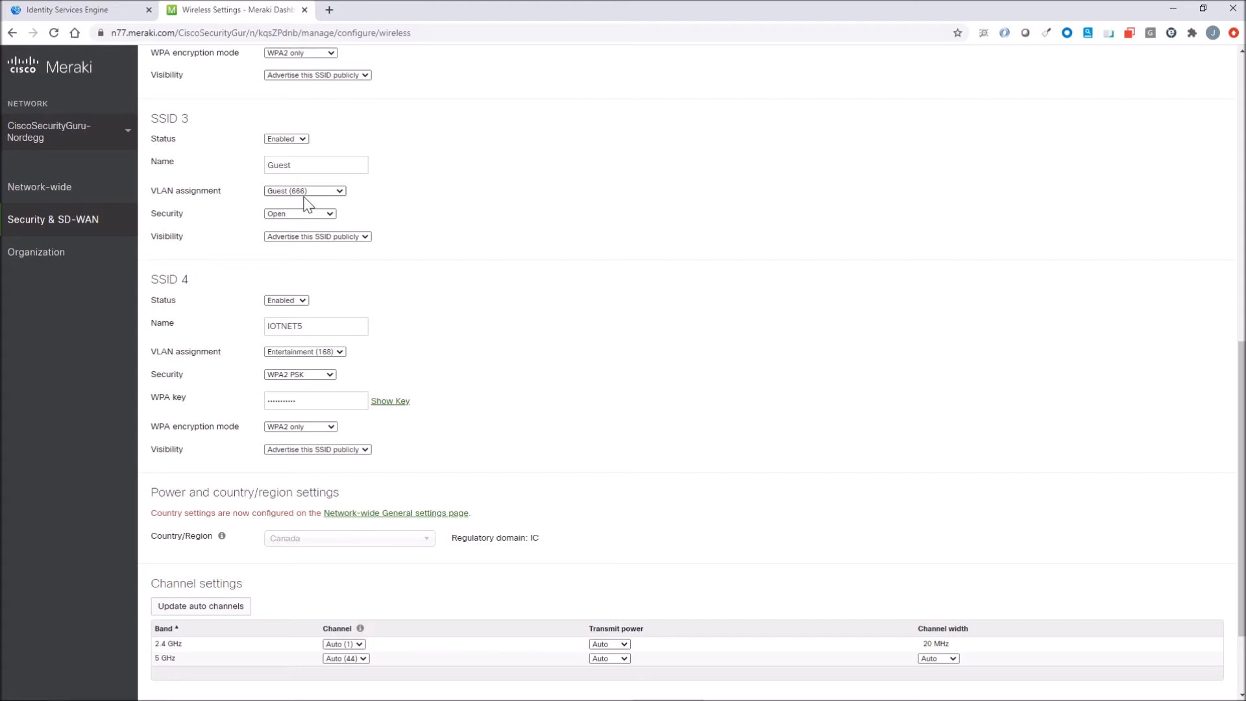
pyautogui.moveTo(288, 254)
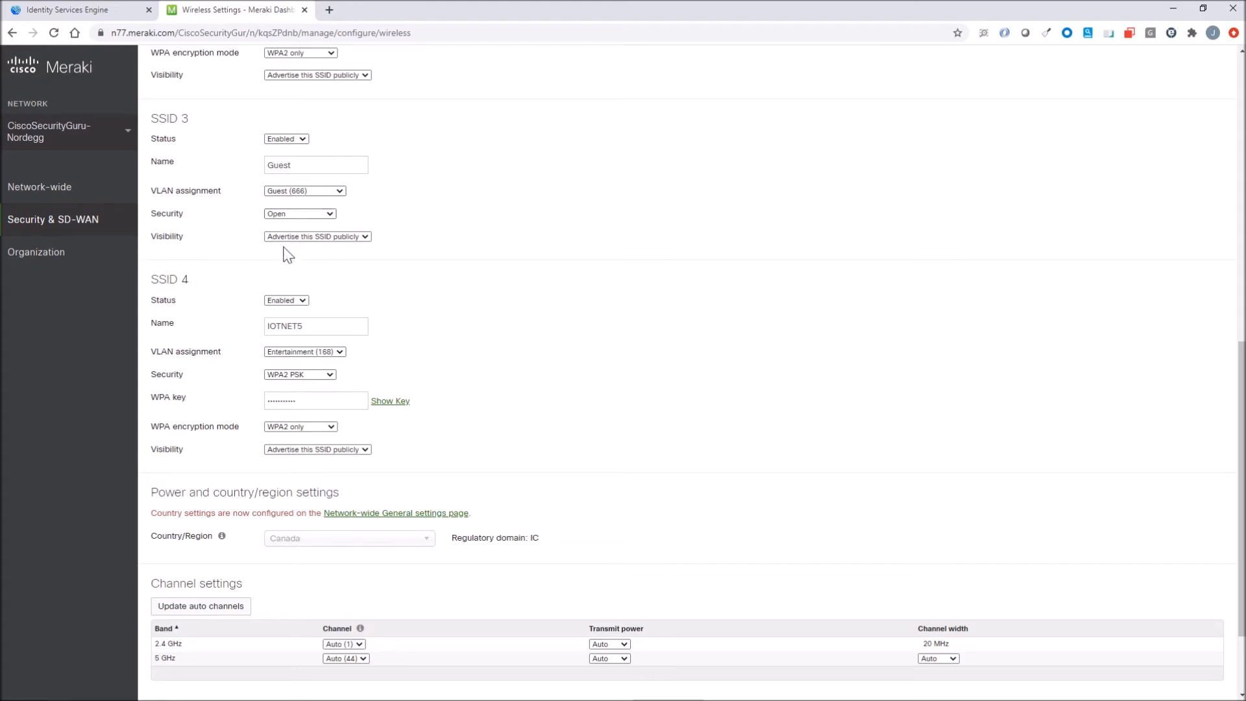
pyautogui.moveTo(366, 244)
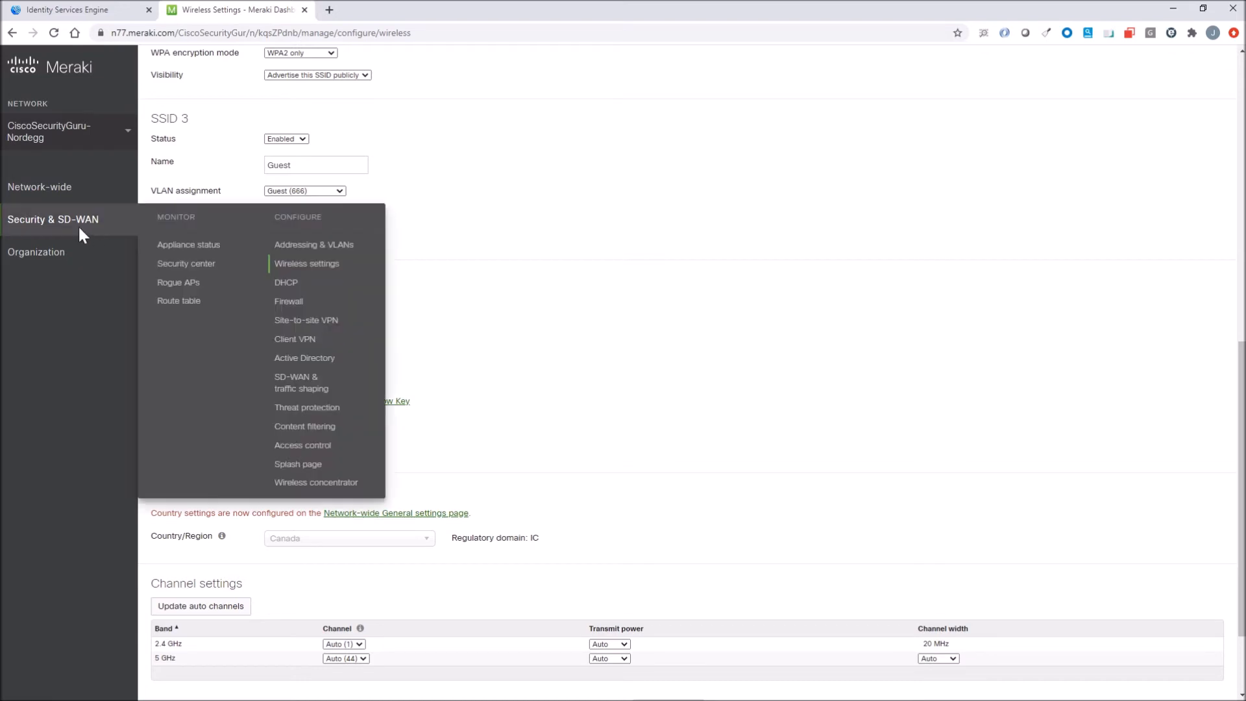
pyautogui.moveTo(303, 443)
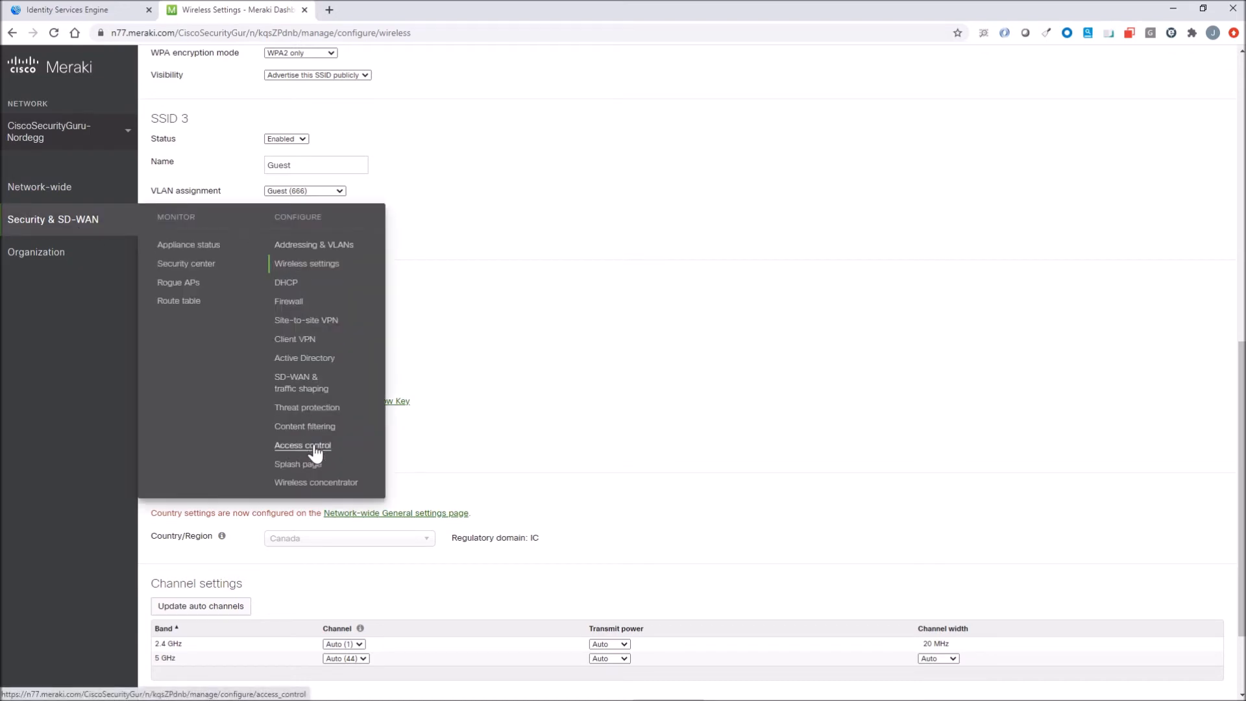
# Open Security & SD-WAN > Access control and select the Guest (666) VLAN
pyautogui.click(303, 445)
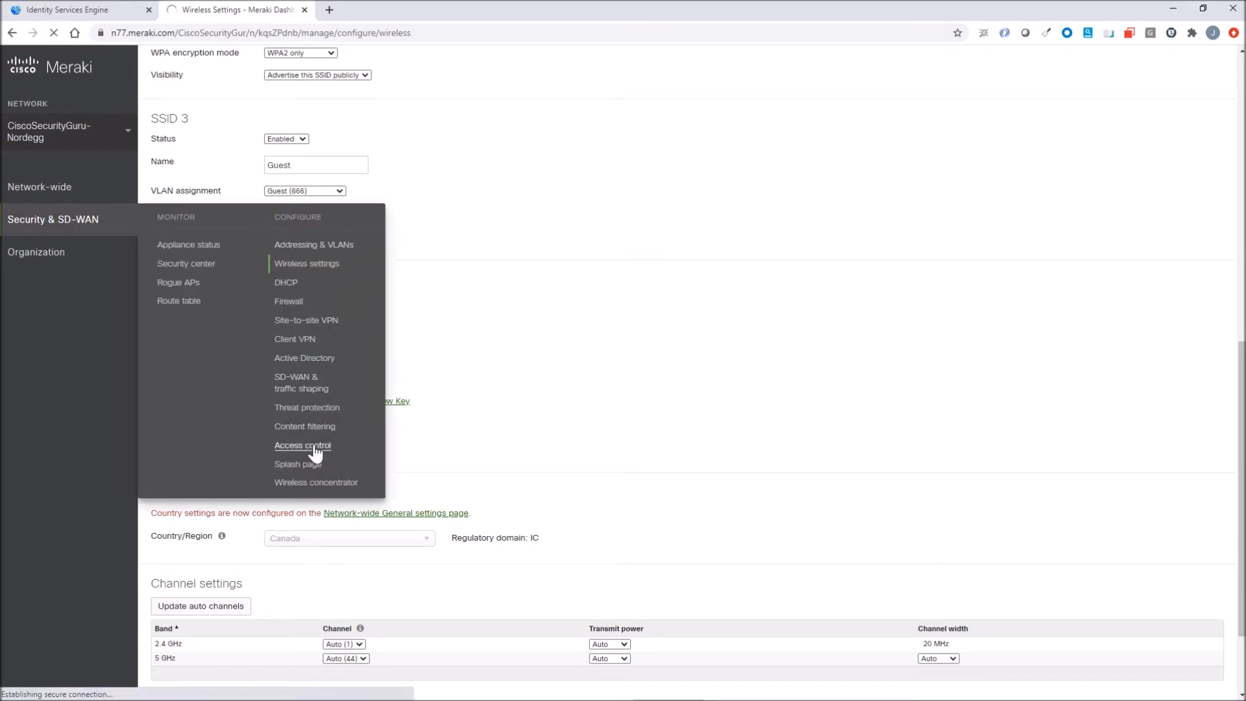
pyautogui.click(302, 445)
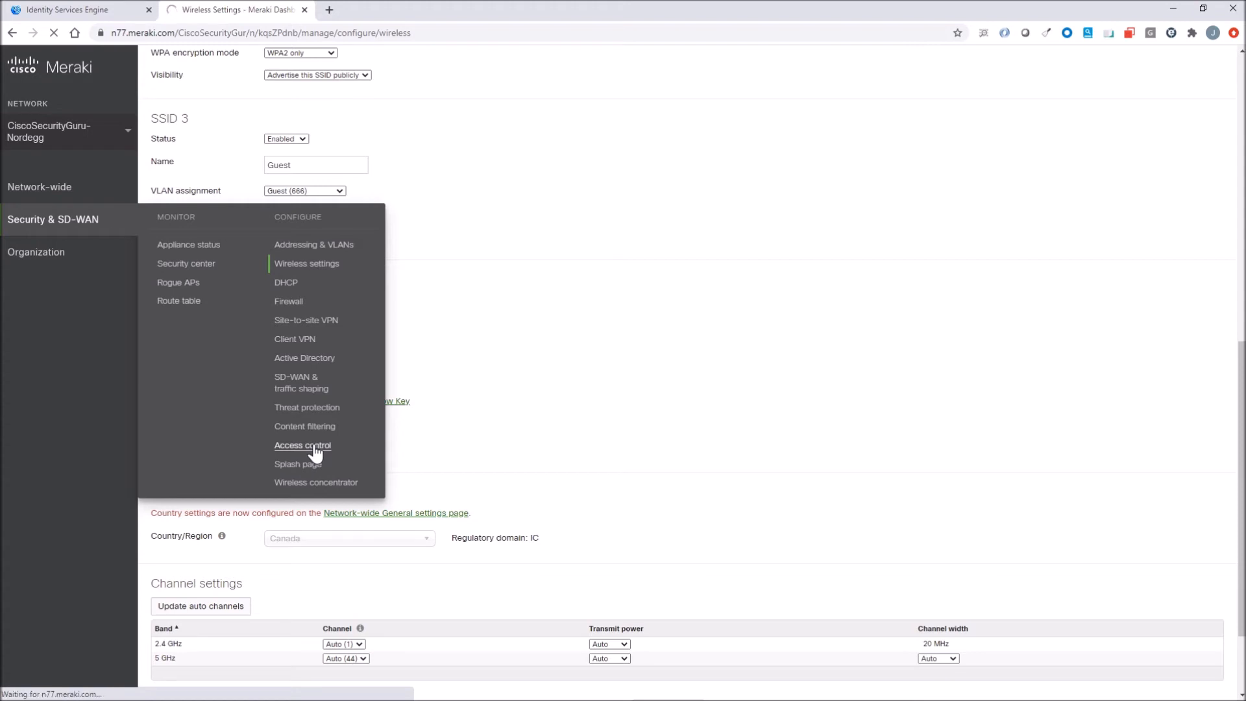
pyautogui.click(303, 445)
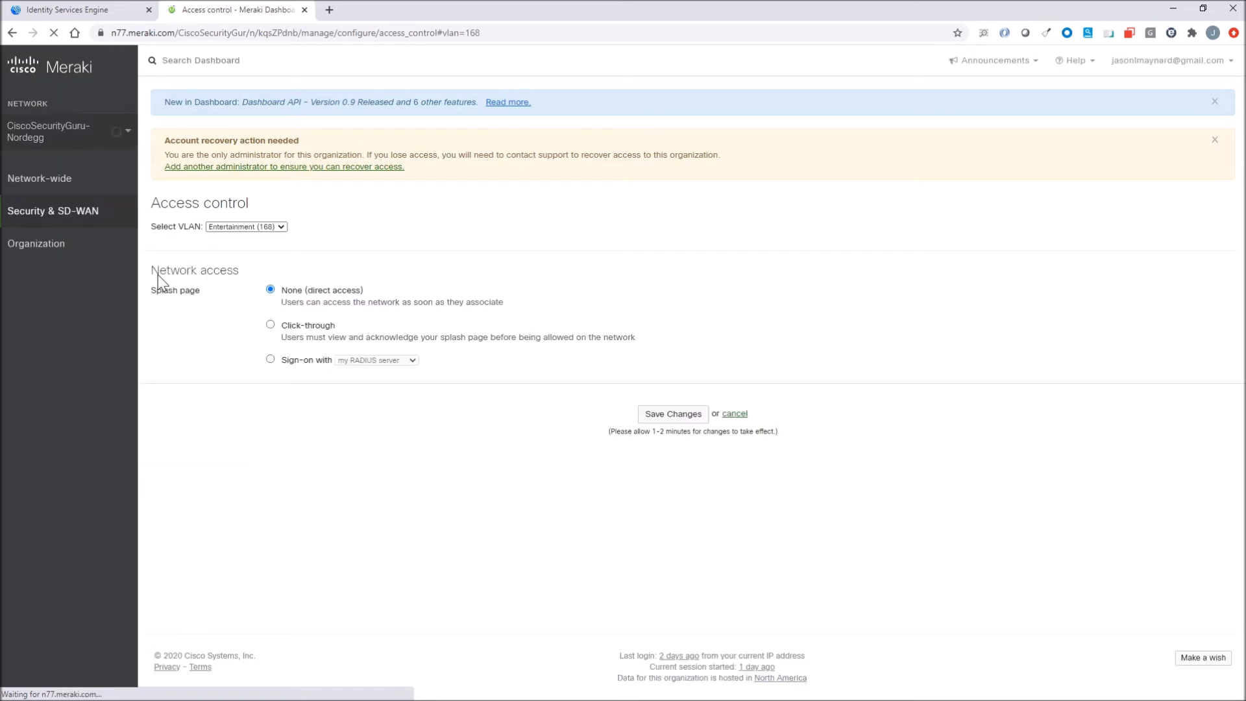
pyautogui.click(246, 225)
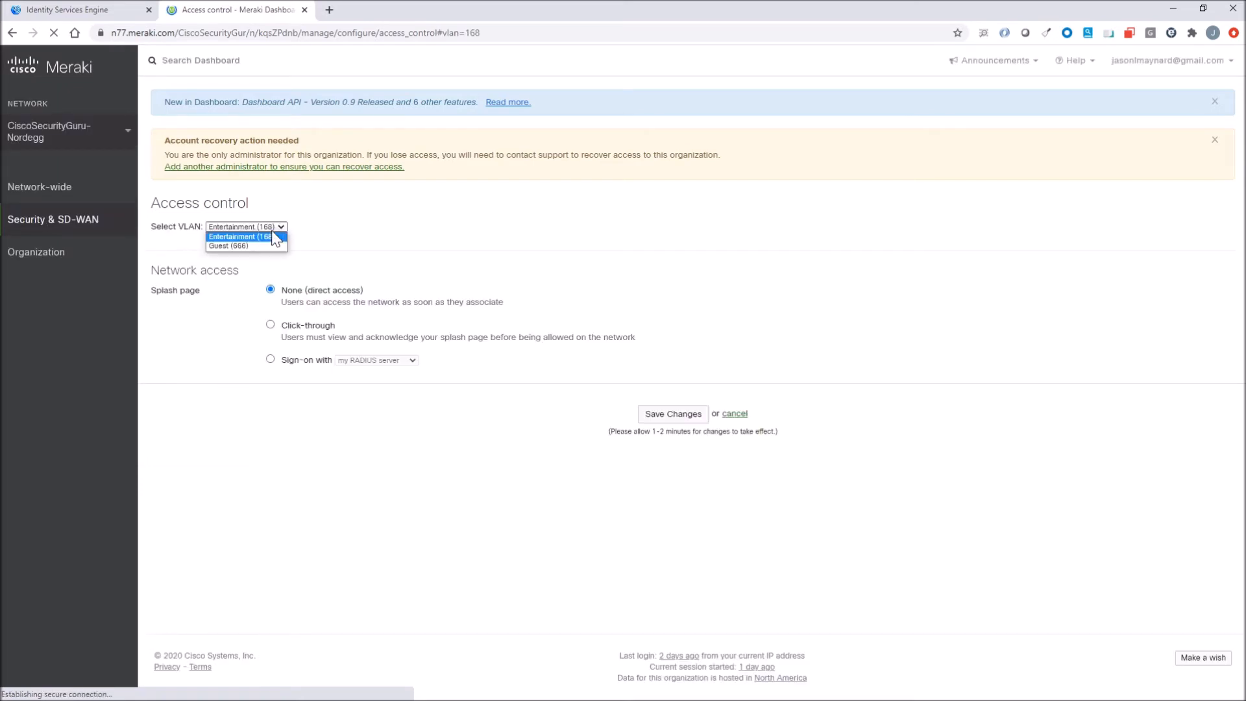
pyautogui.click(227, 245)
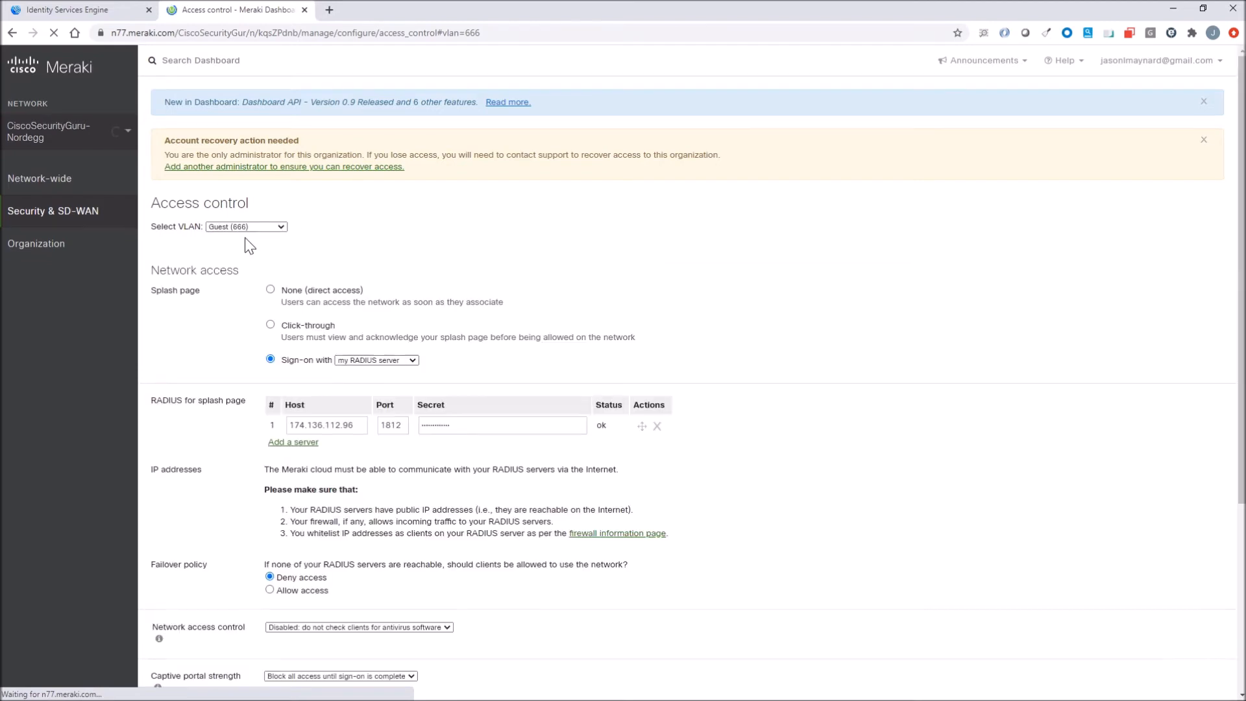
# Scroll through the splash sign-on settings showing RADIUS server 174.136.112.96 with status ok
pyautogui.scroll(-3)
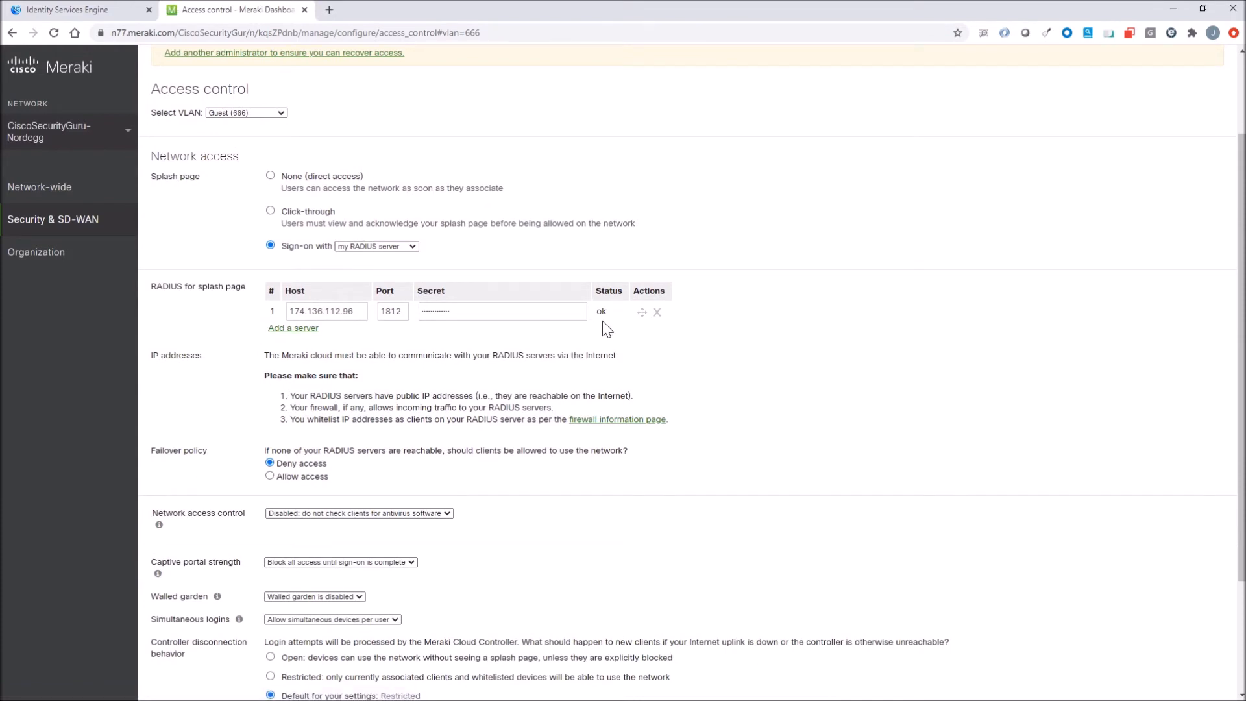
pyautogui.moveTo(331, 487)
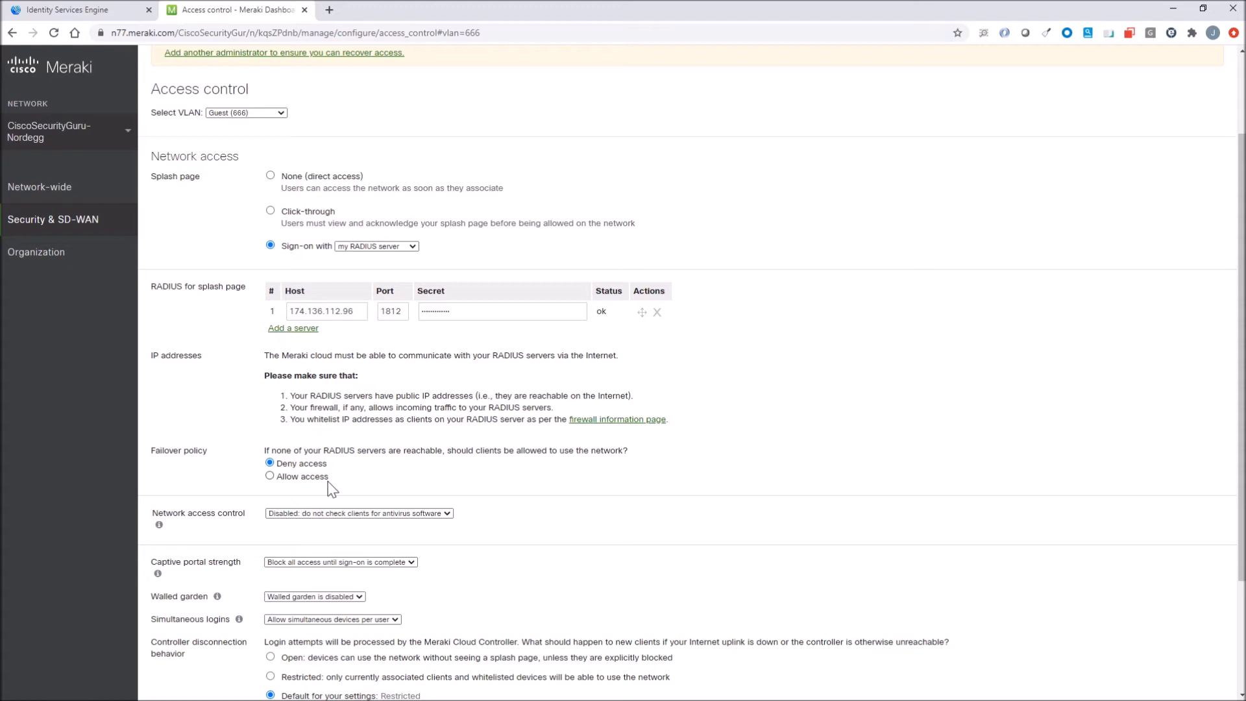
pyautogui.moveTo(392, 468)
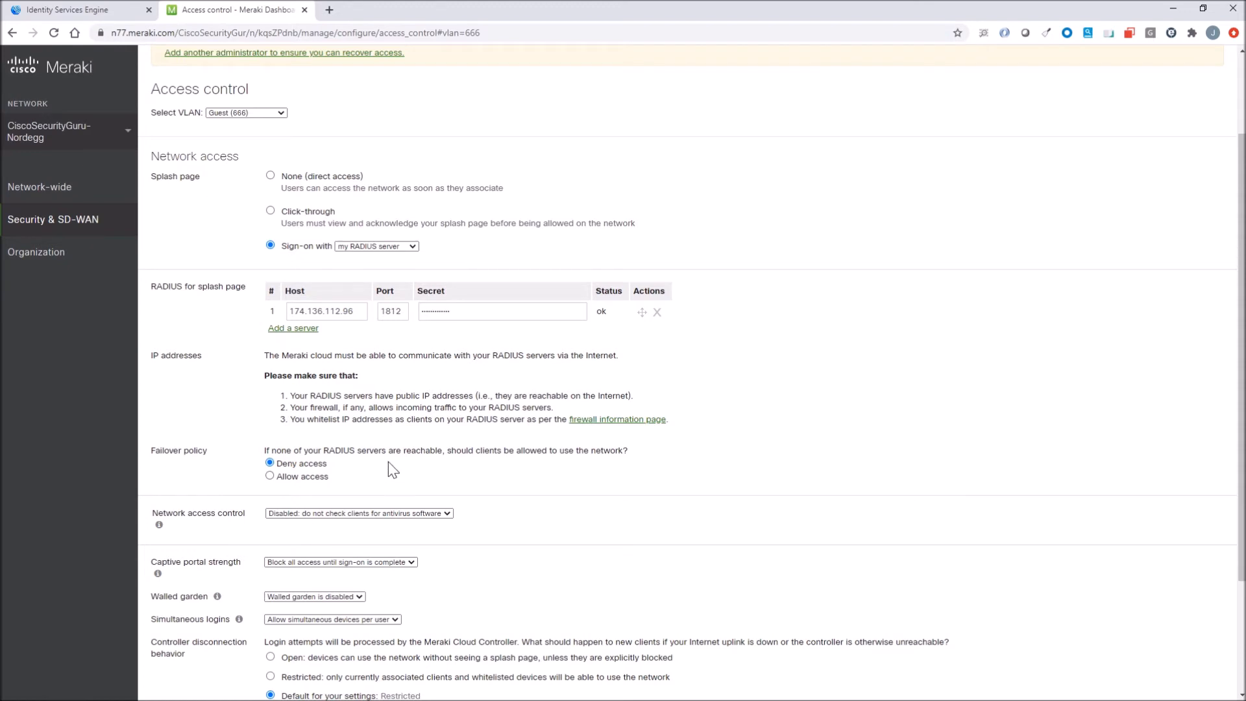
pyautogui.scroll(3)
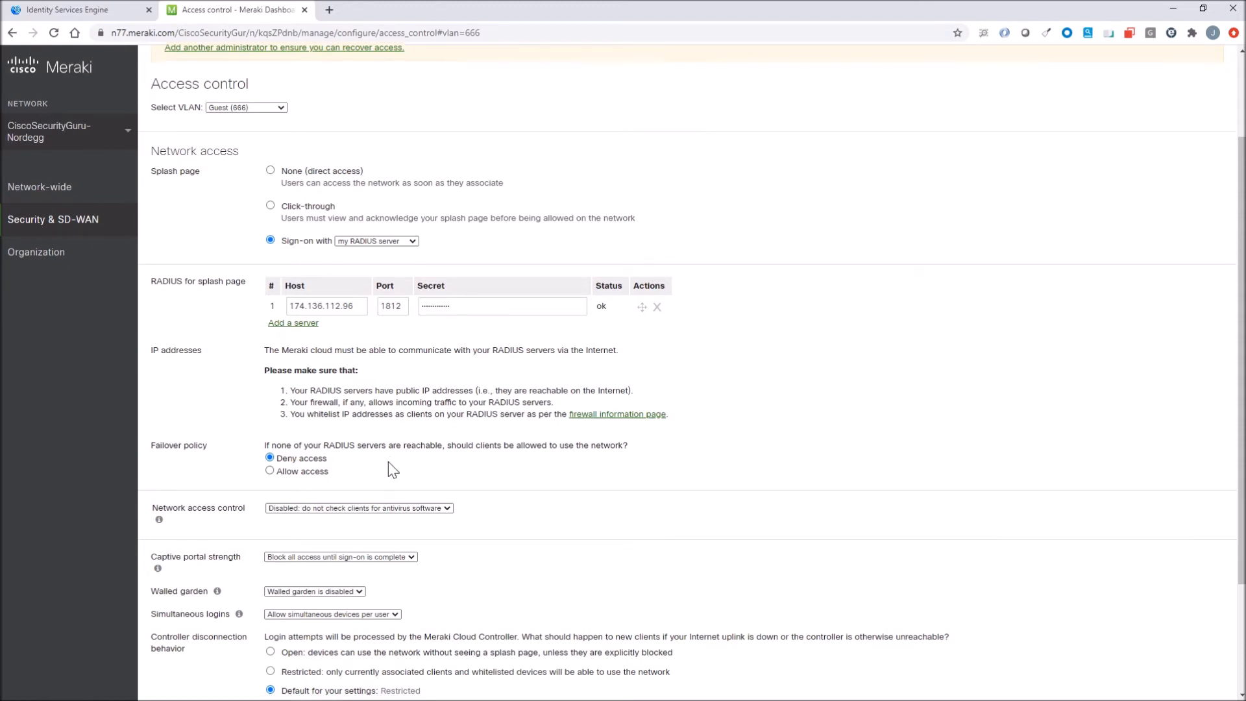
pyautogui.scroll(-3)
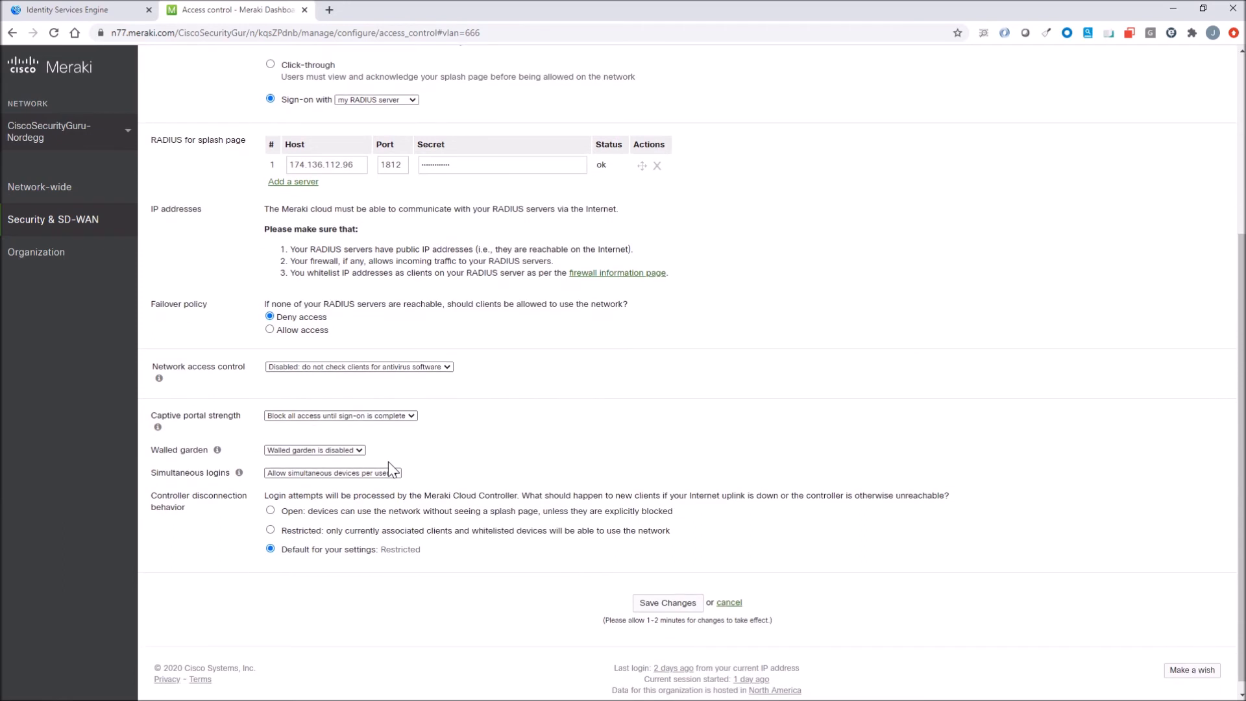
pyautogui.scroll(3)
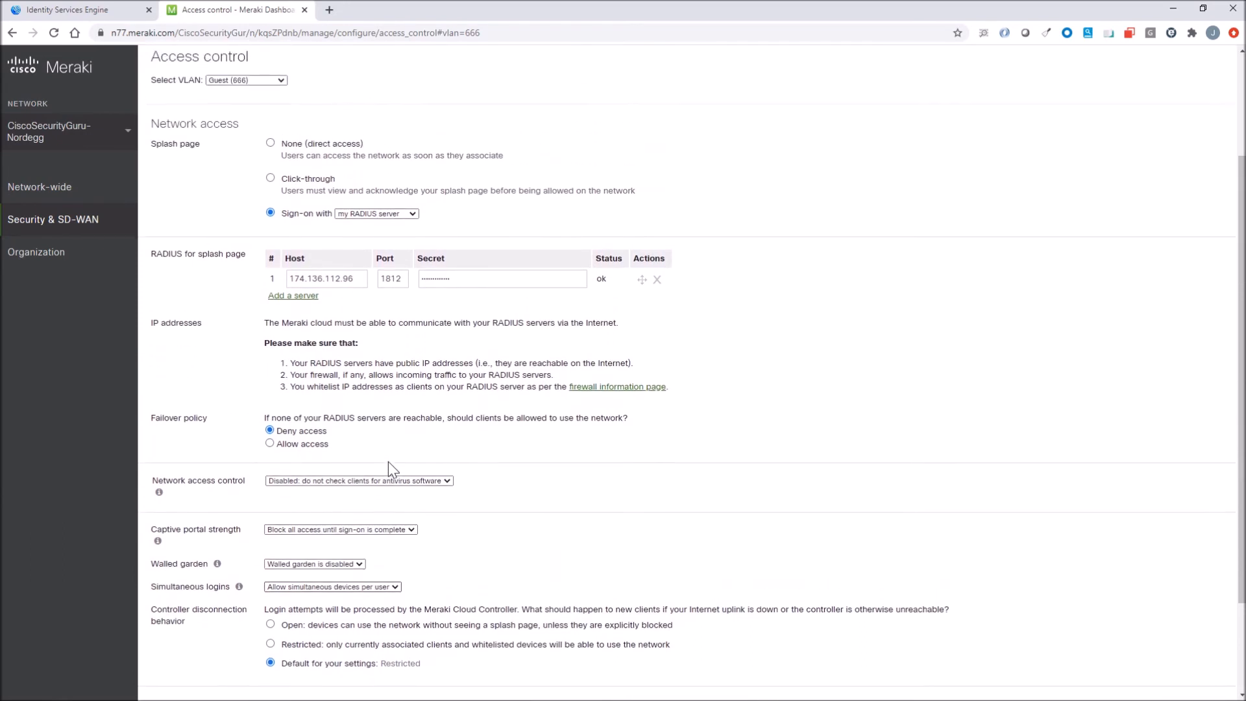
pyautogui.scroll(3)
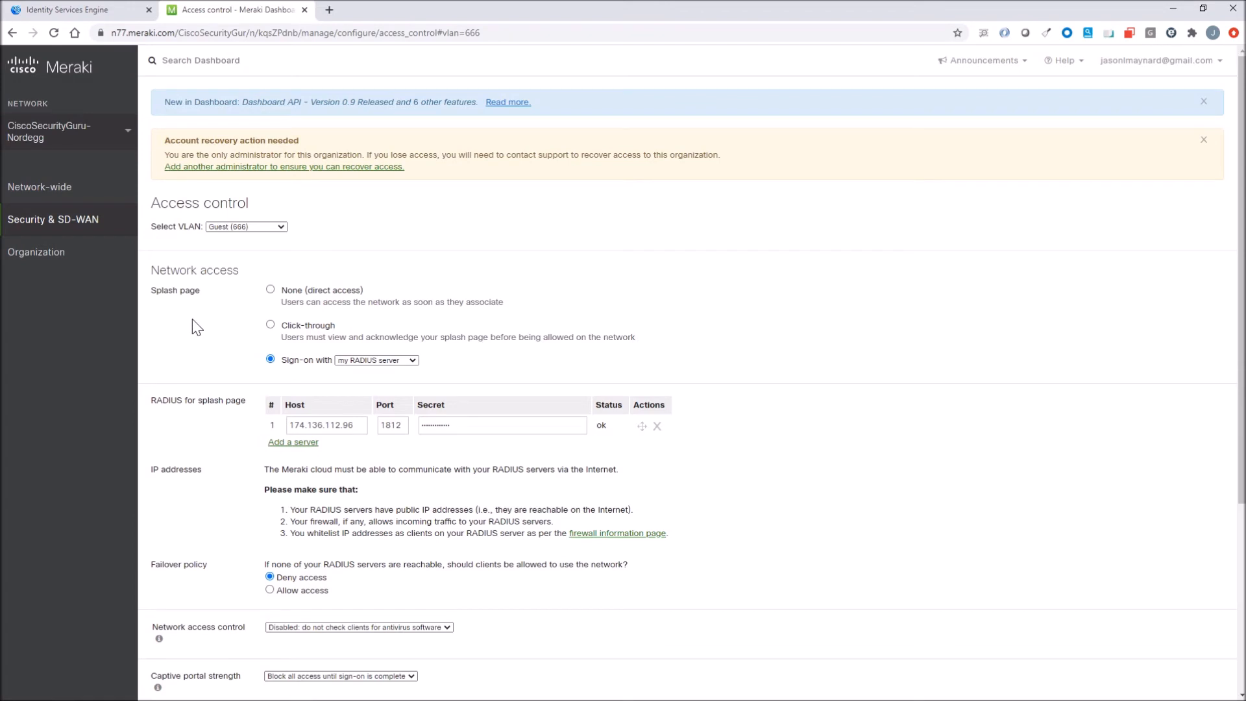
# Open Security & SD-WAN > Firewall showing UDP 1812 forwarded to 192.168.255.199 from 209.206.52.40
pyautogui.click(53, 219)
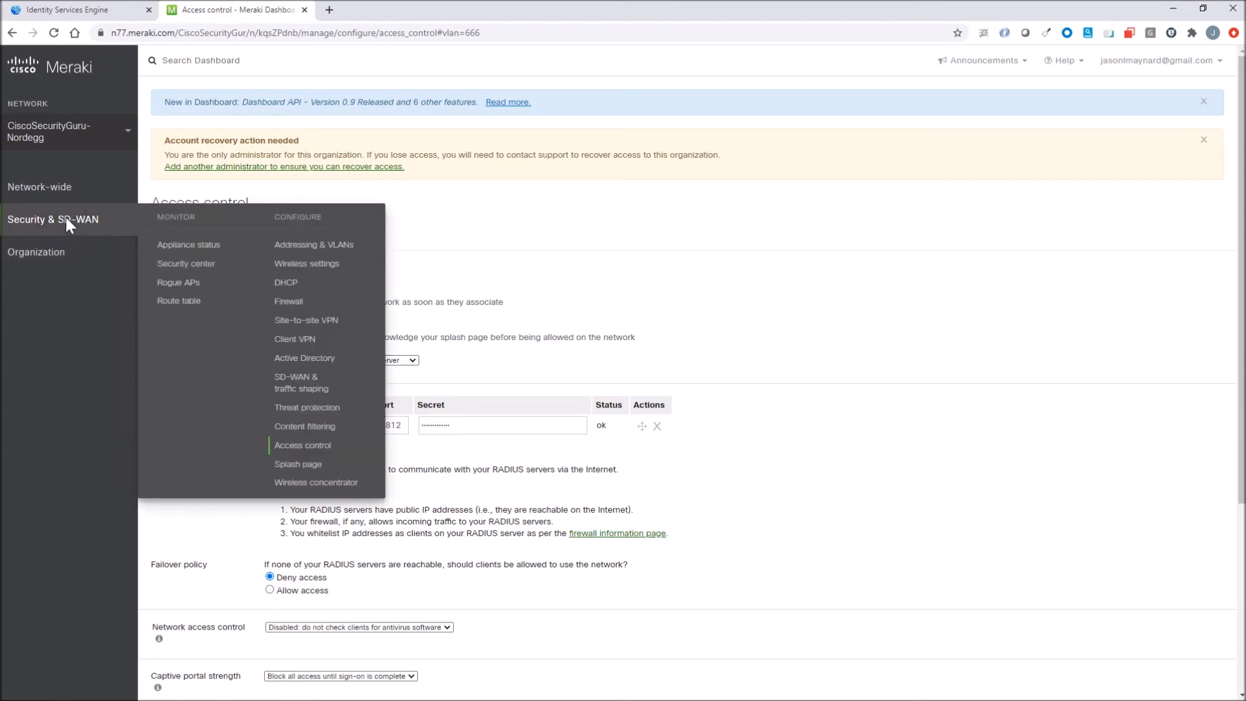
pyautogui.moveTo(306, 263)
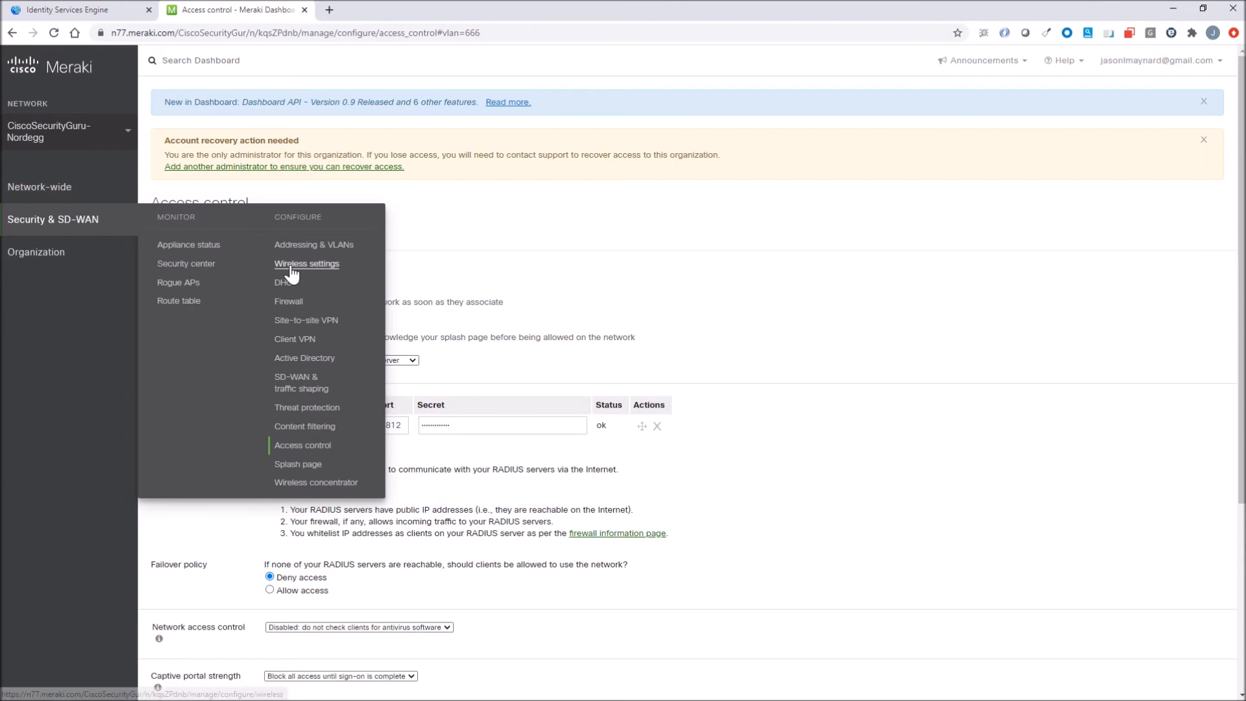
pyautogui.click(288, 301)
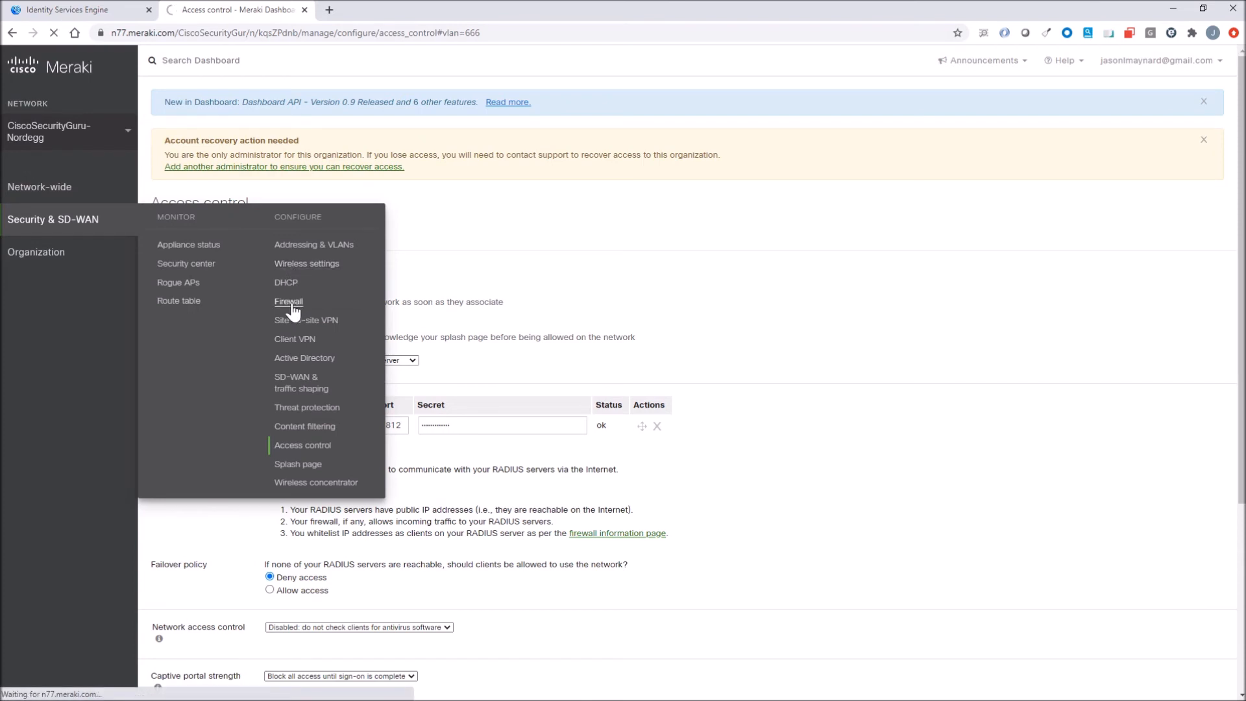
pyautogui.click(288, 301)
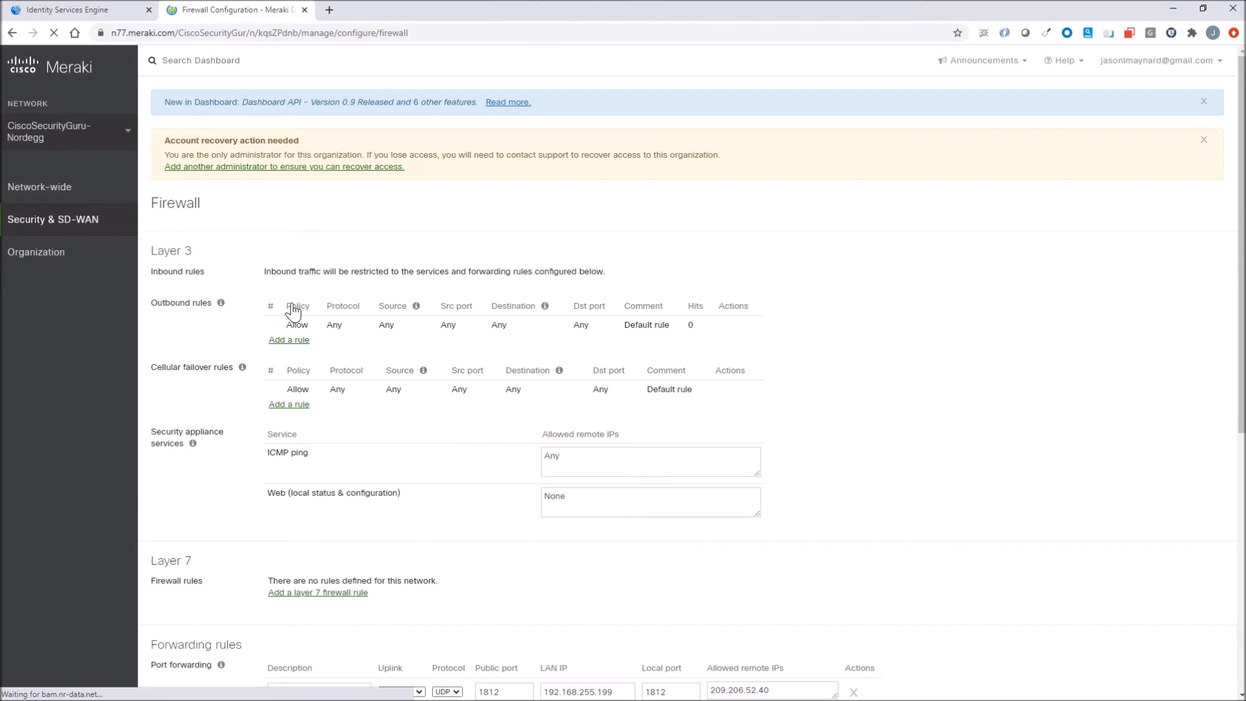
pyautogui.scroll(-3)
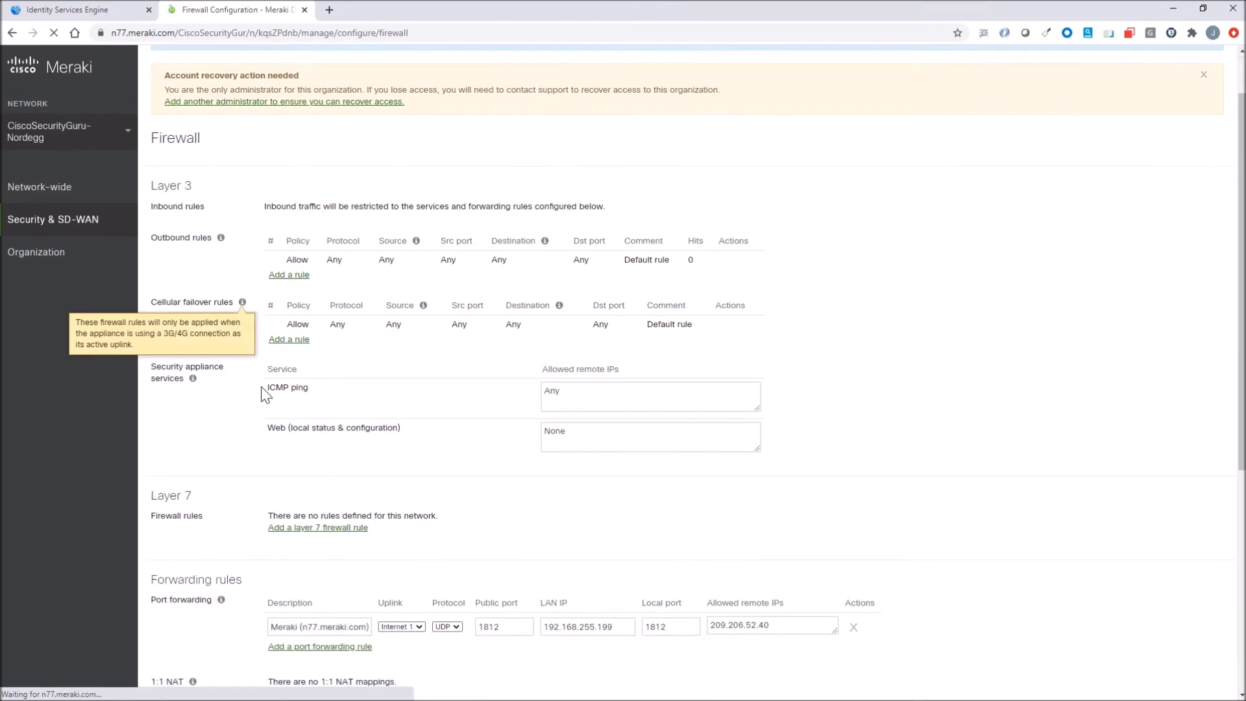
pyautogui.moveTo(378, 645)
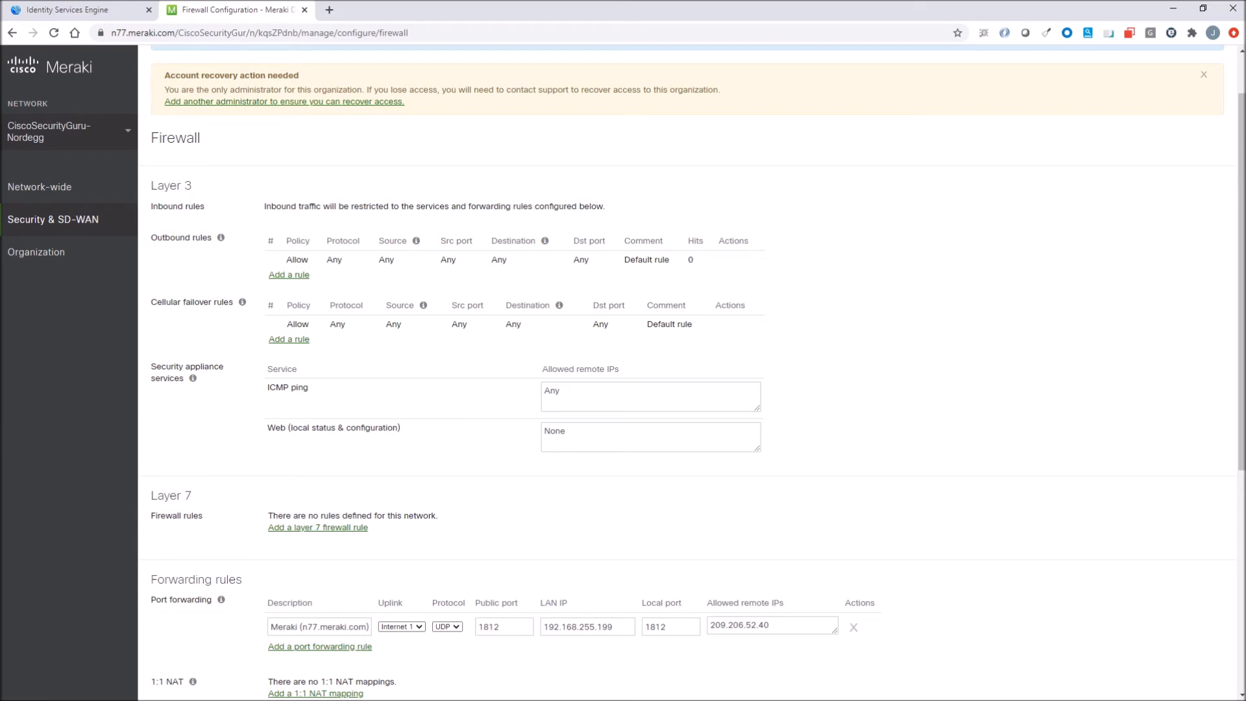
pyautogui.tripleClick(770, 626)
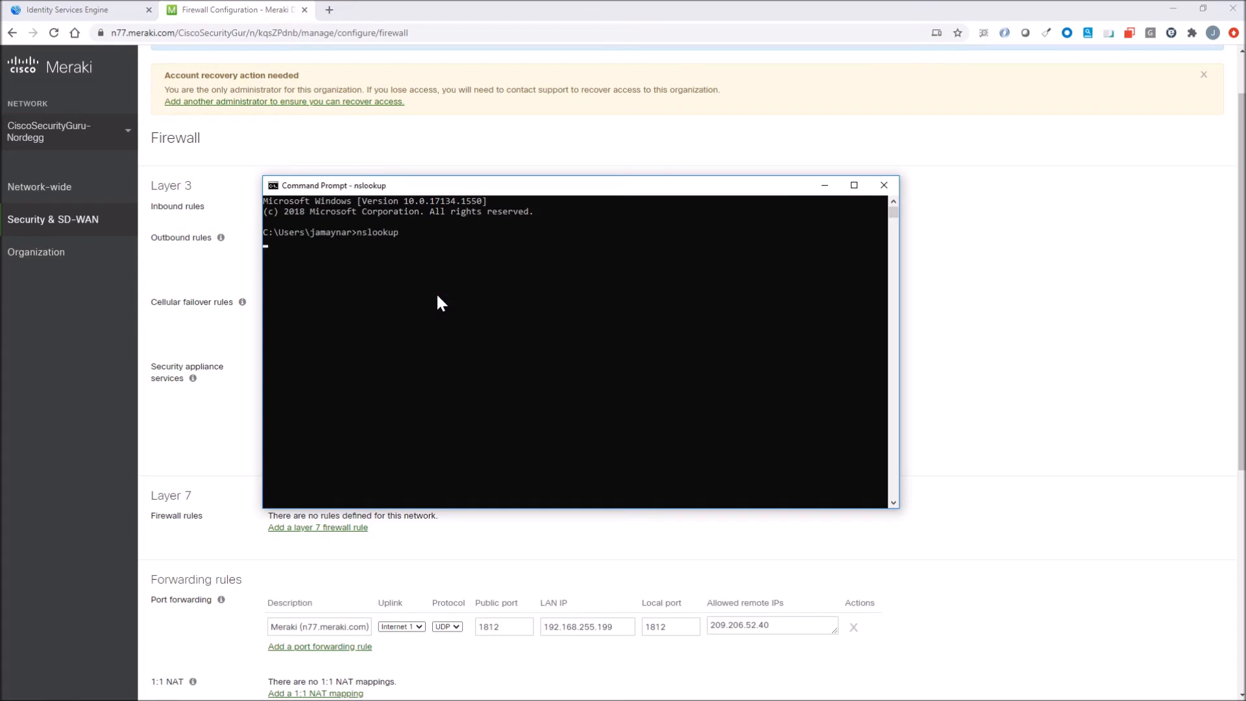
# Run nslookup on n77.meraki.com, then switch to the ISE RADIUS live logs
pyautogui.write('n77.meraki.com')
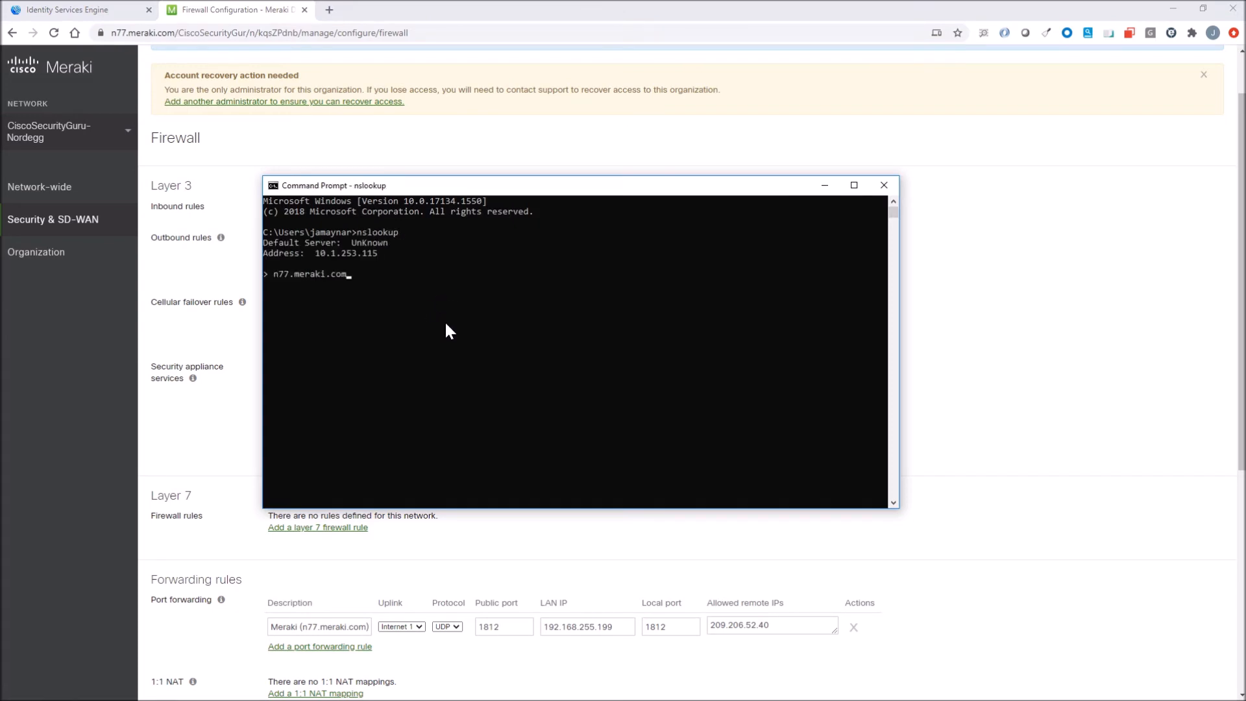
pyautogui.press('Return')
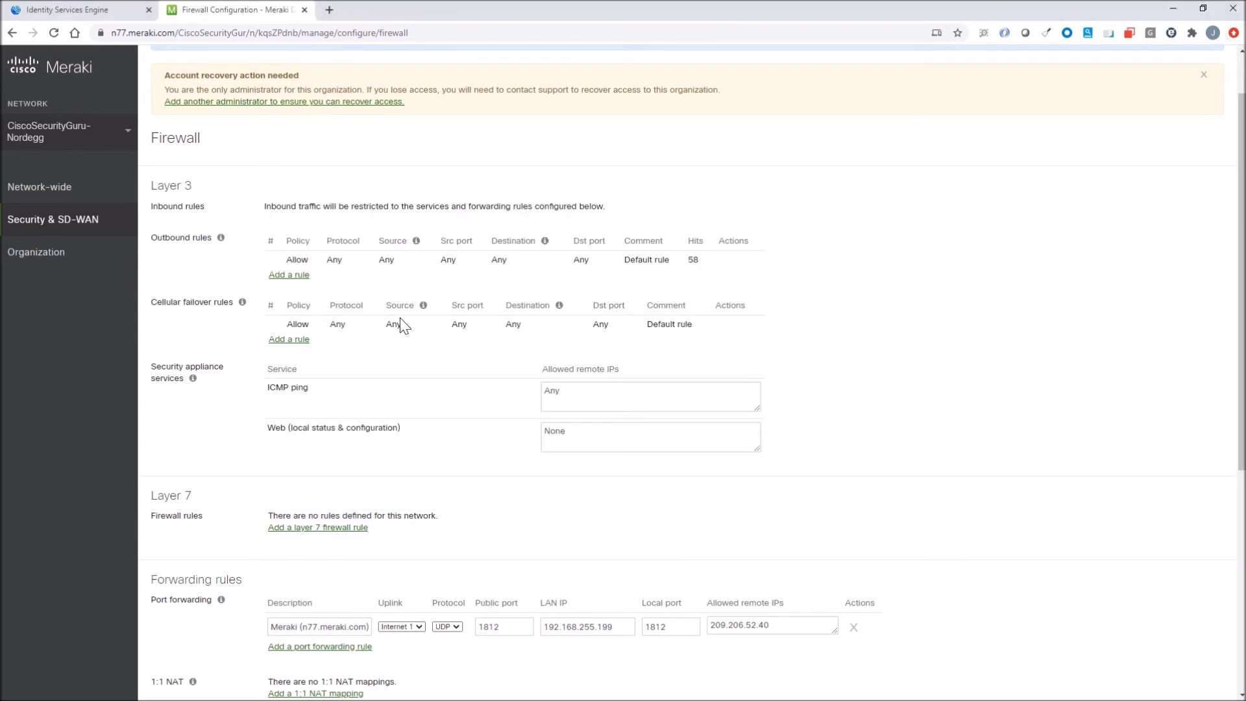
pyautogui.click(75, 9)
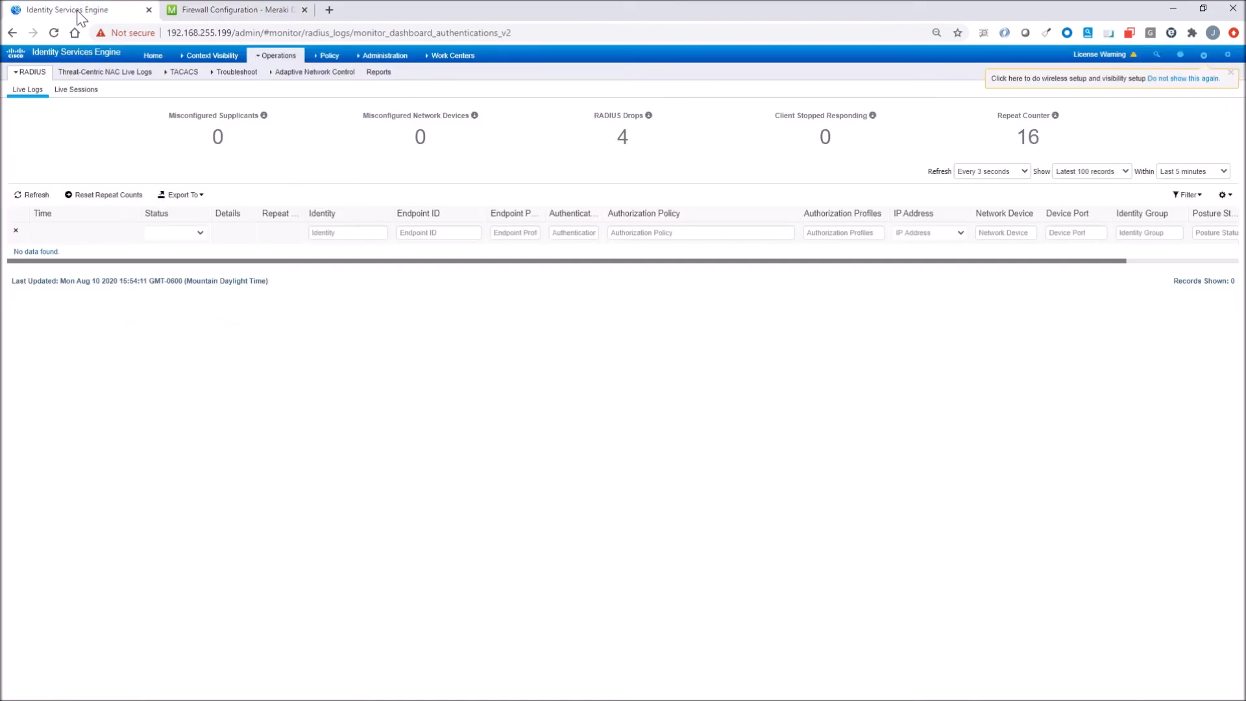
pyautogui.moveTo(356, 269)
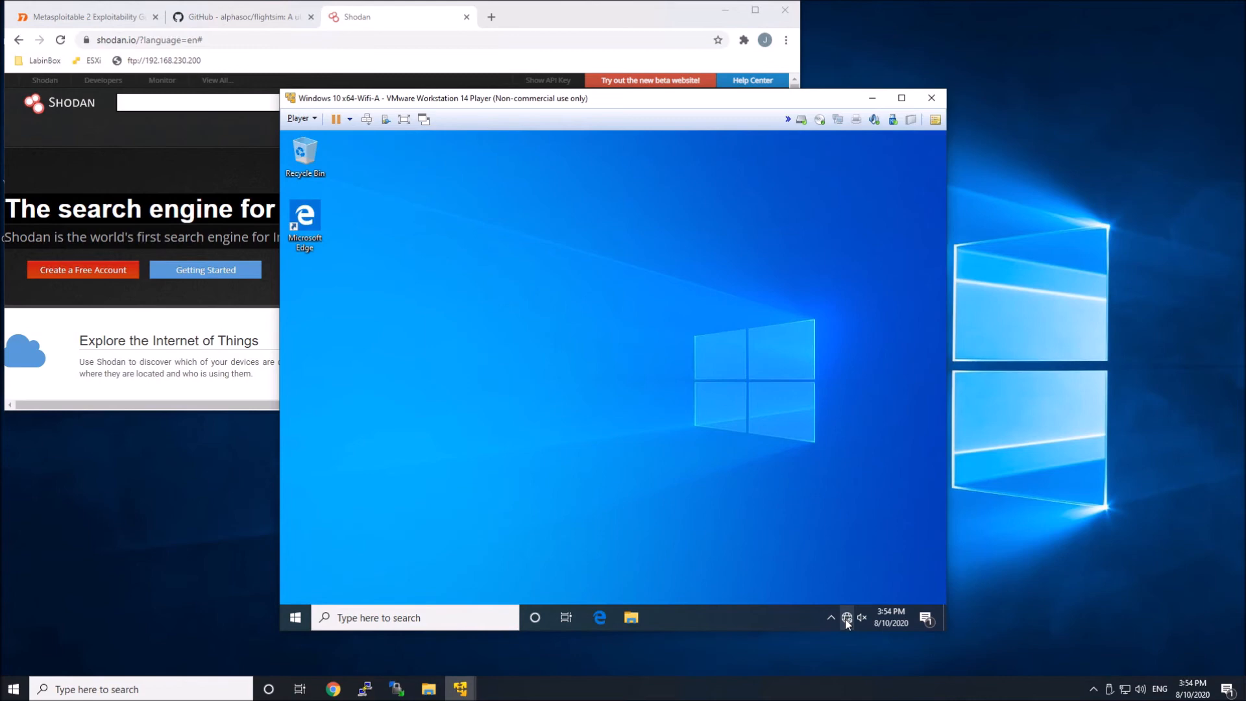
# Connect the VM to the guest SSID and sign in as sales1 on the Meraki splash page
pyautogui.click(847, 617)
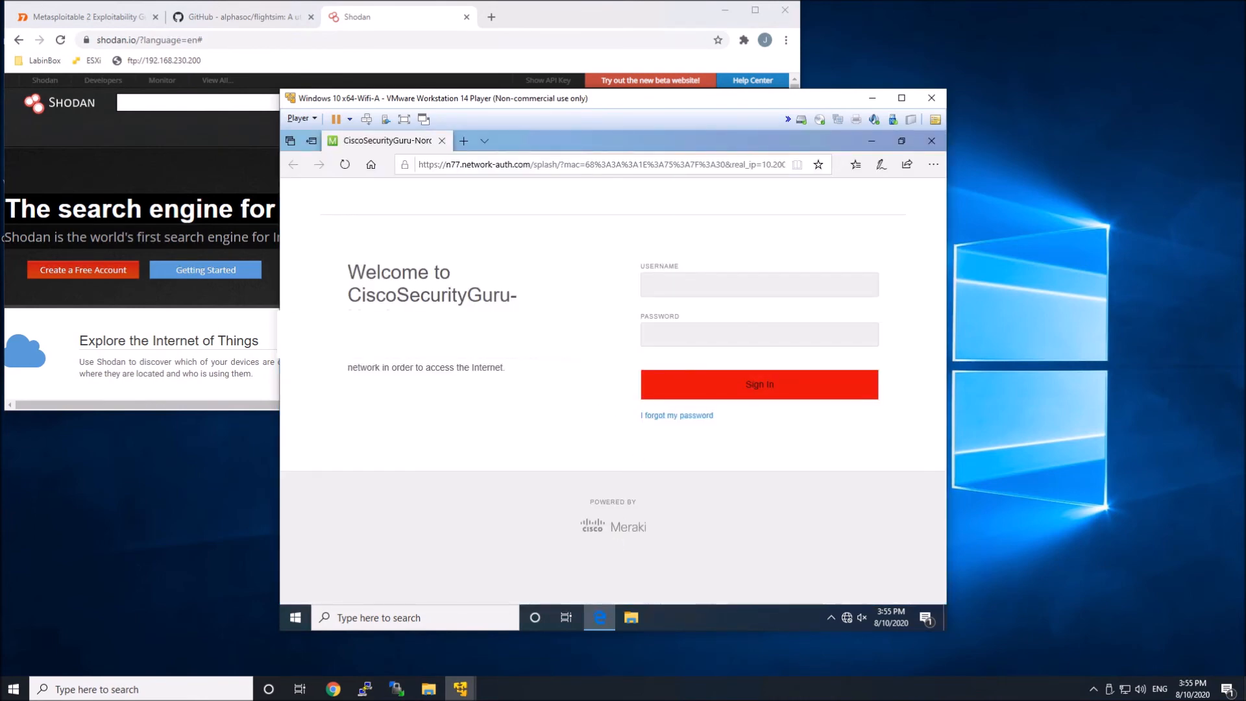
pyautogui.write('sales1')
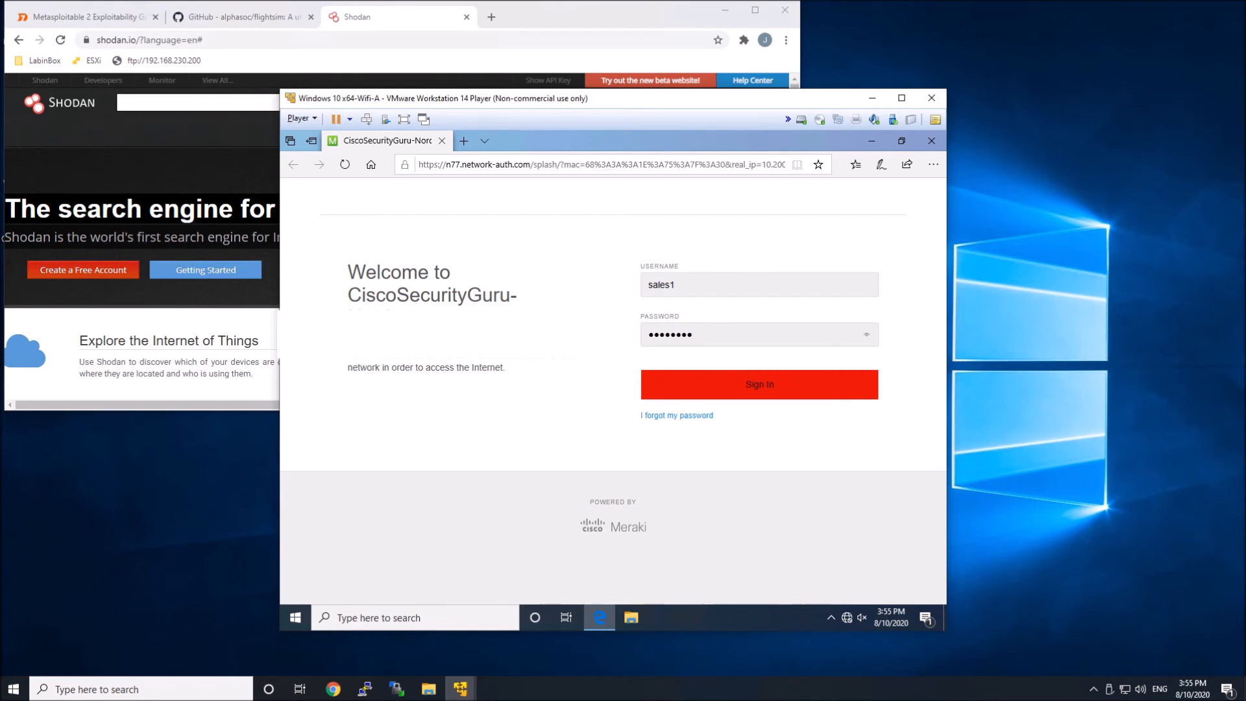
pyautogui.write('••')
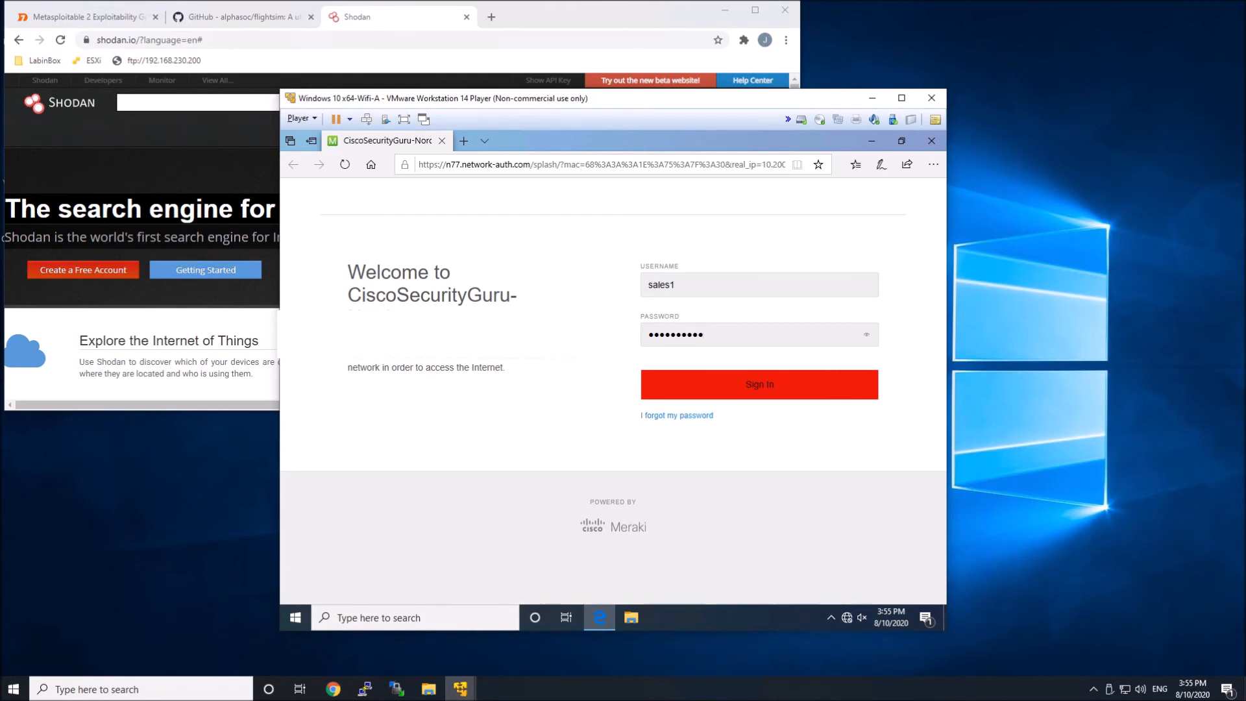
pyautogui.click(758, 384)
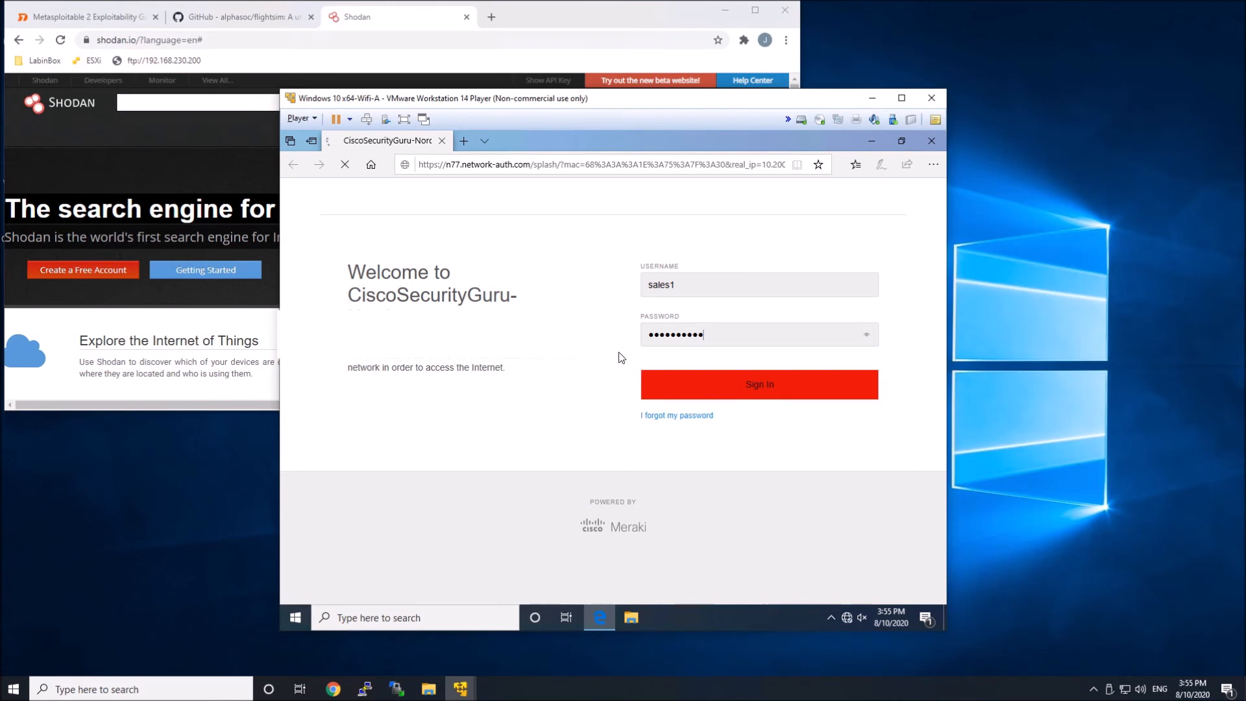
pyautogui.click(757, 384)
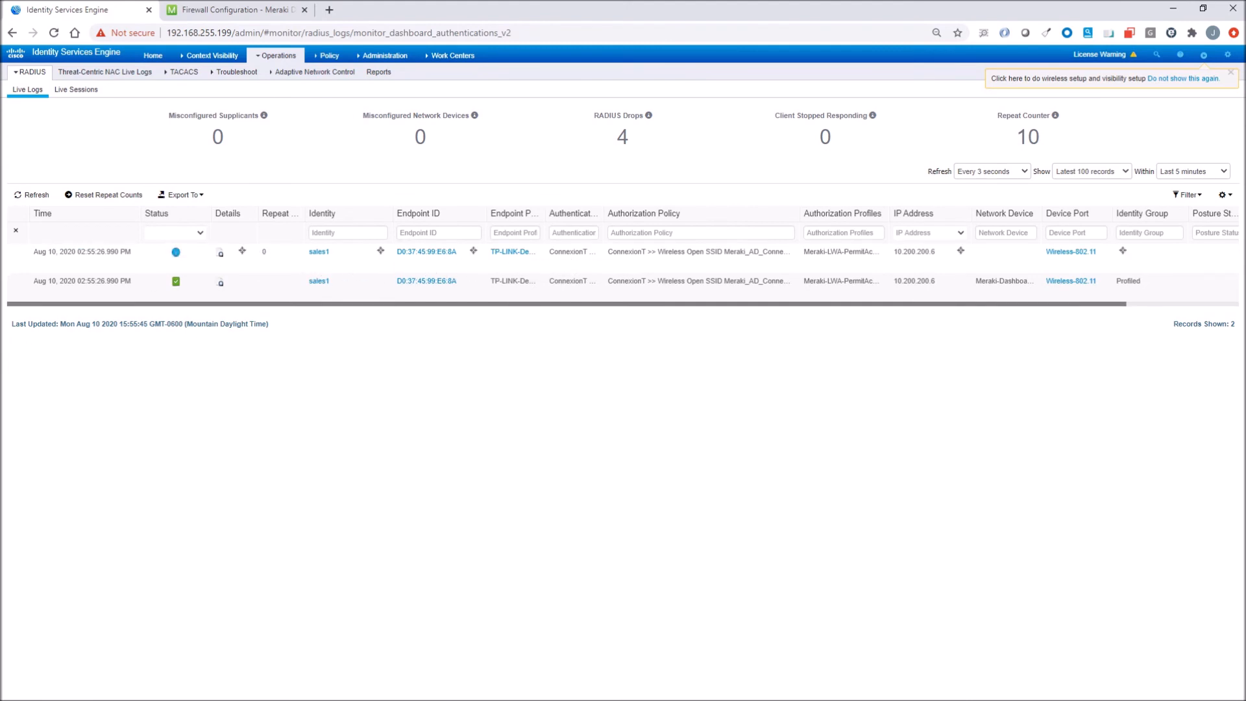
pyautogui.moveTo(712, 265)
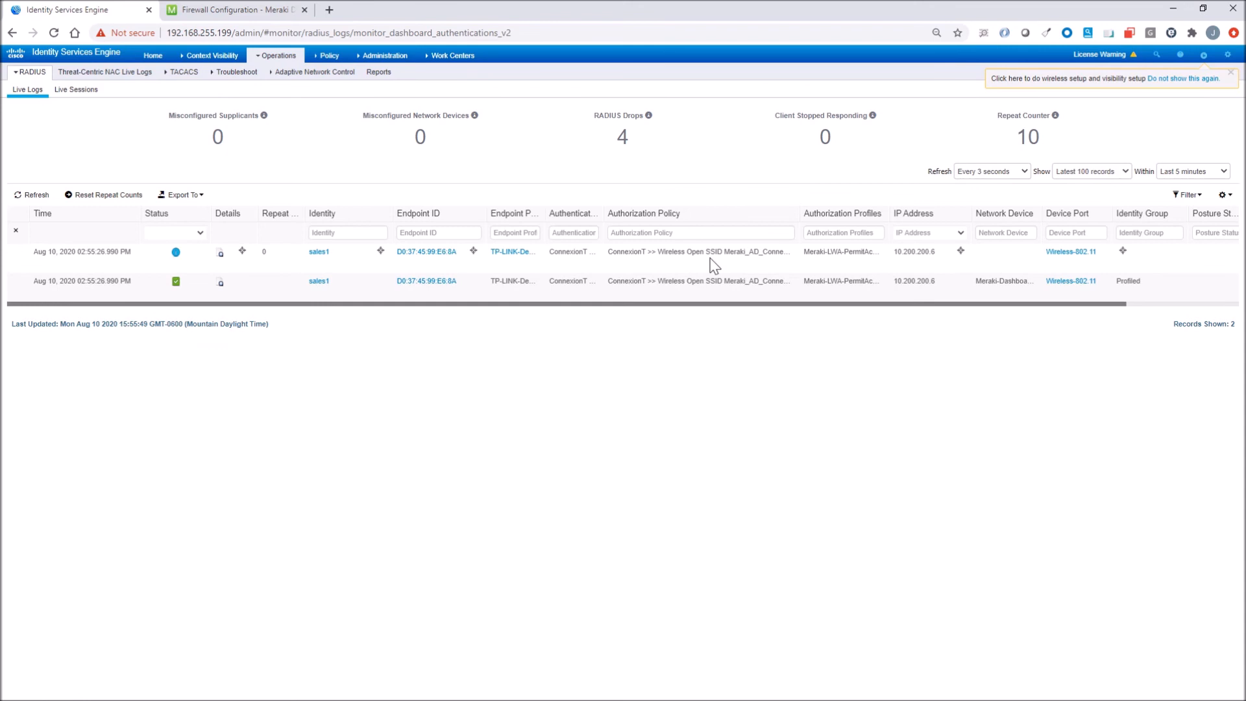
pyautogui.moveTo(872, 267)
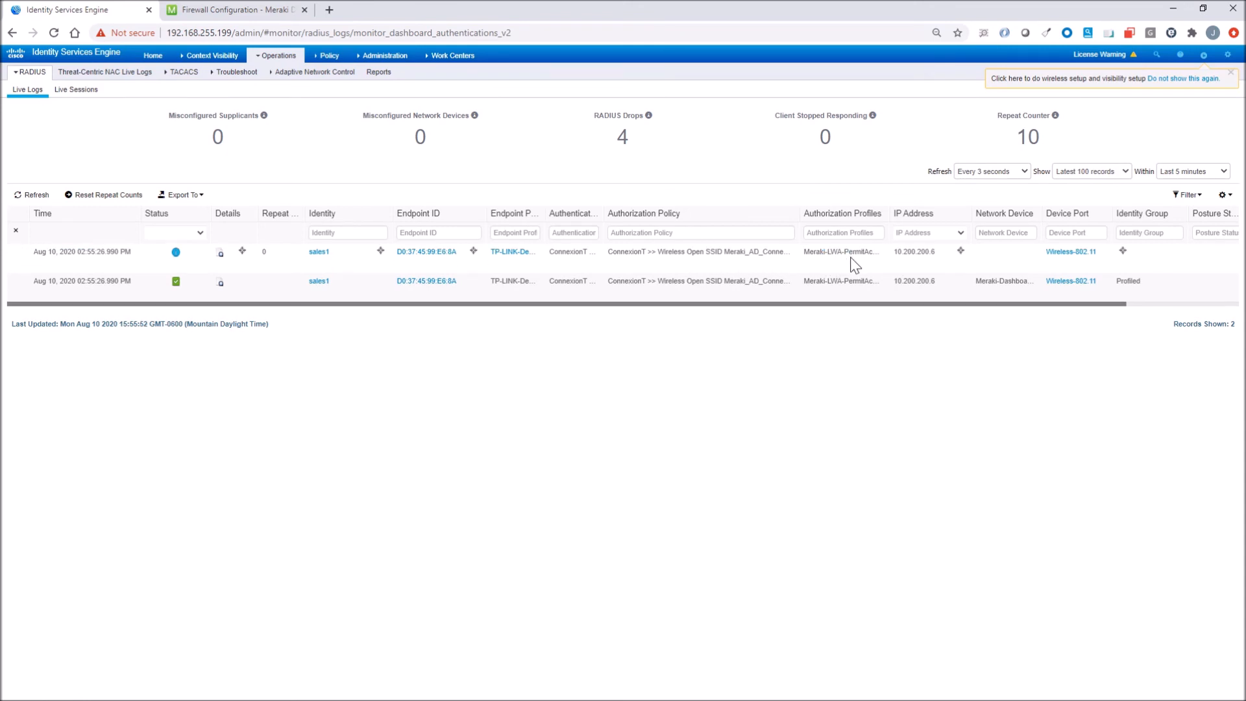
pyautogui.moveTo(338, 168)
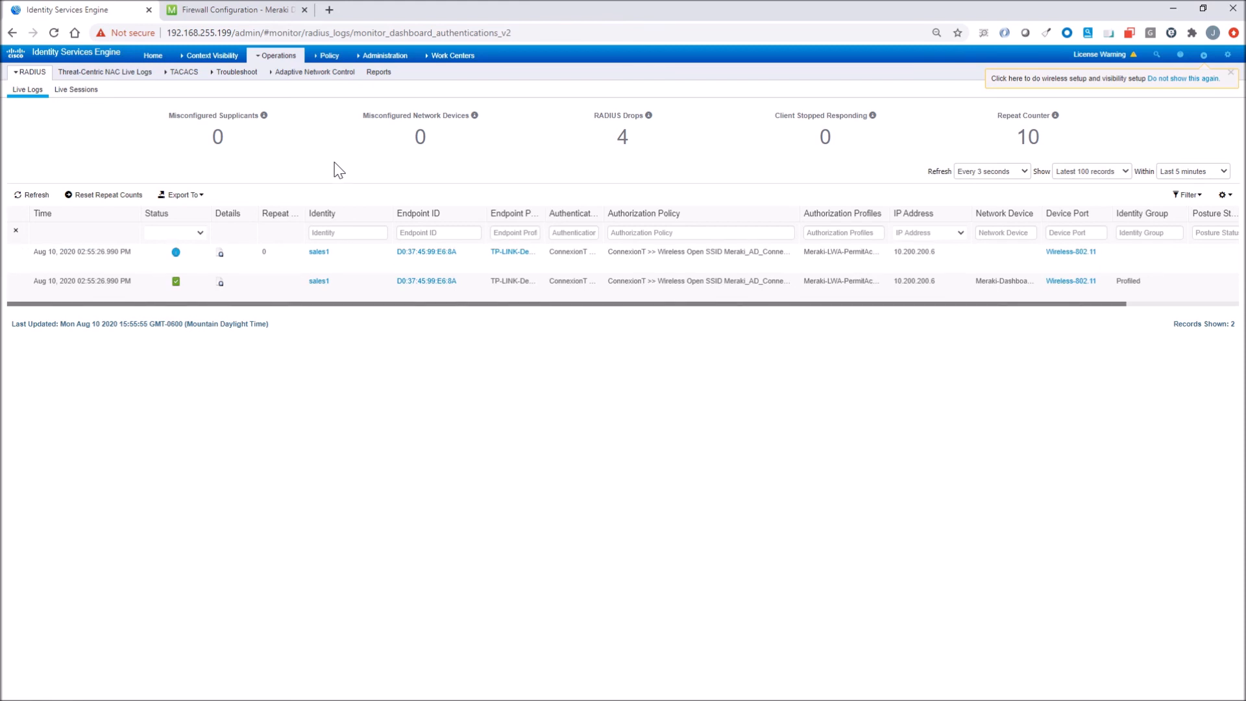
# Show the detail report for the sales1 row: 5200 Authentication succeeded, Meraki-LWA-PermitAccess24Hrs
pyautogui.click(219, 252)
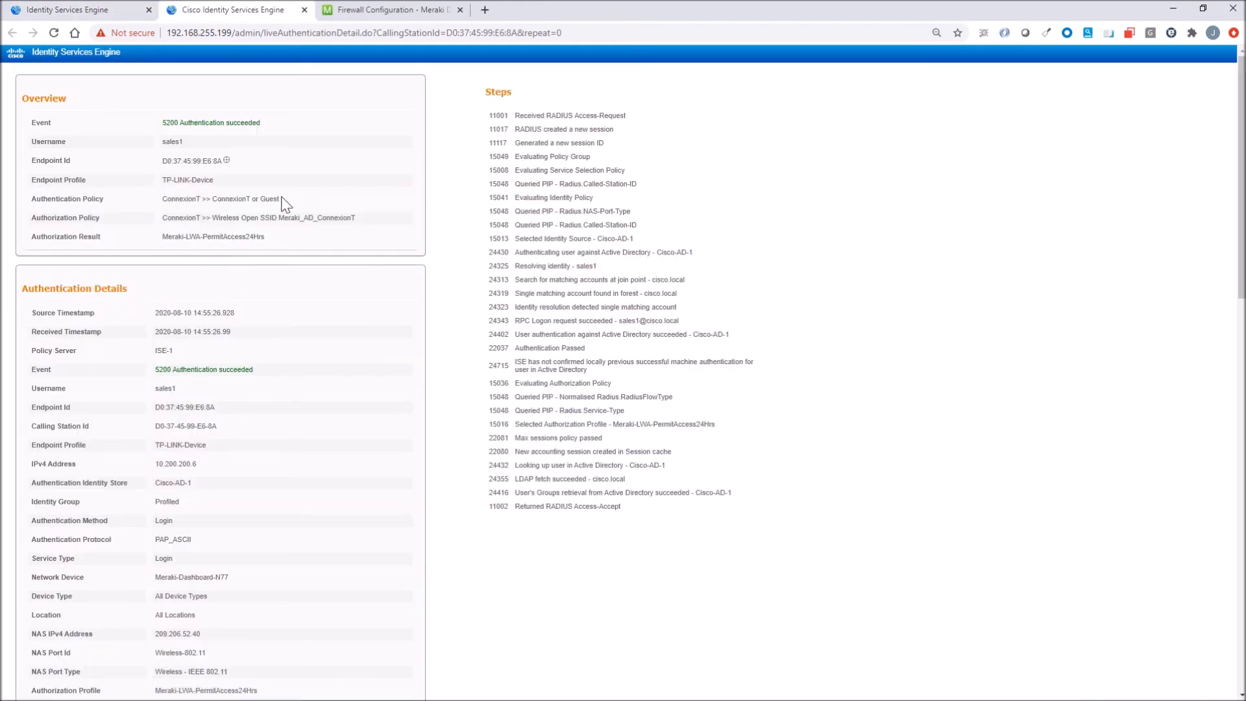
# Highlight the Meraki-LWA-PermitAccess24Hrs authorization result, then go back to the live logs
pyautogui.doubleClick(221, 199)
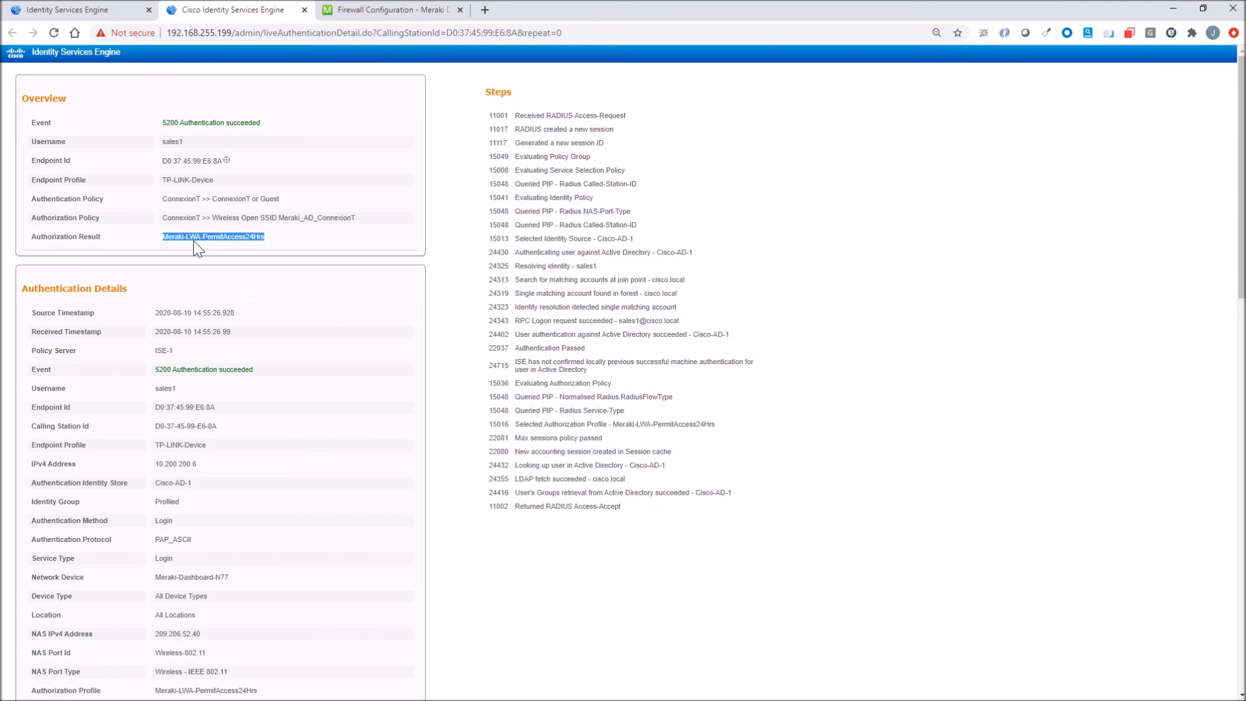
pyautogui.moveTo(362, 105)
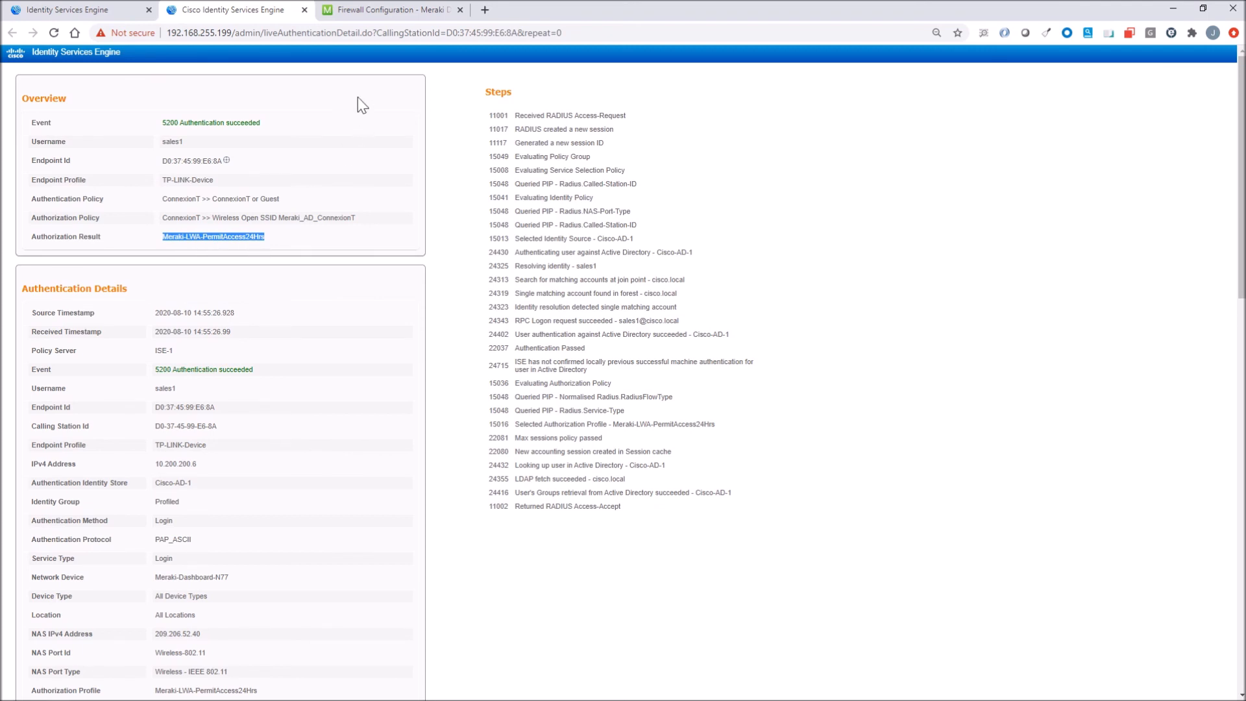
pyautogui.click(75, 9)
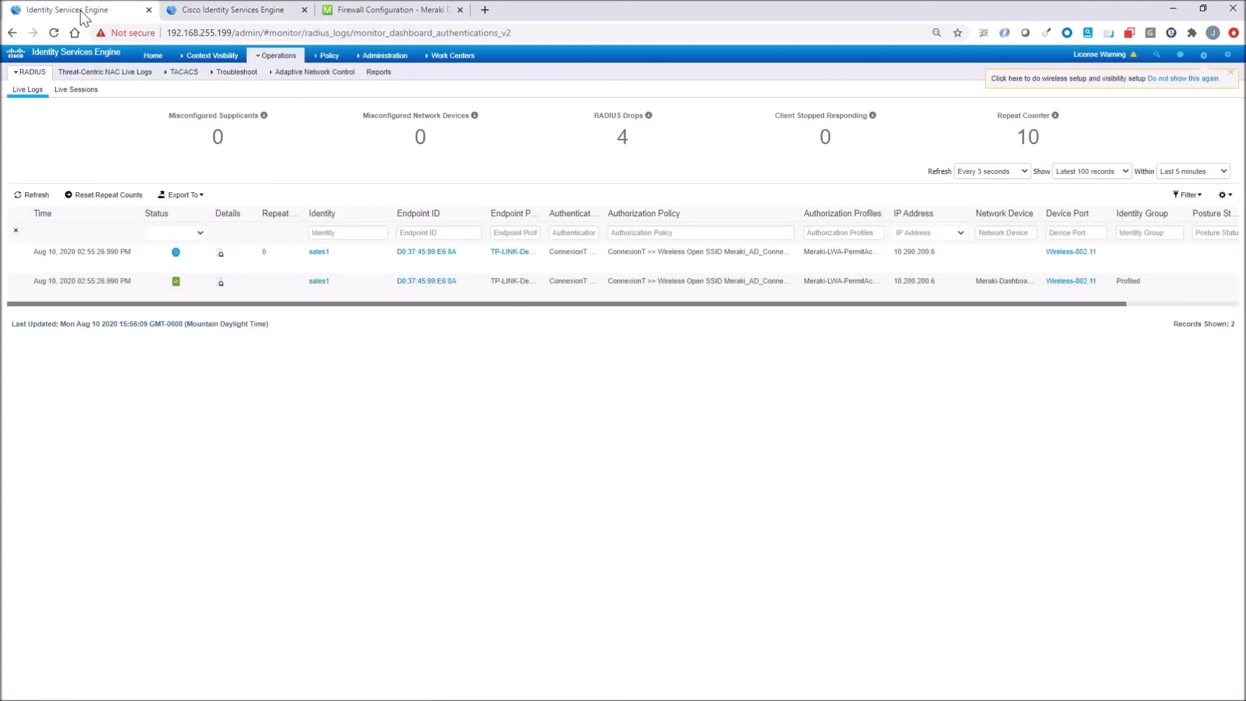
# View the Meraki-LWA-PermitAccess24Hrs authorization profile showing its 120-second session timeout
pyautogui.click(329, 56)
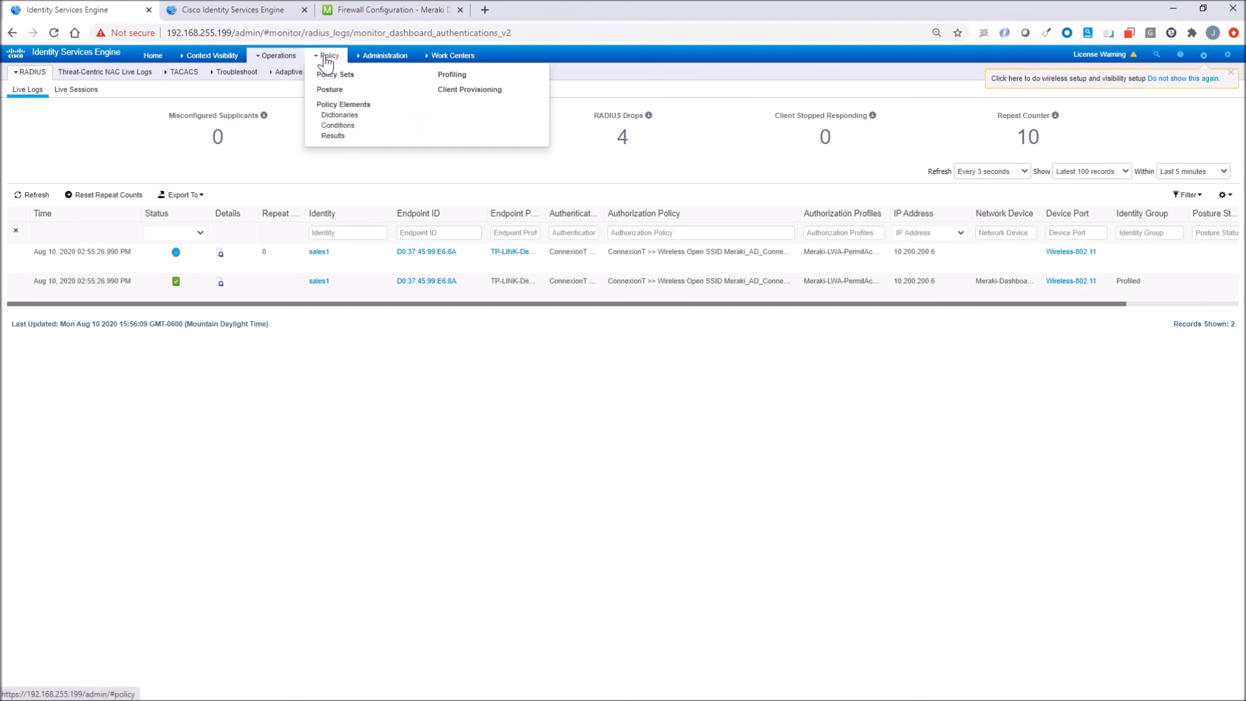
pyautogui.click(333, 135)
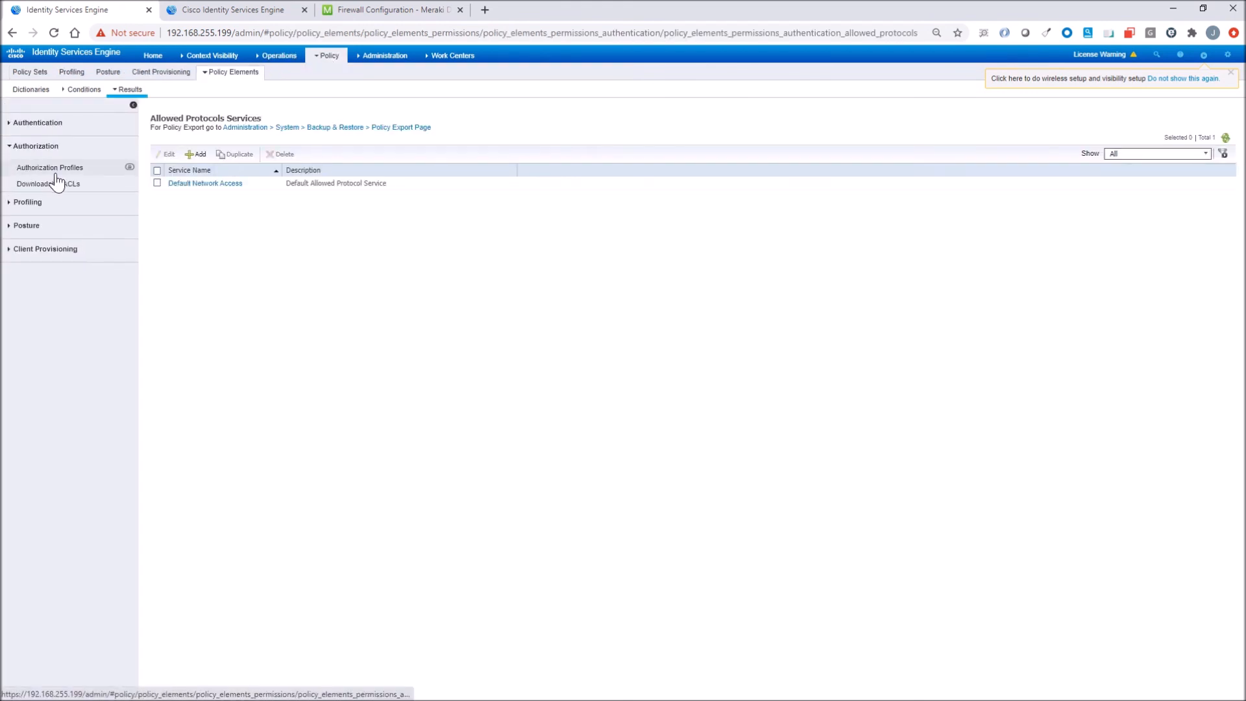
pyautogui.click(50, 168)
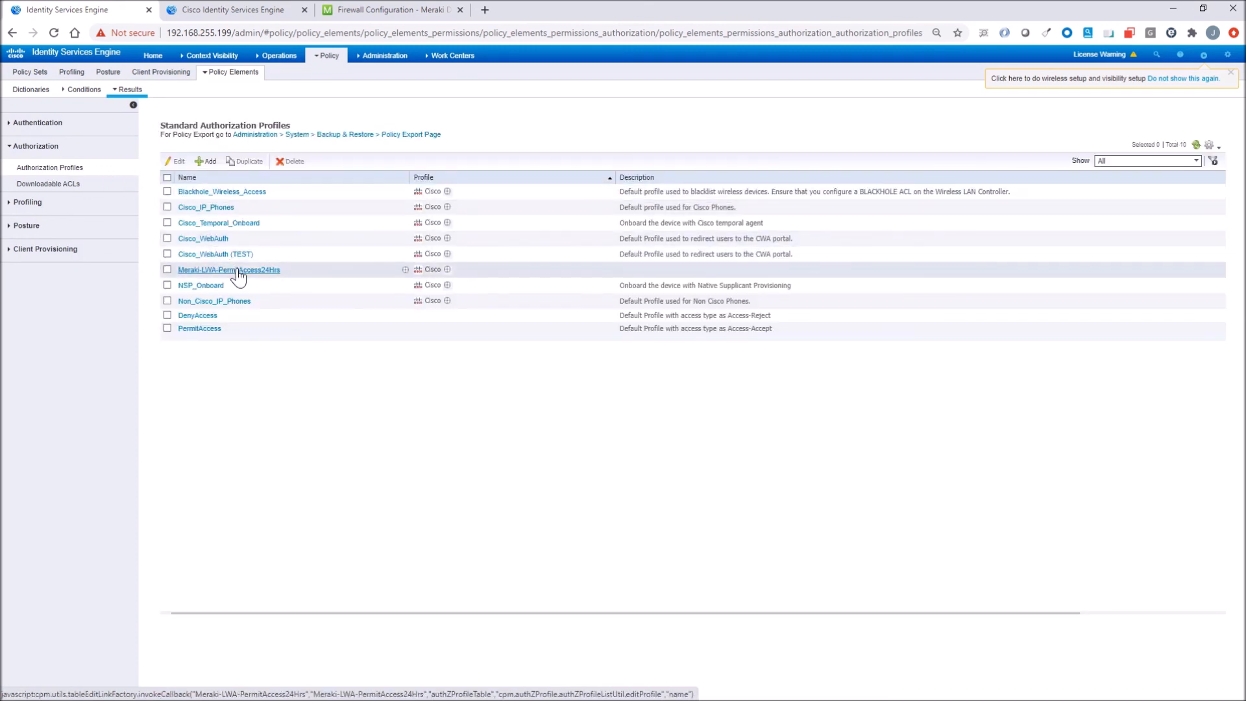
pyautogui.click(229, 270)
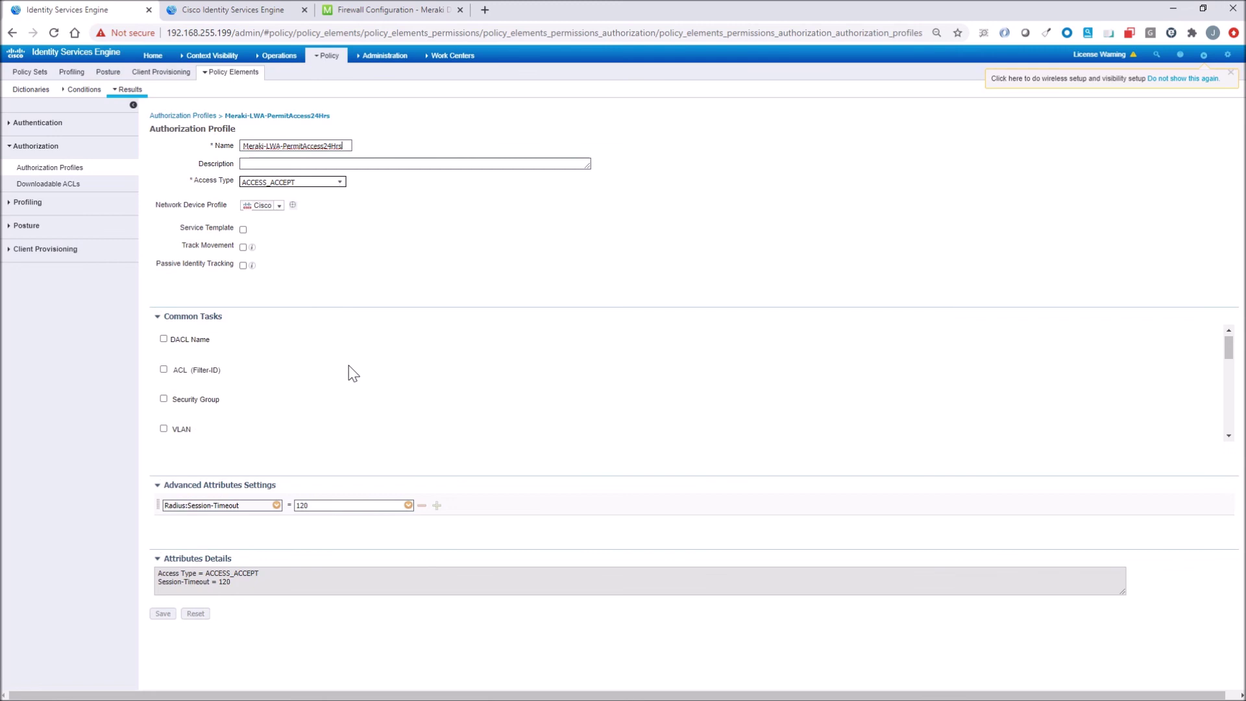
pyautogui.scroll(-3)
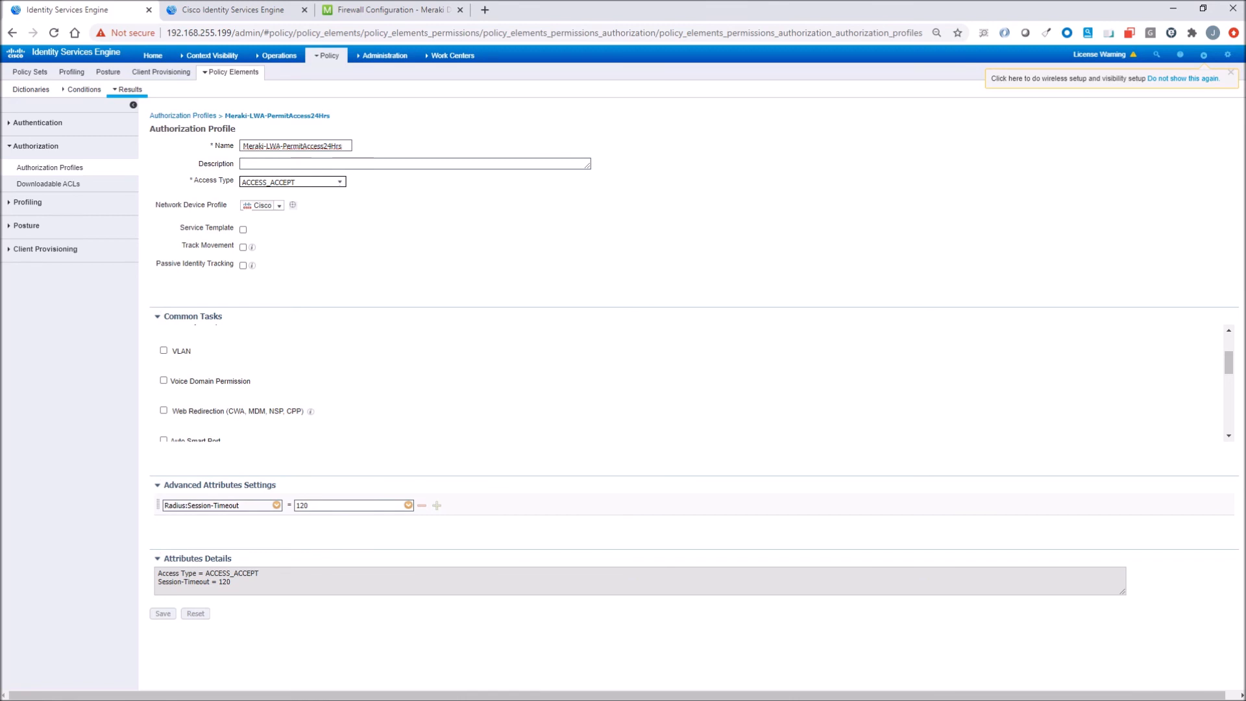
pyautogui.moveTo(286, 94)
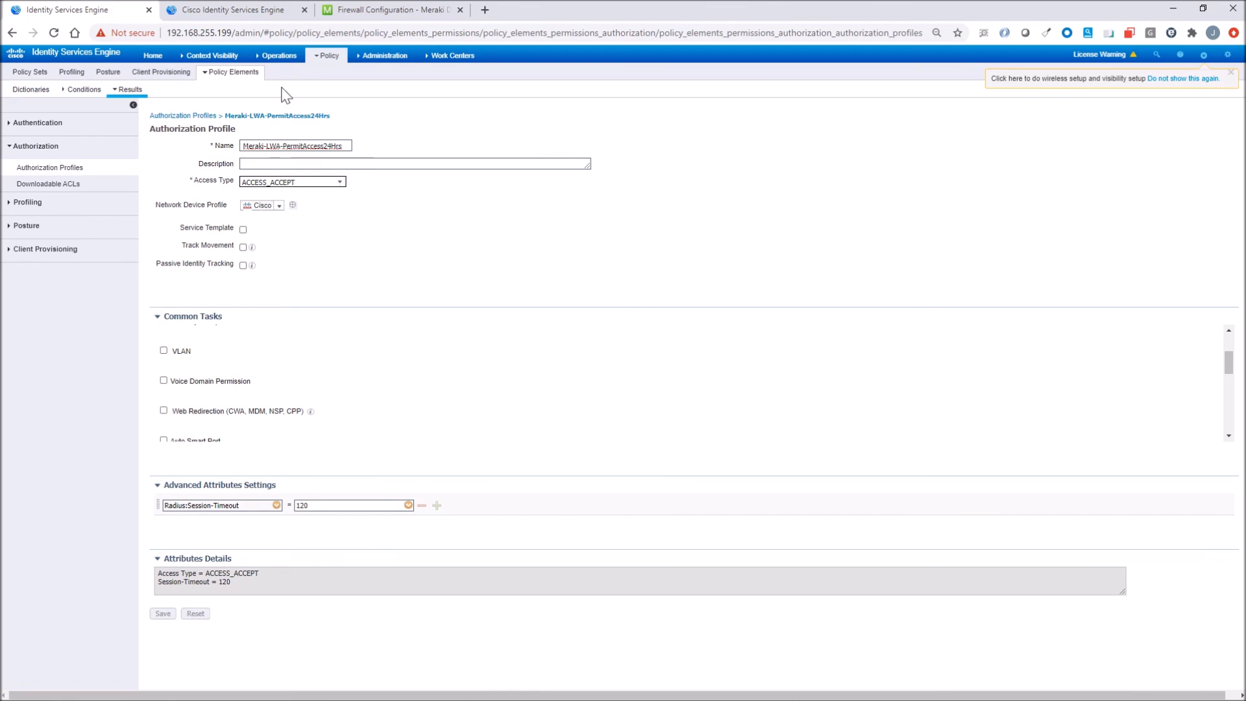
pyautogui.click(276, 56)
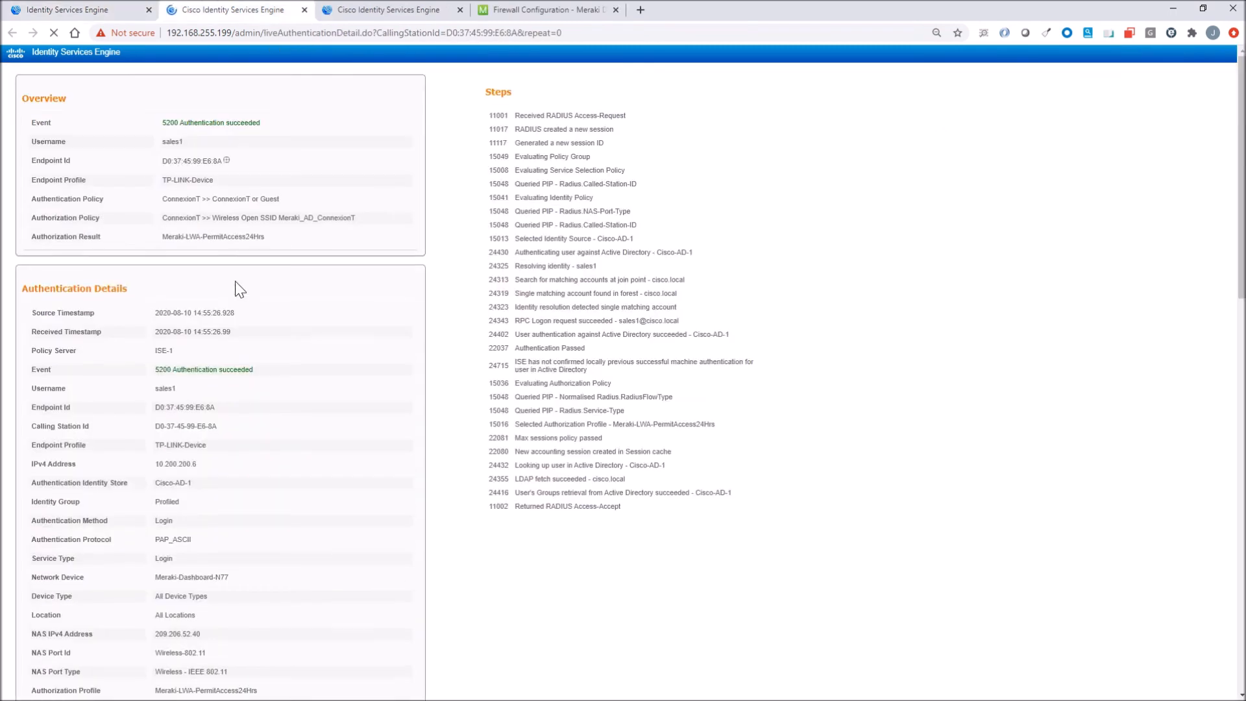
# Review Called-Station-ID in sales1's detail confirming the Guest SSID, then return to the live logs
pyautogui.scroll(-3)
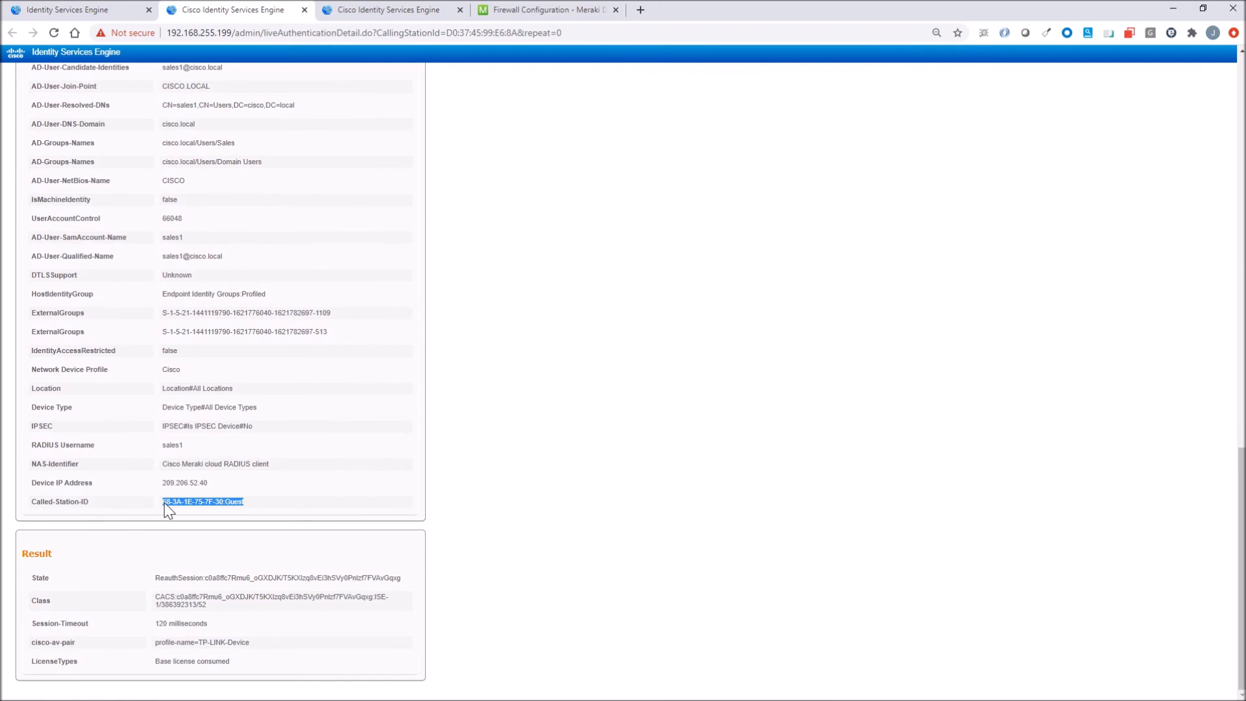
pyautogui.moveTo(232, 515)
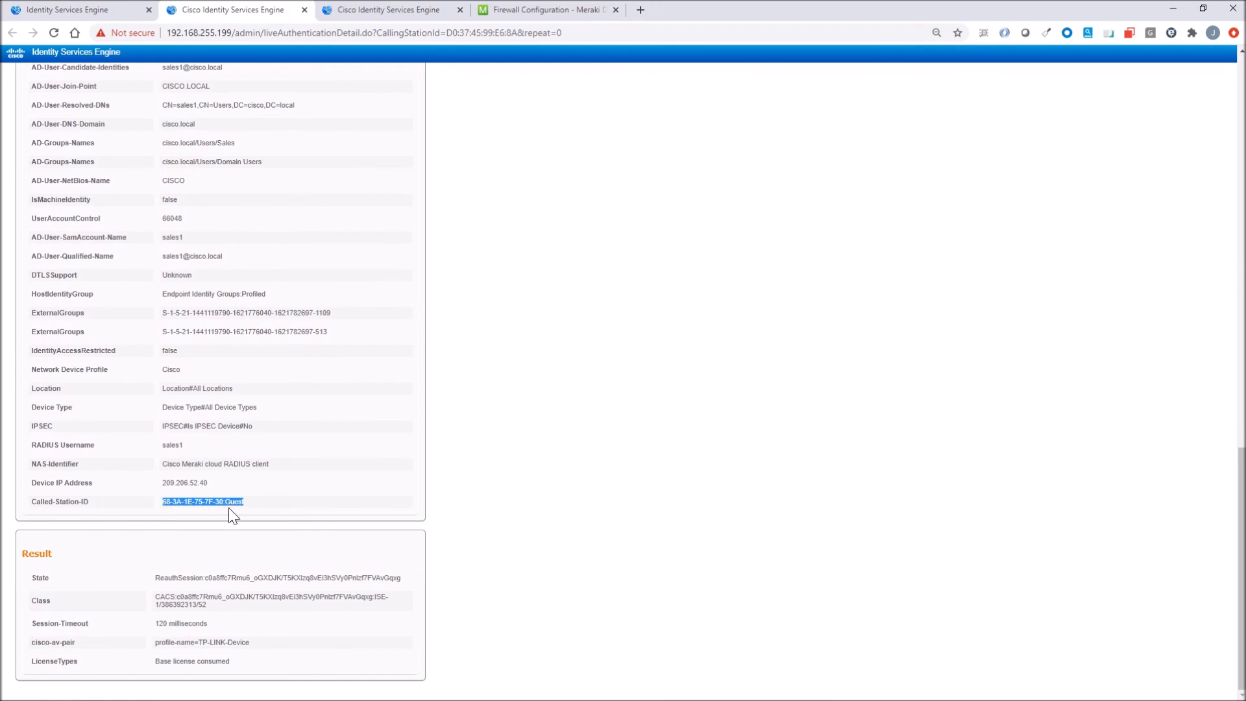
pyautogui.click(13, 33)
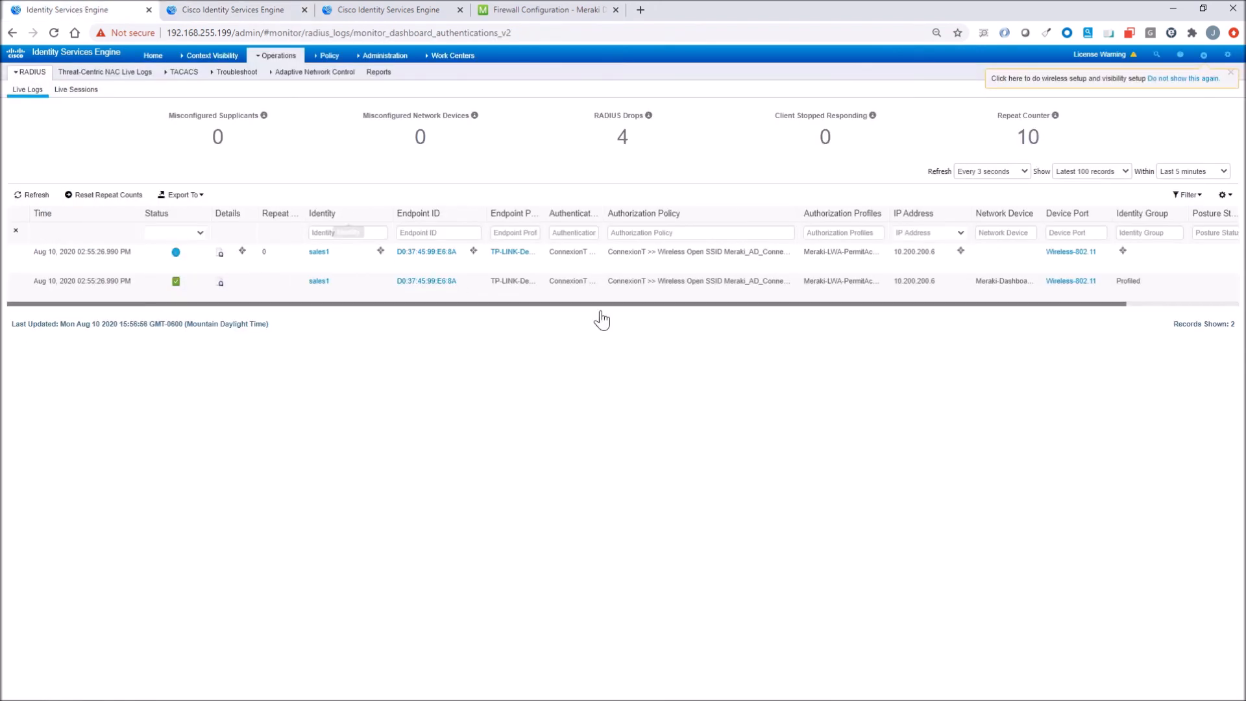
pyautogui.moveTo(664, 429)
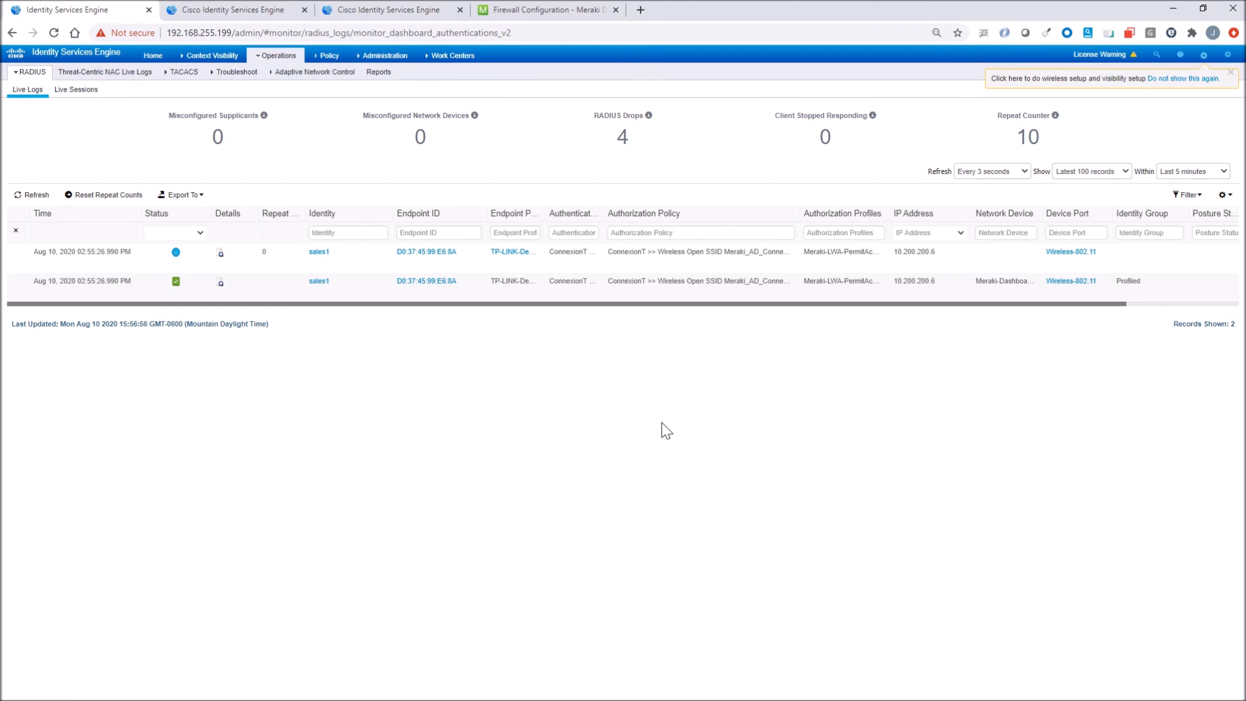